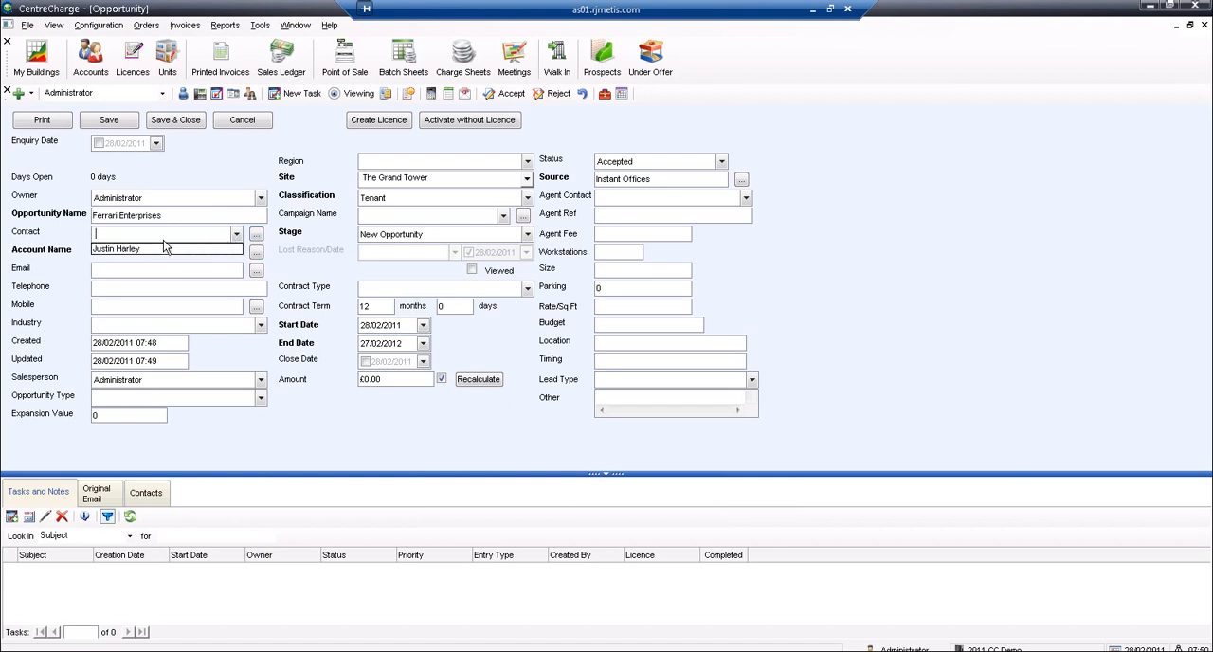
pyautogui.doubleClick(116, 249)
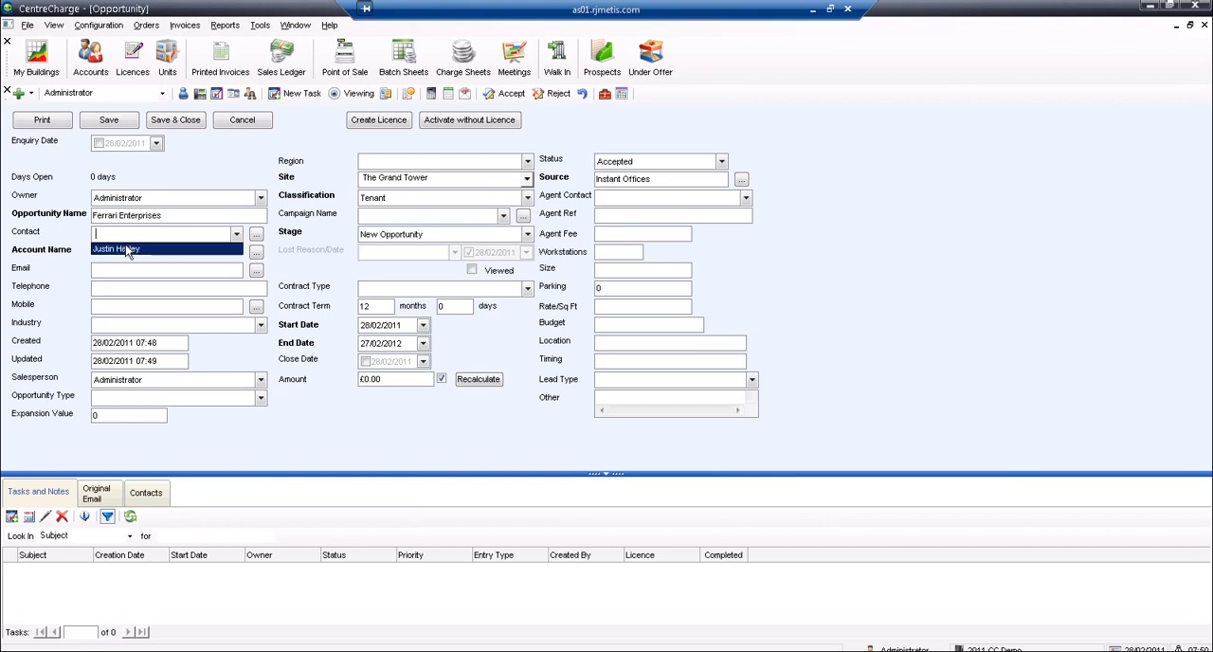
pyautogui.click(116, 249)
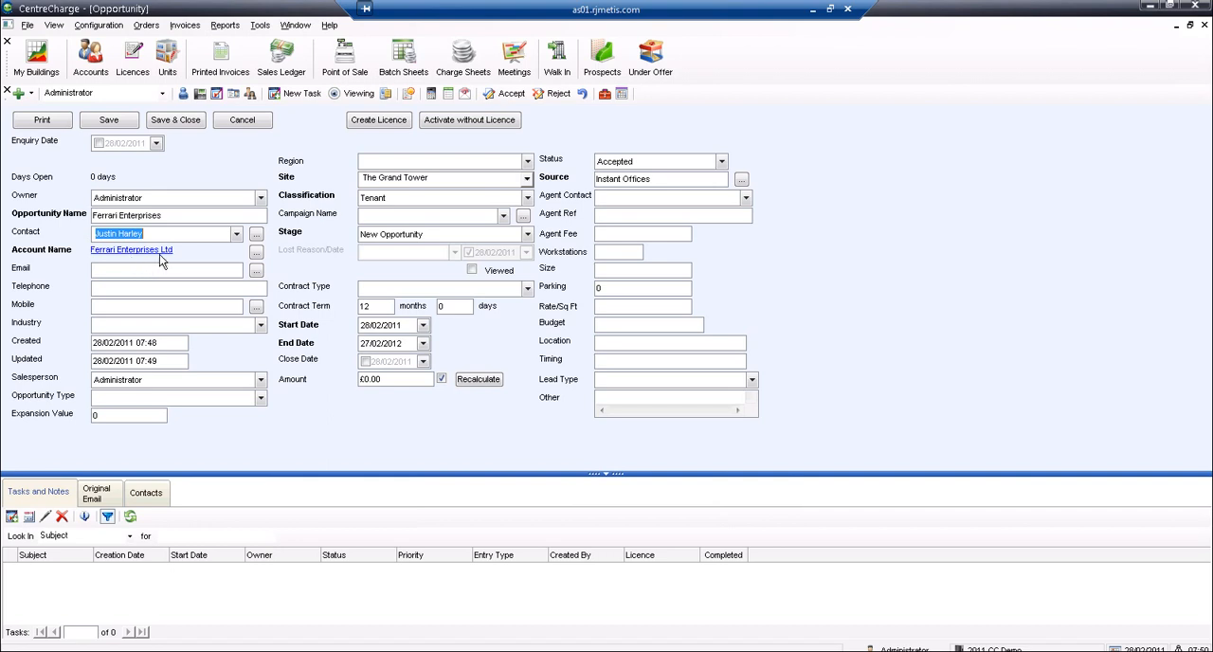
pyautogui.moveTo(160, 262)
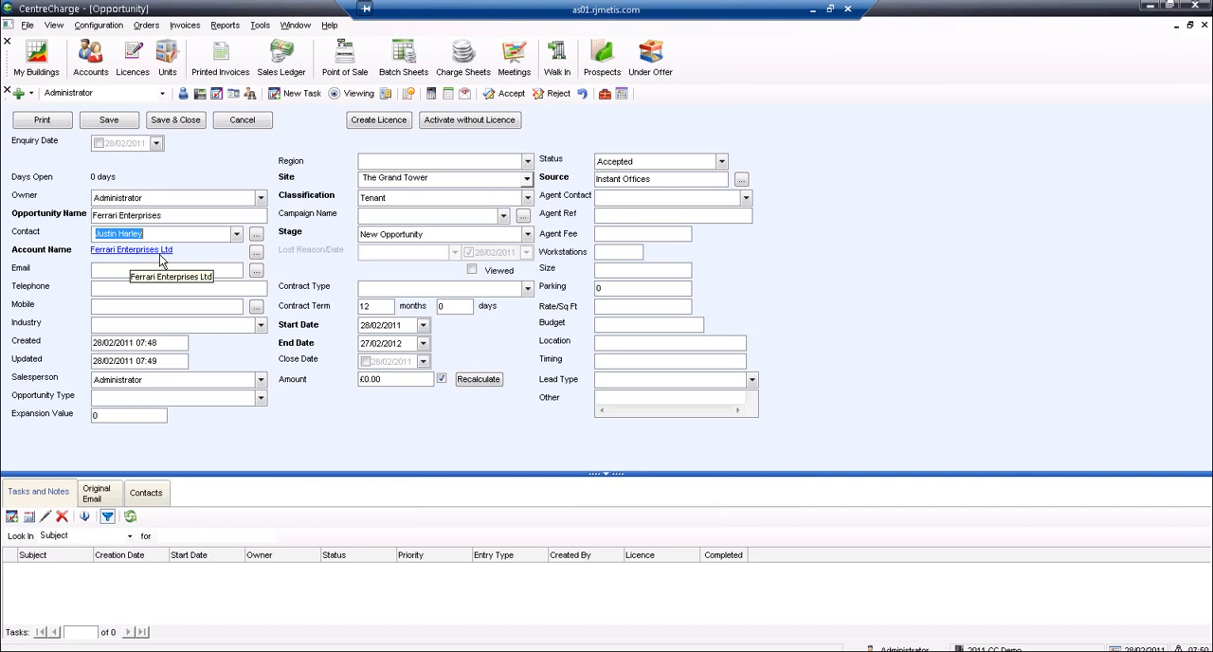
pyautogui.moveTo(306, 285)
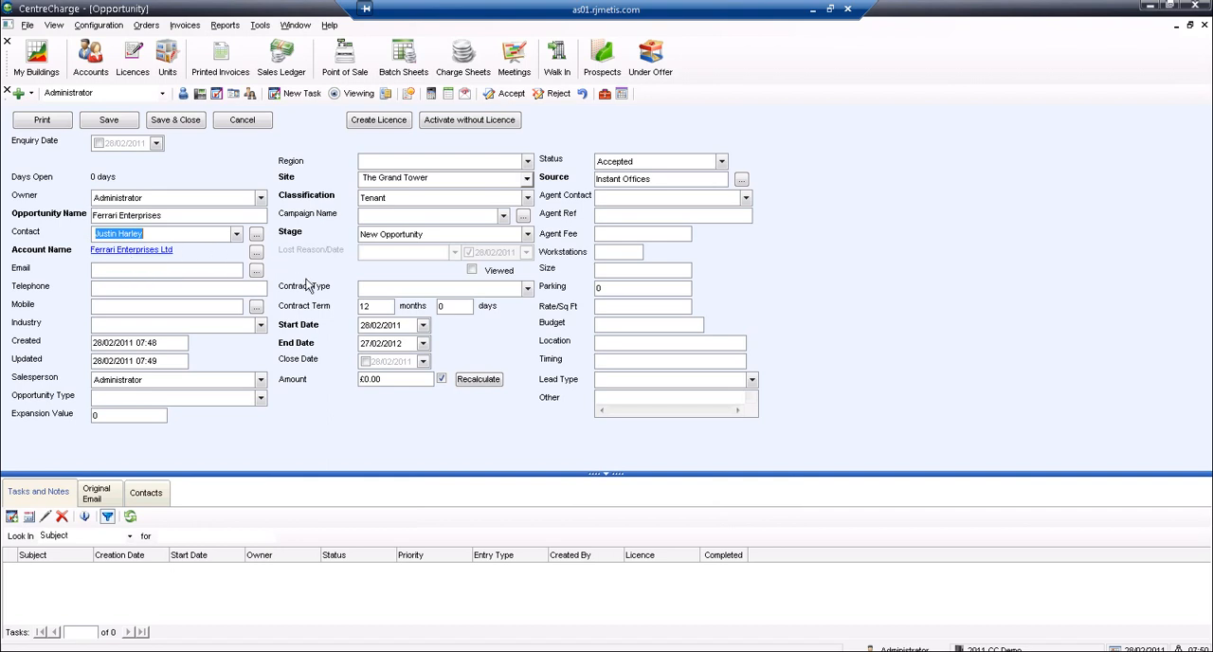
pyautogui.moveTo(28, 418)
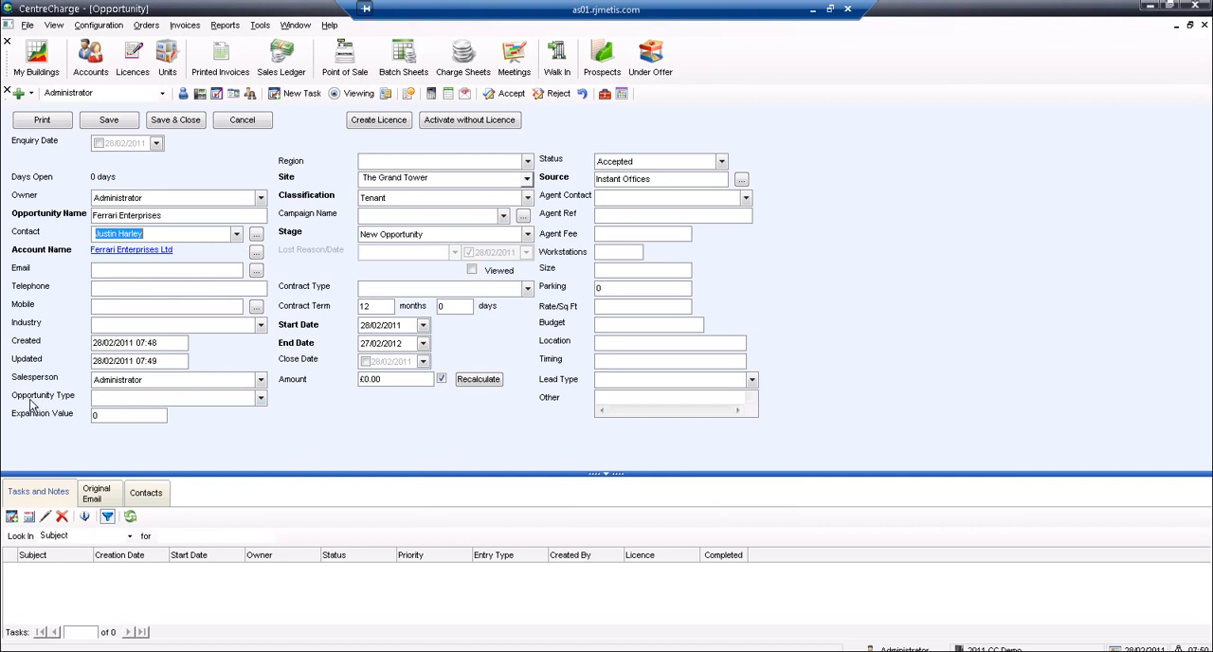
pyautogui.moveTo(231, 406)
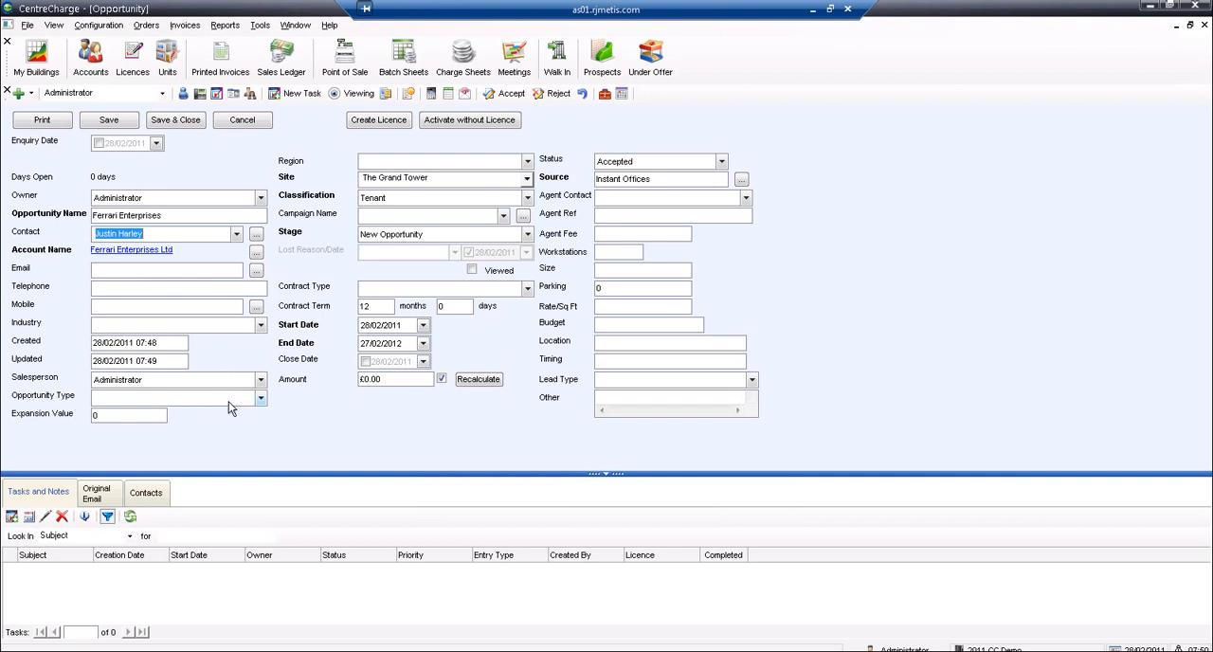
# Set the Opportunity Type dropdown to 'New Customer - Broker'
pyautogui.click(261, 397)
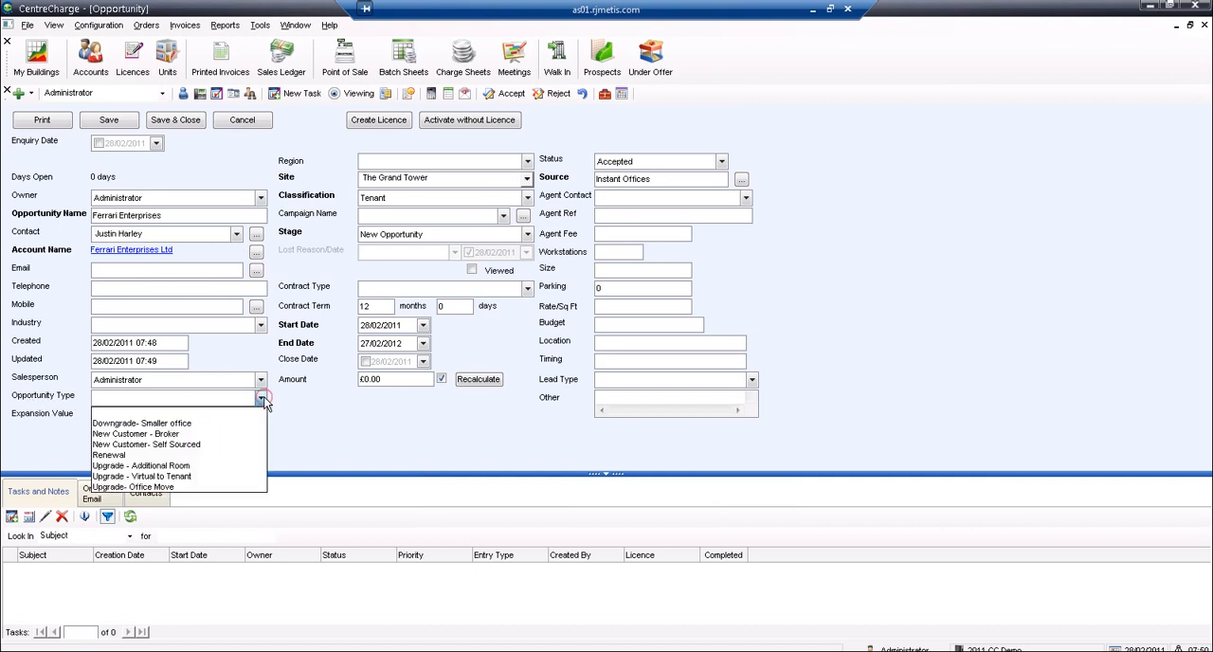
pyautogui.moveTo(156, 433)
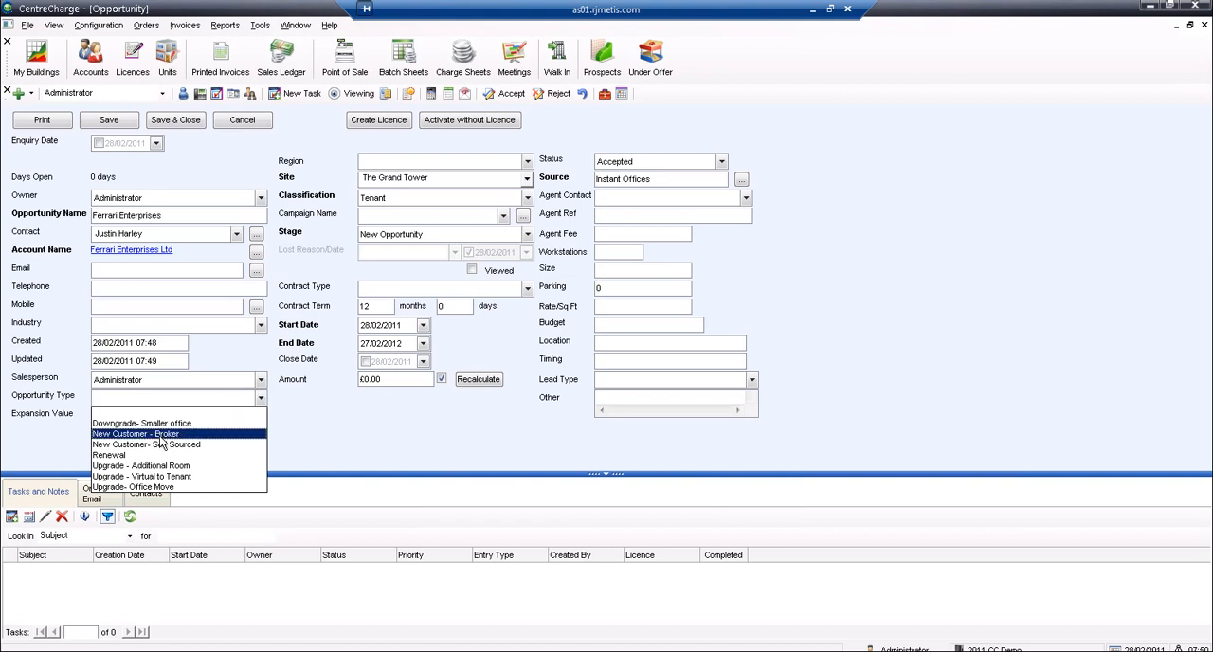
pyautogui.moveTo(161, 476)
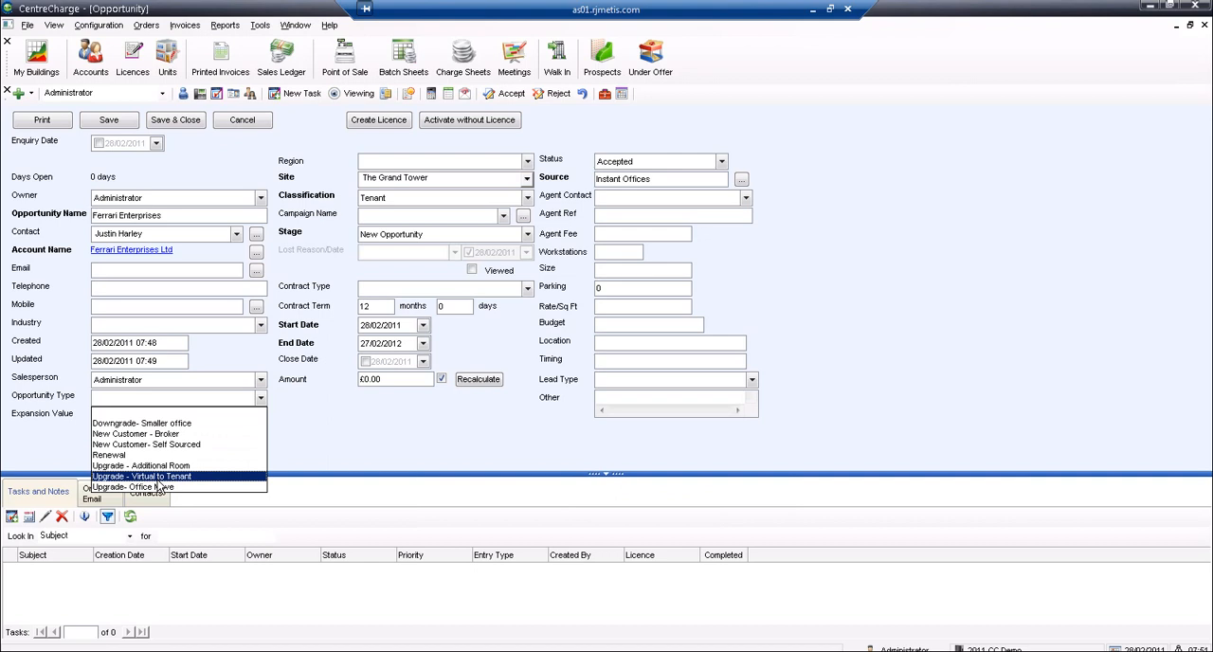
pyautogui.moveTo(166, 433)
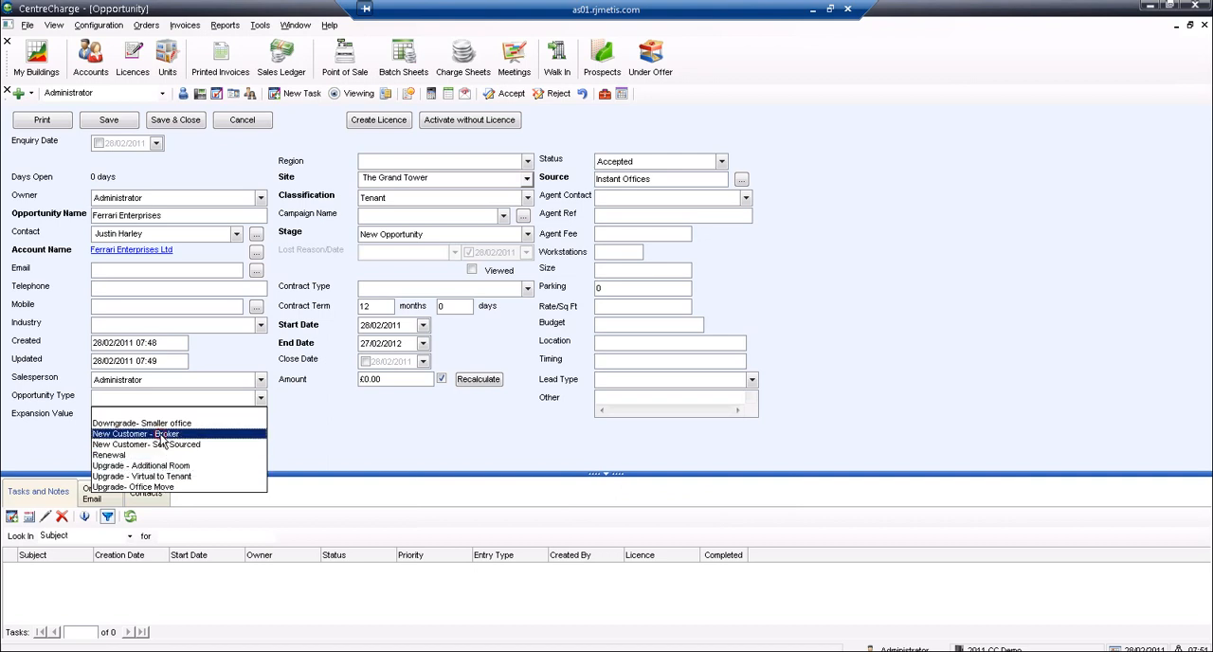
pyautogui.click(135, 432)
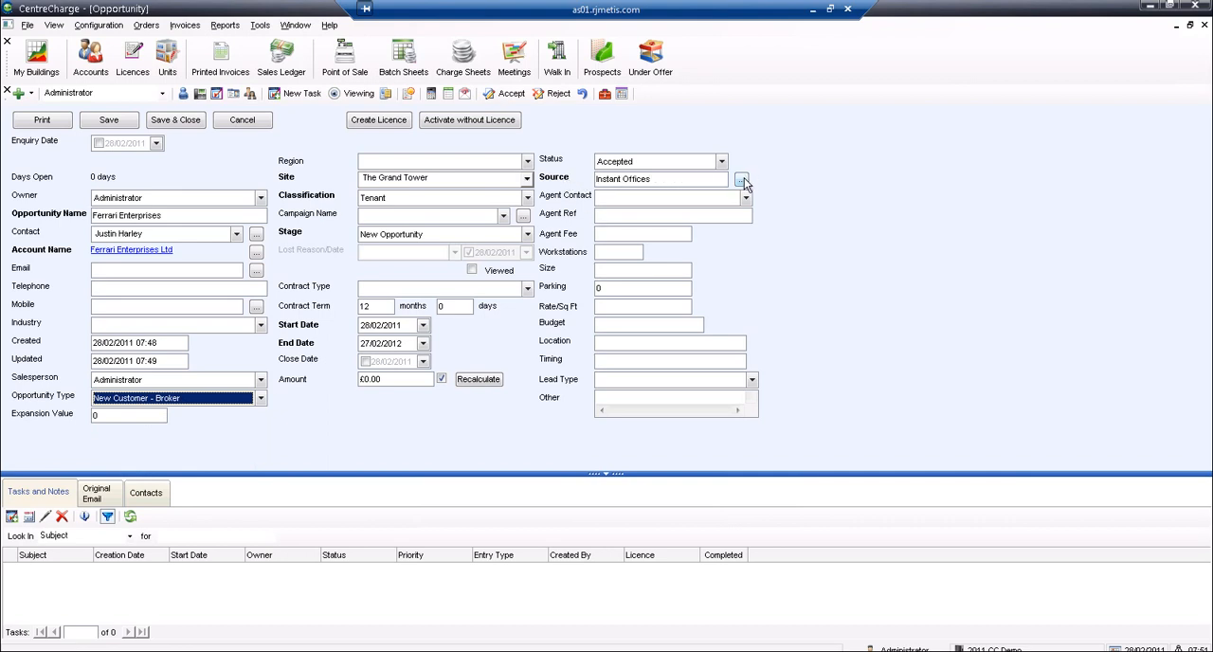
pyautogui.click(742, 179)
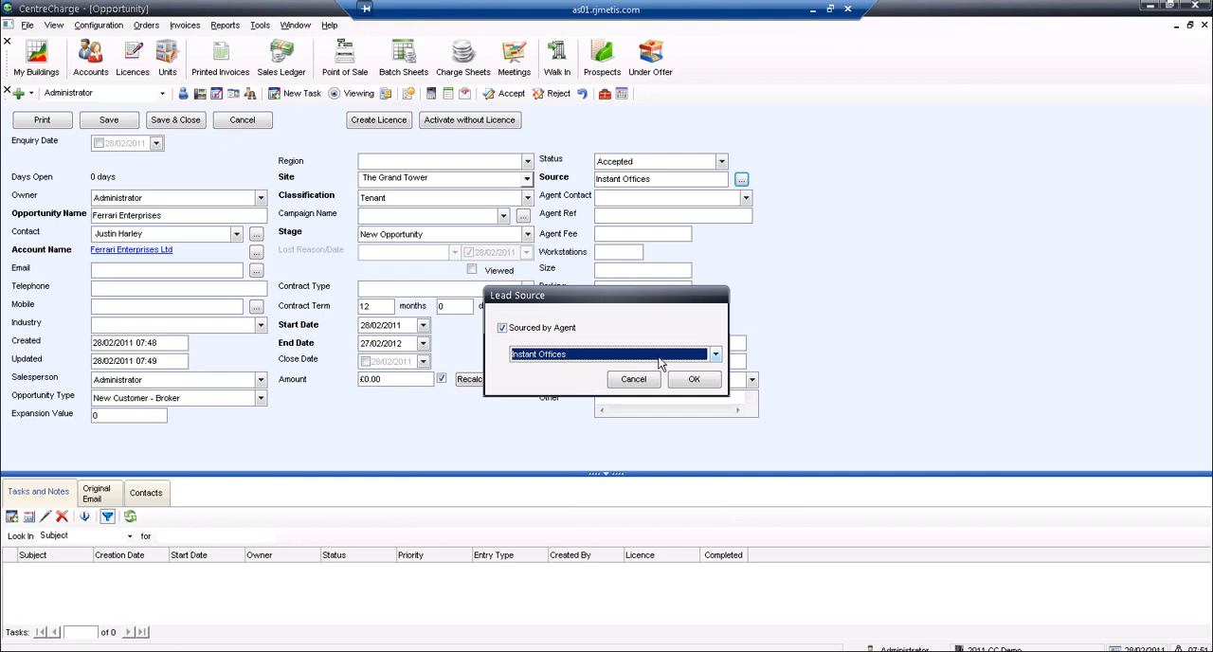
pyautogui.click(715, 353)
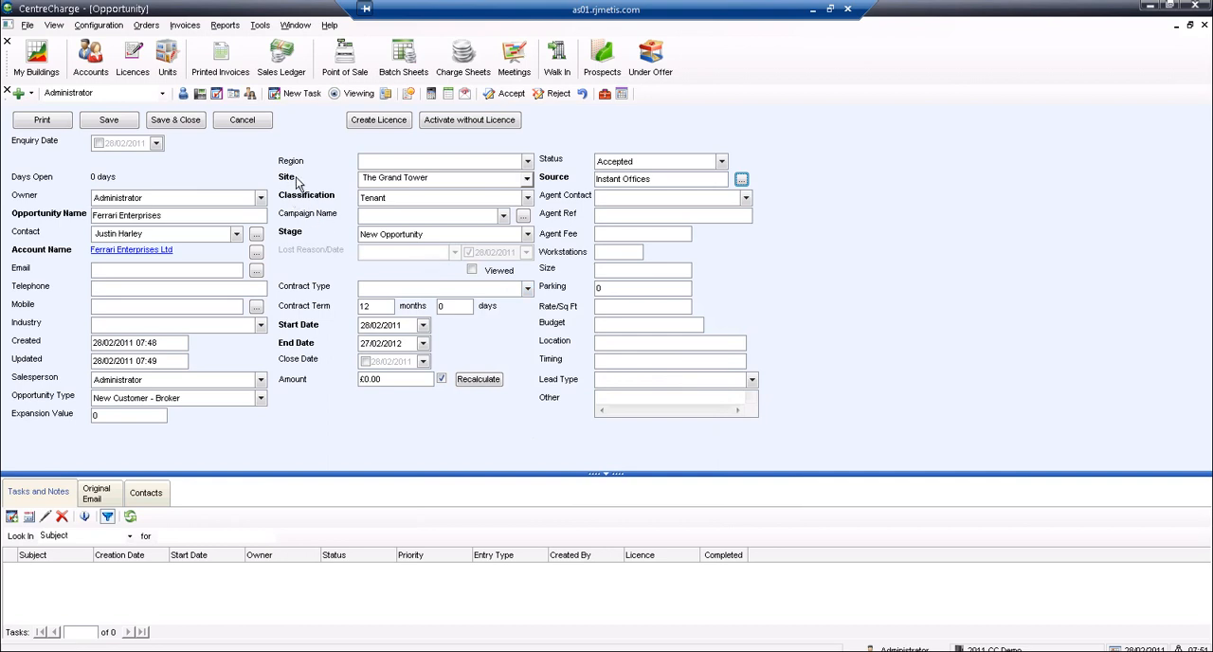
pyautogui.moveTo(458, 181)
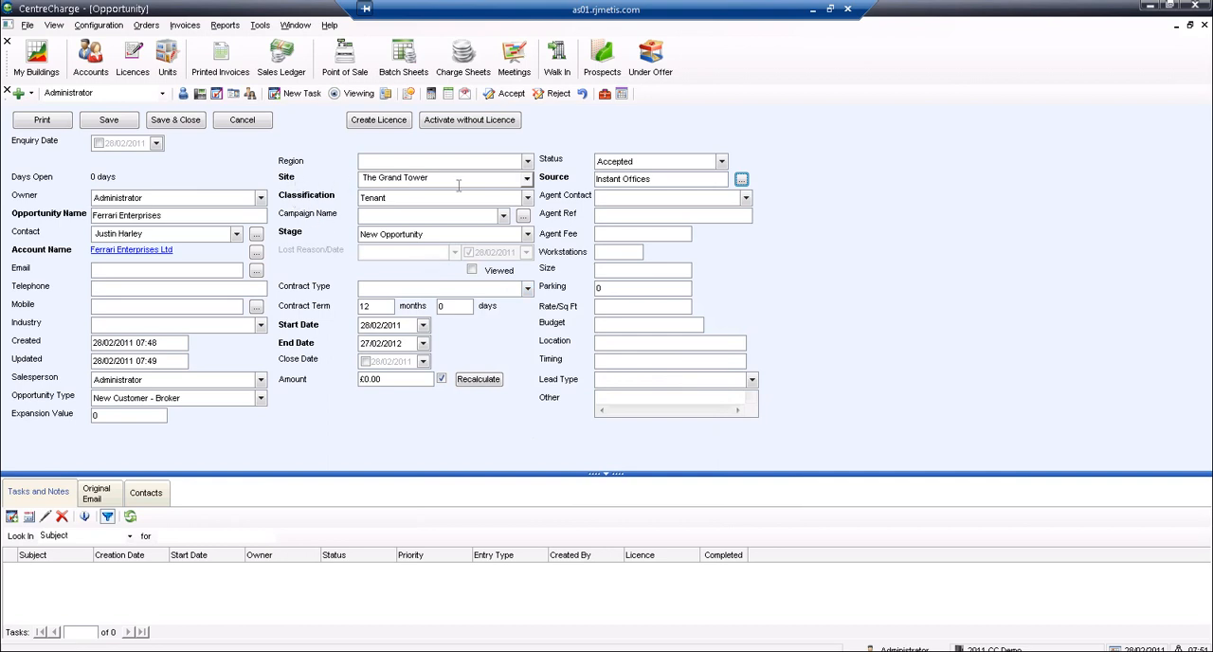
pyautogui.moveTo(398, 205)
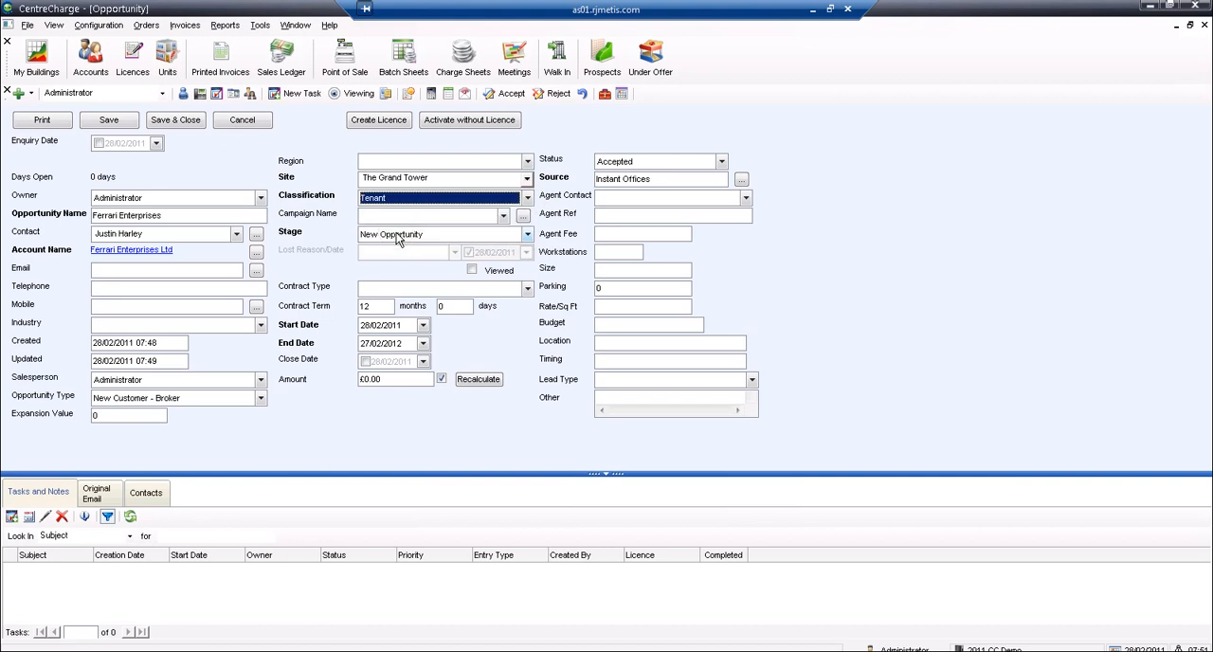
pyautogui.moveTo(303, 349)
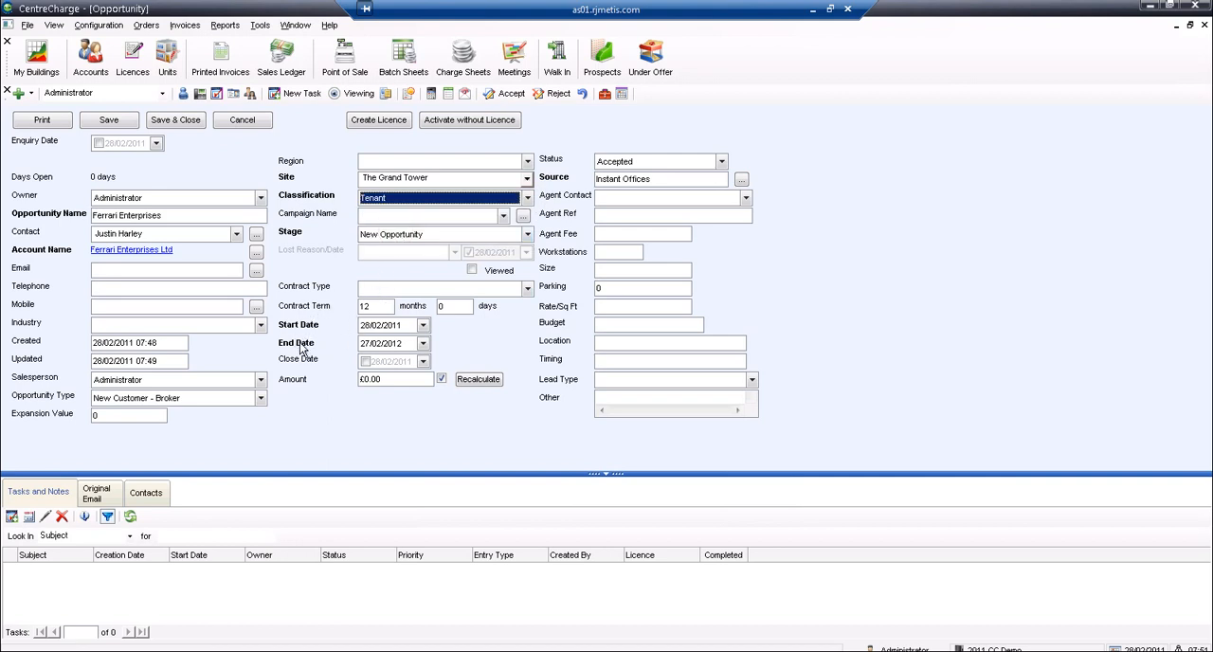
pyautogui.moveTo(372, 352)
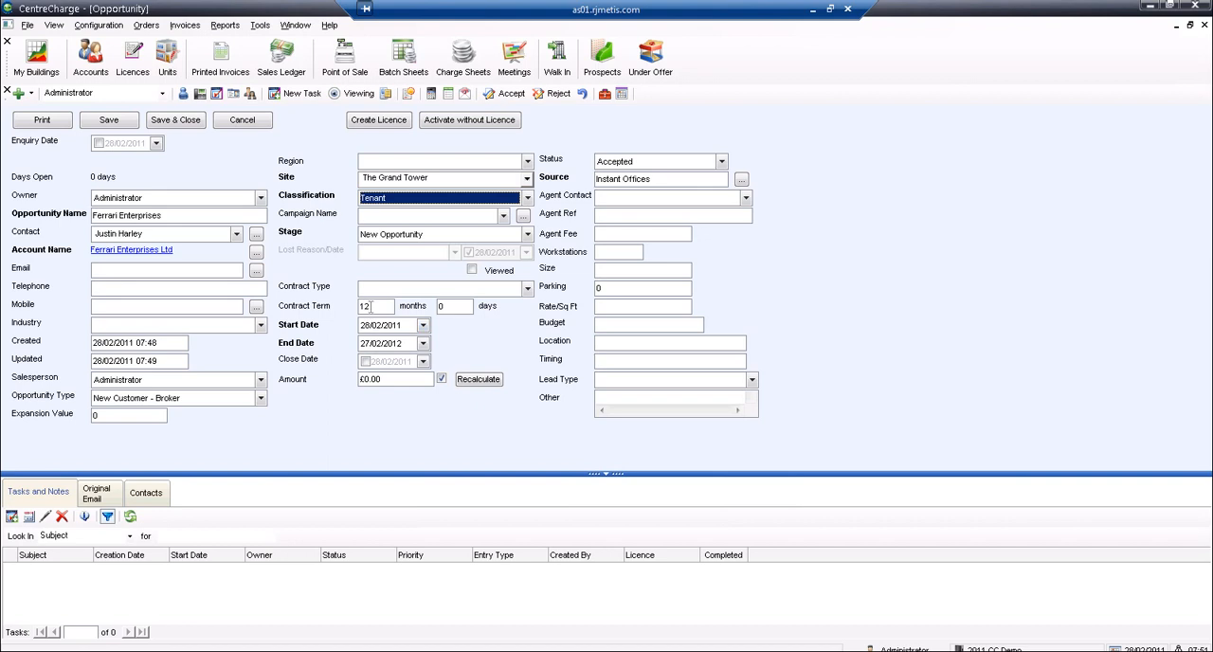
# Pick 15 March 2011 as the start date and check the end date is 14/03/2012
pyautogui.click(422, 325)
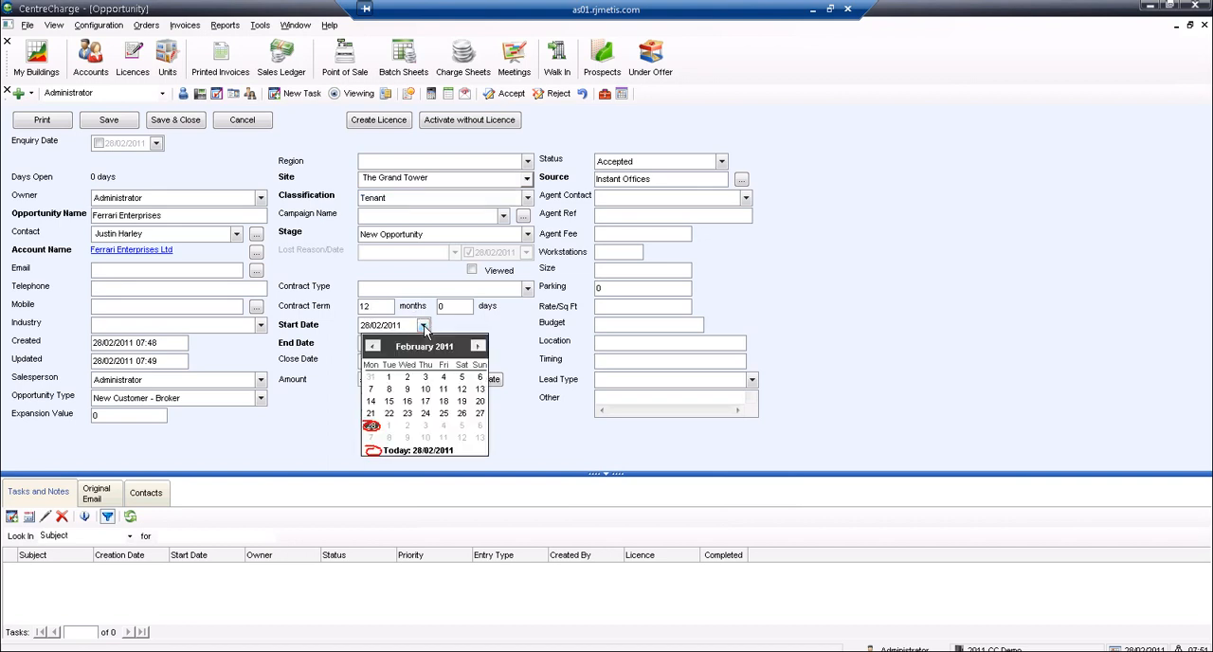
pyautogui.click(477, 345)
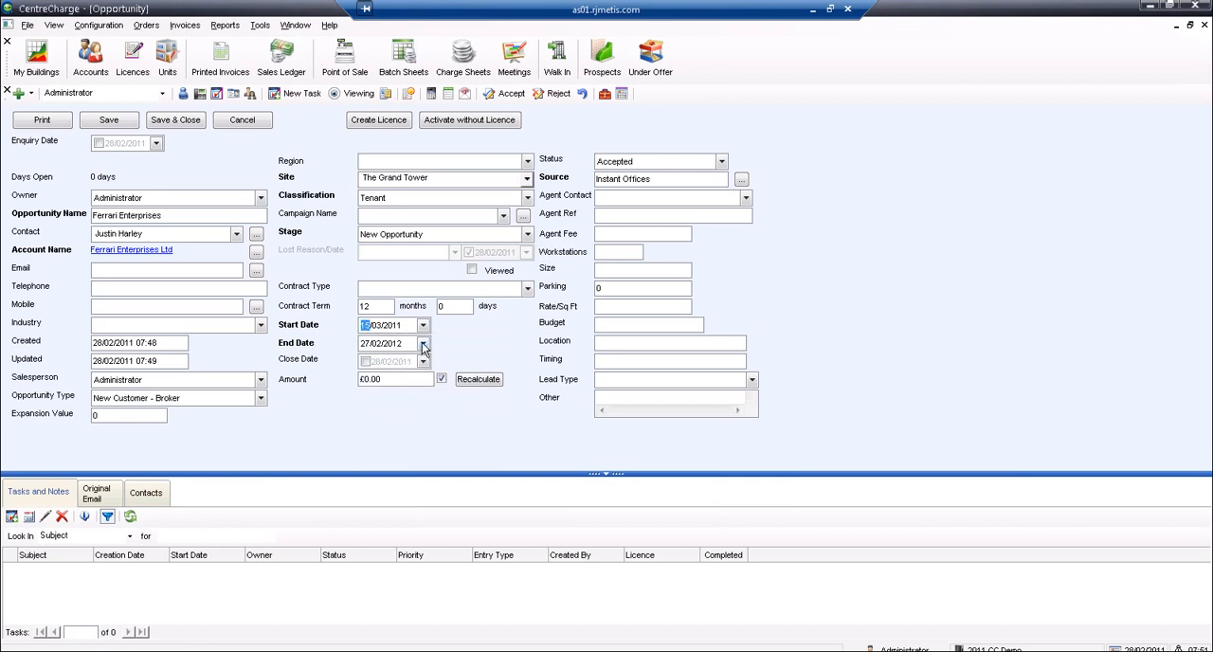
pyautogui.click(423, 344)
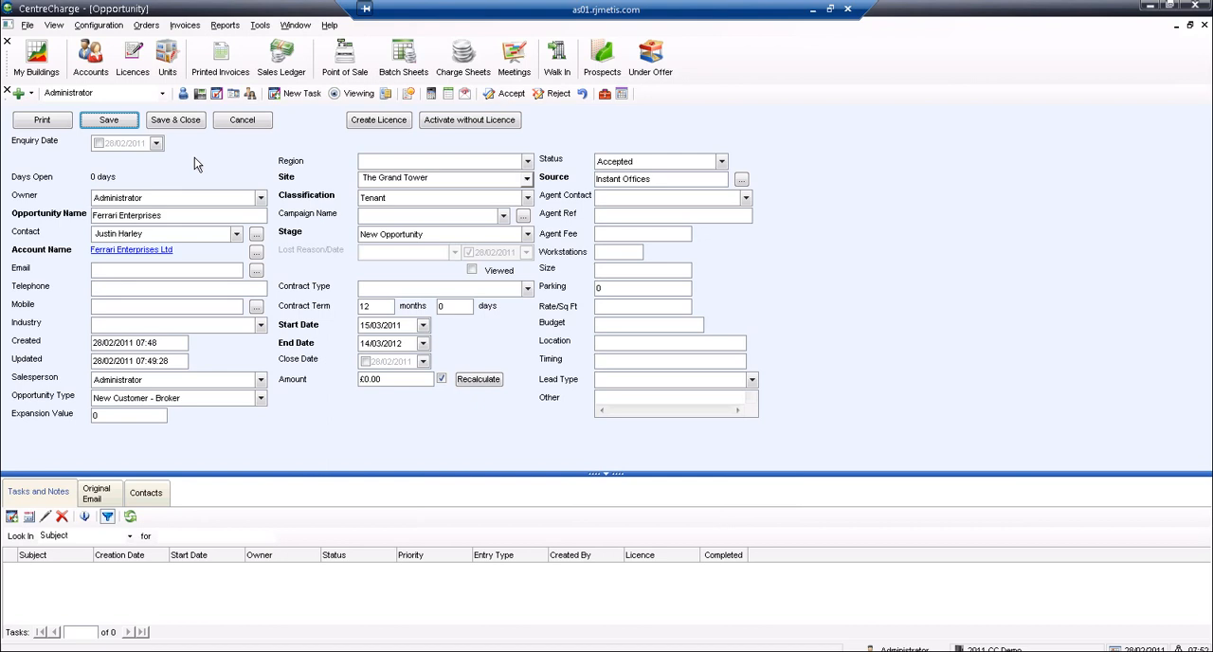
pyautogui.click(378, 120)
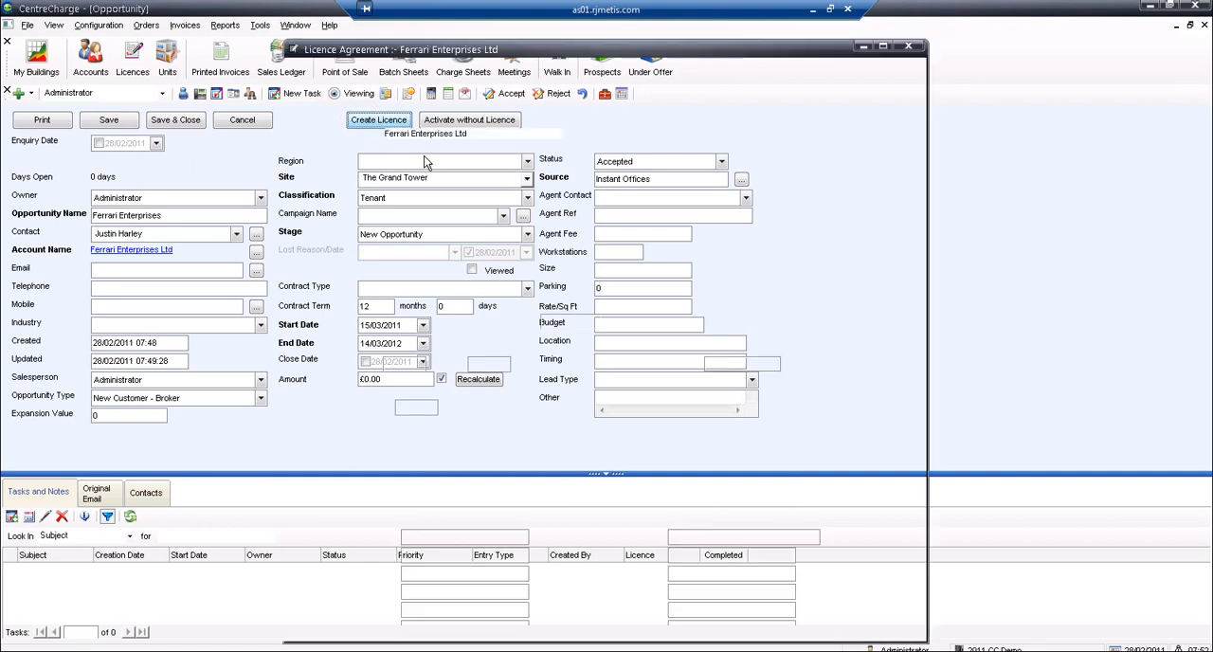
pyautogui.click(378, 119)
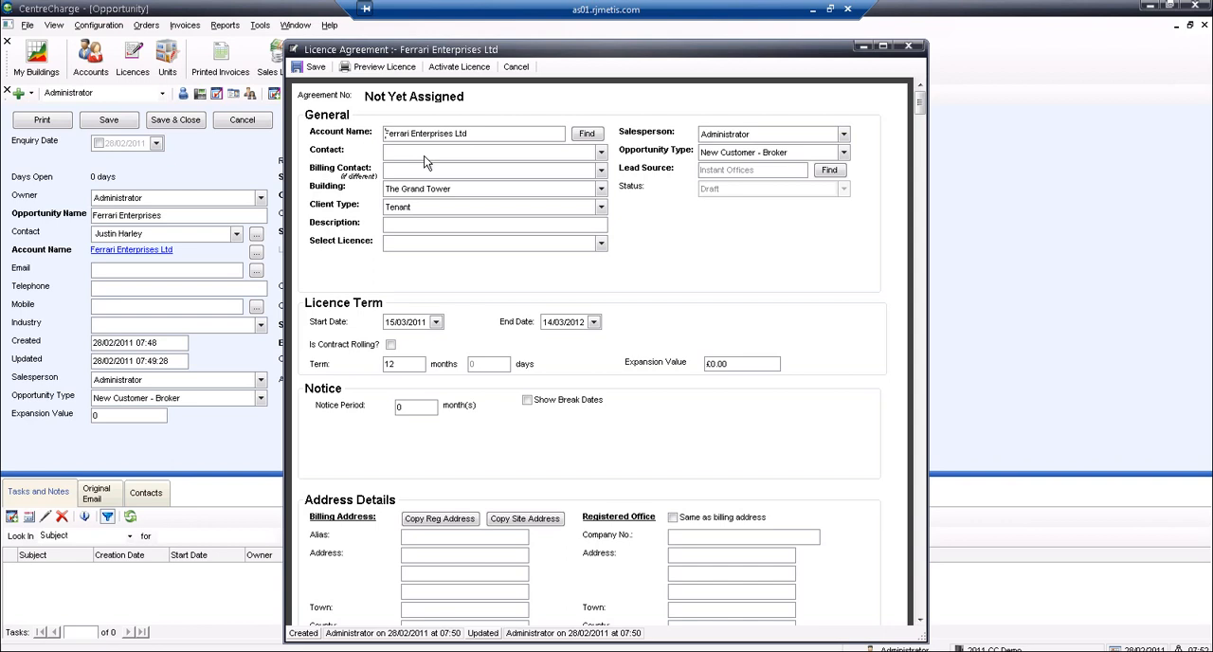
pyautogui.moveTo(524, 244)
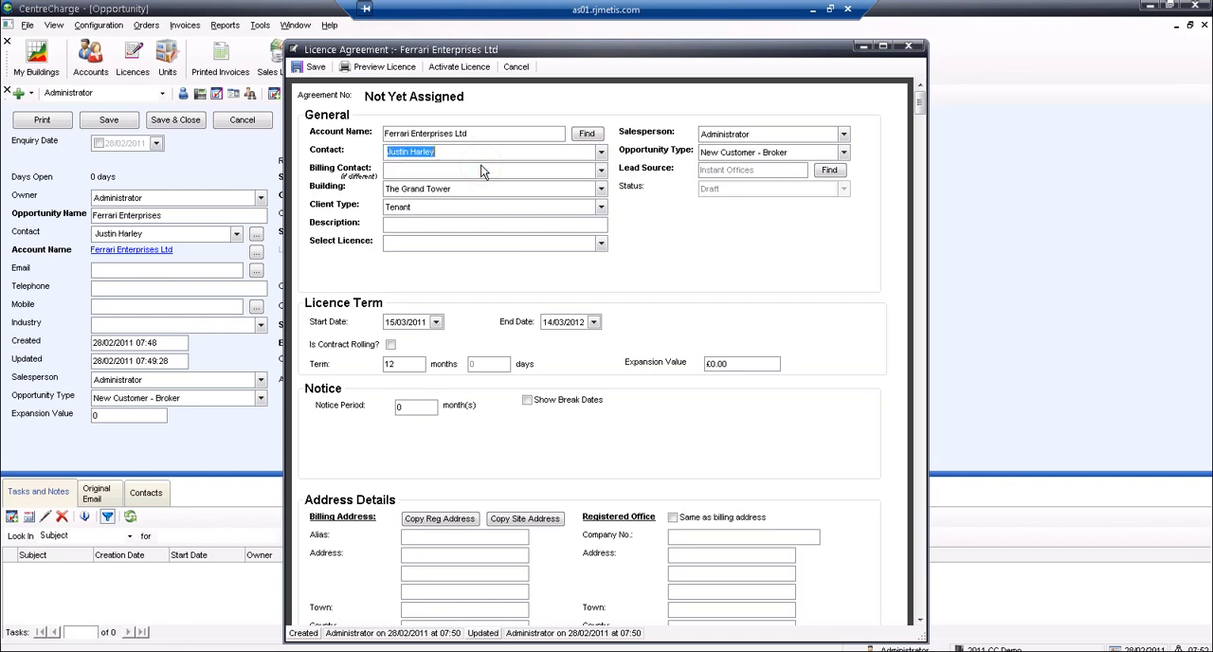
pyautogui.moveTo(451, 163)
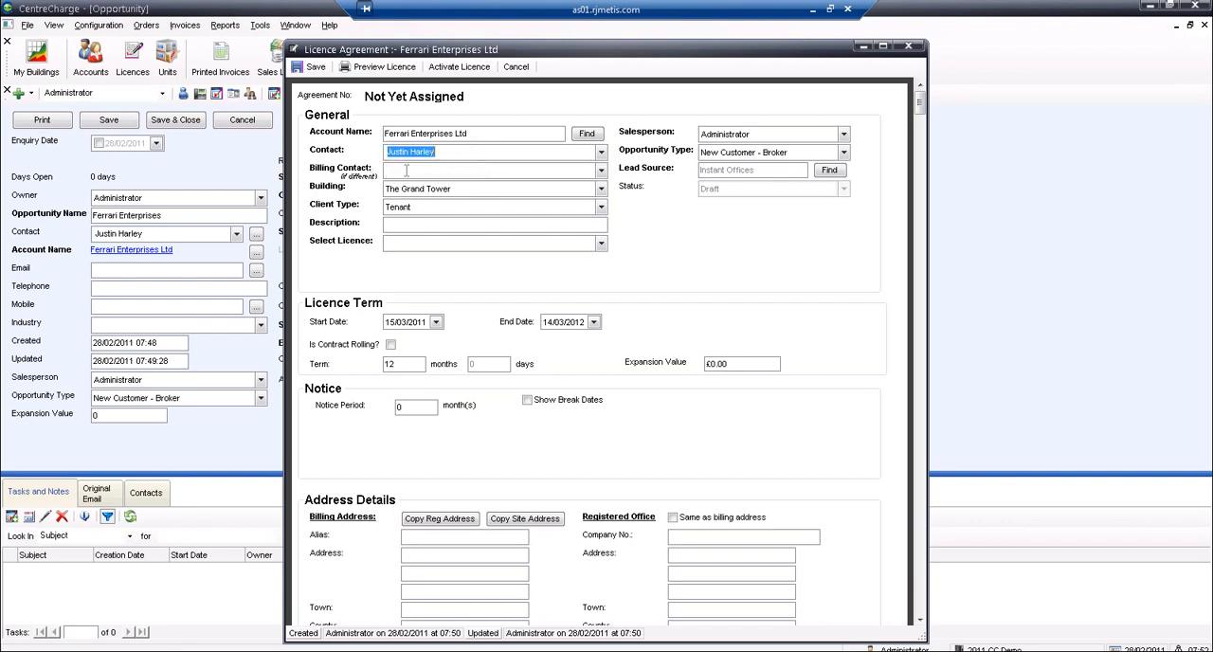
pyautogui.click(431, 170)
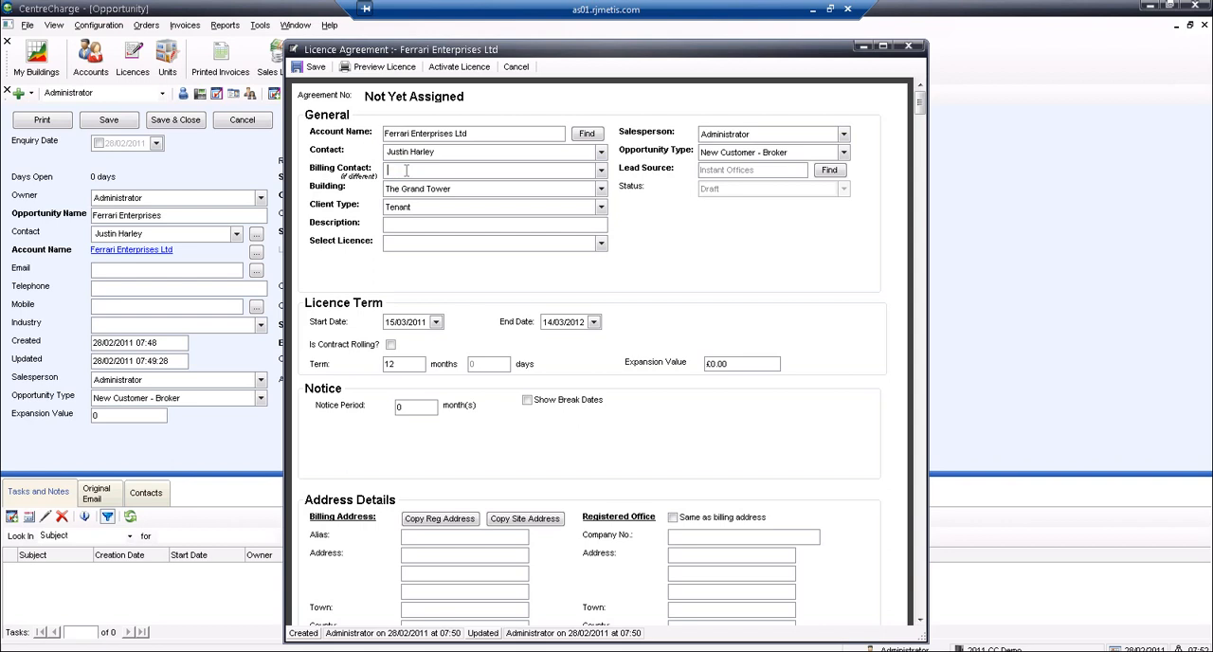
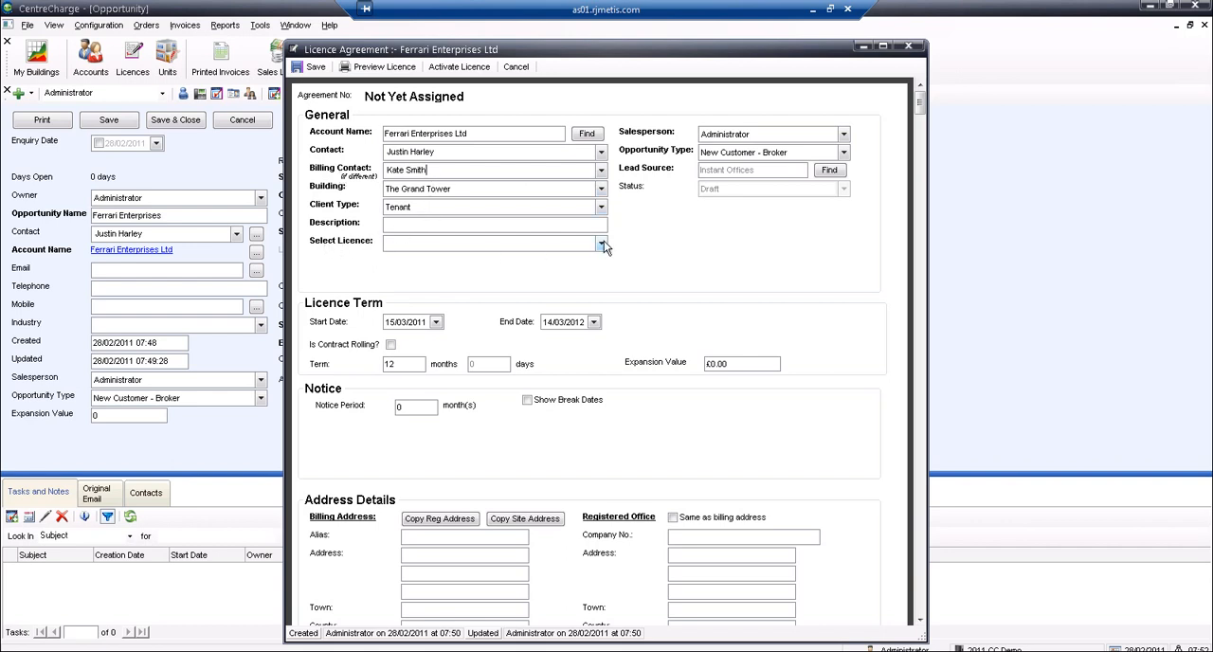
# Choose the Residential Licence Agreement template for the licence draft
pyautogui.click(599, 244)
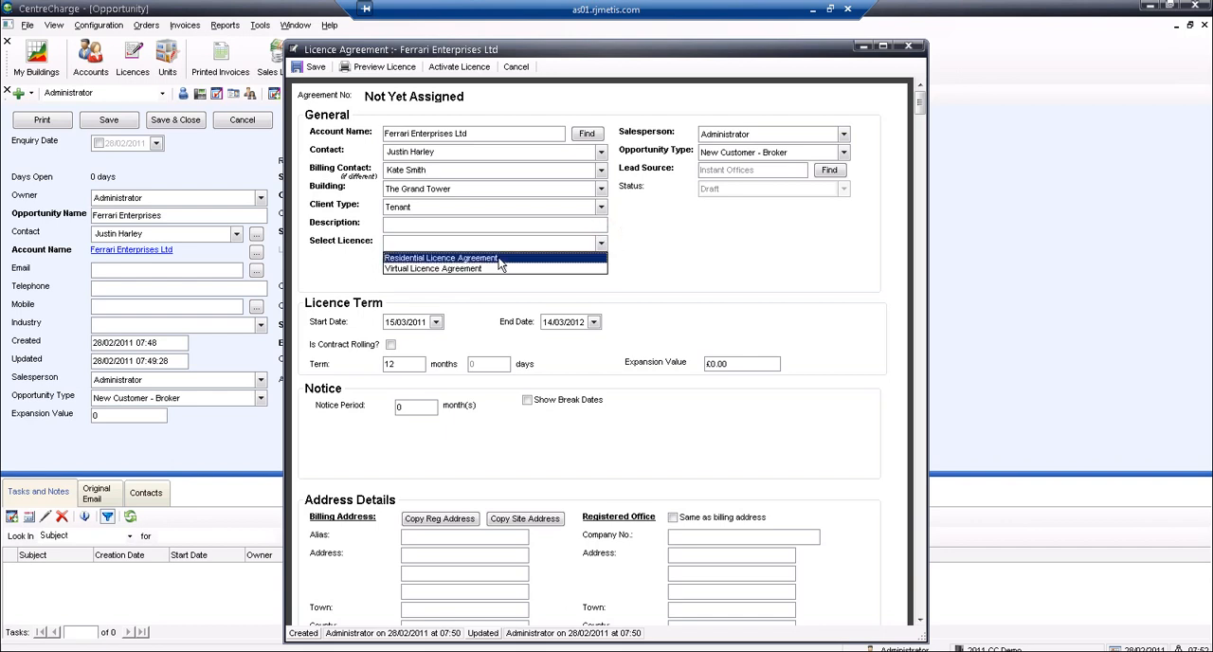
pyautogui.click(440, 257)
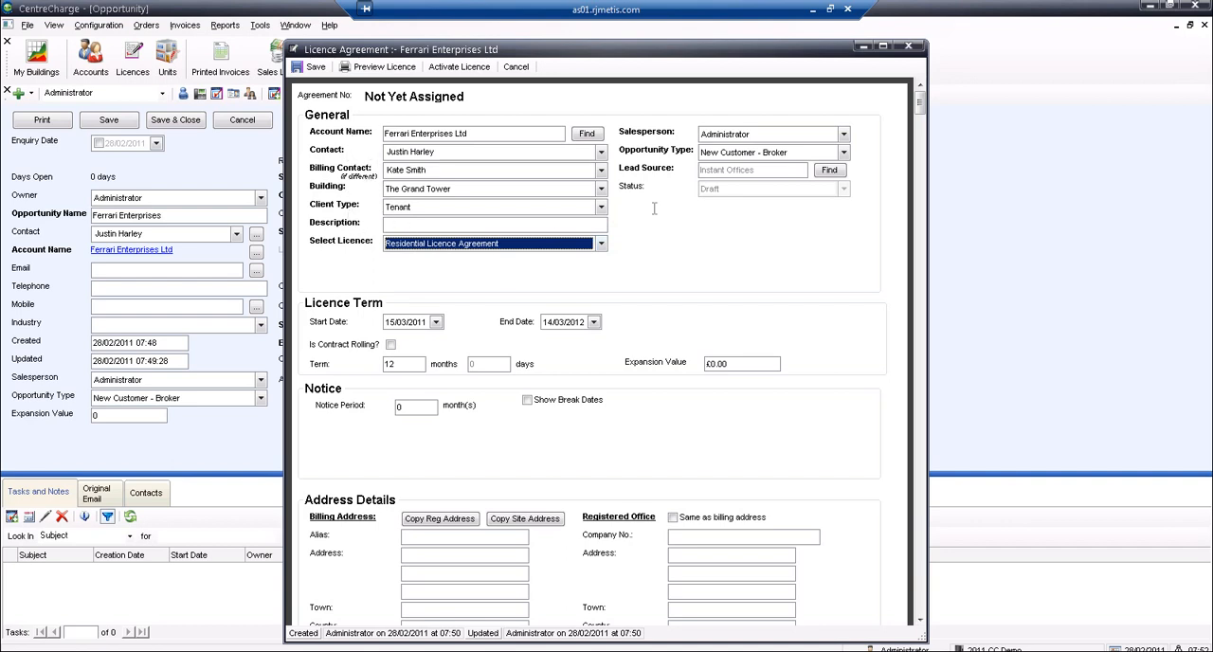
pyautogui.moveTo(568, 230)
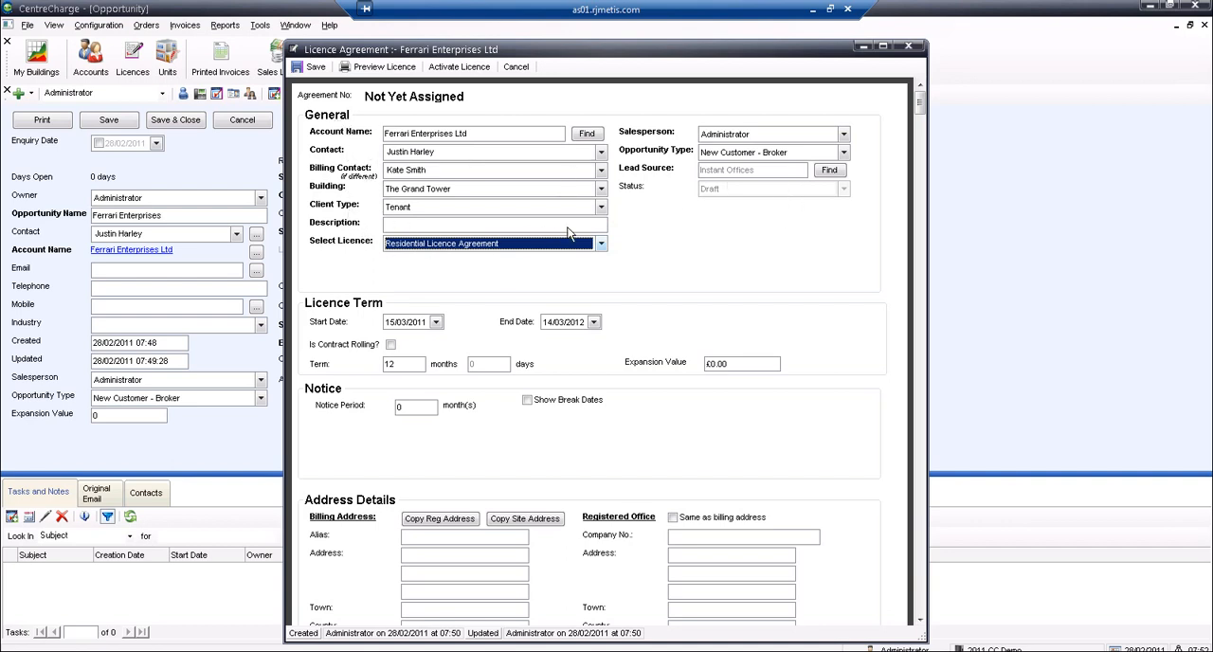
pyautogui.moveTo(653, 158)
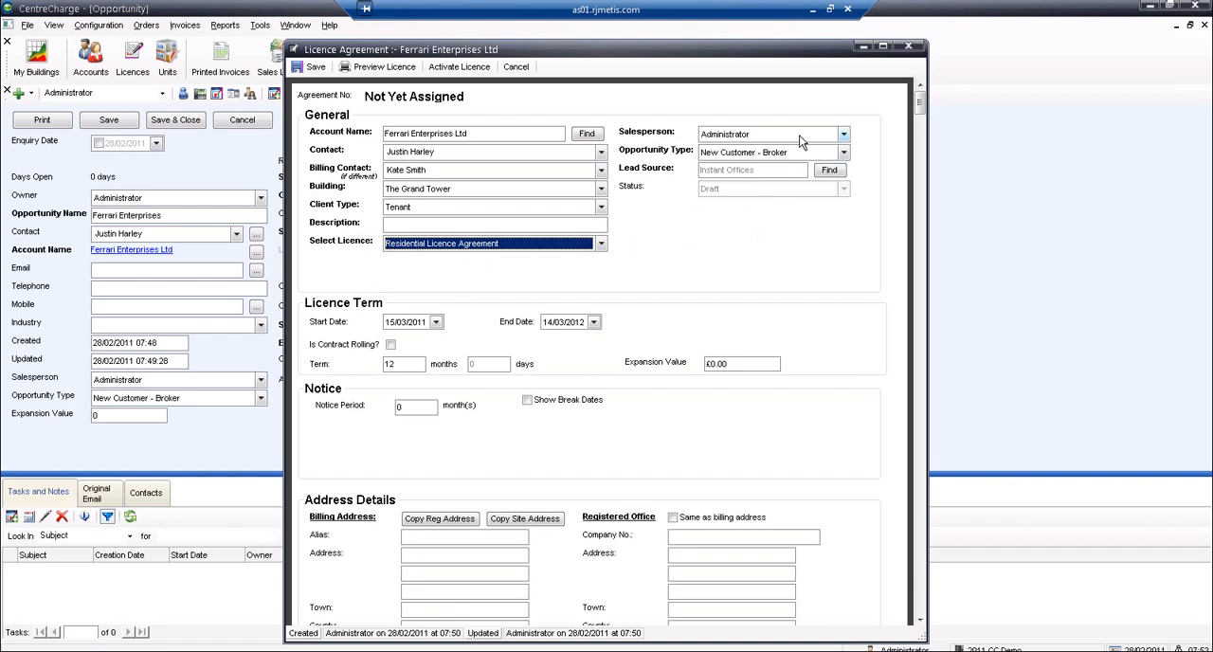
pyautogui.moveTo(548, 235)
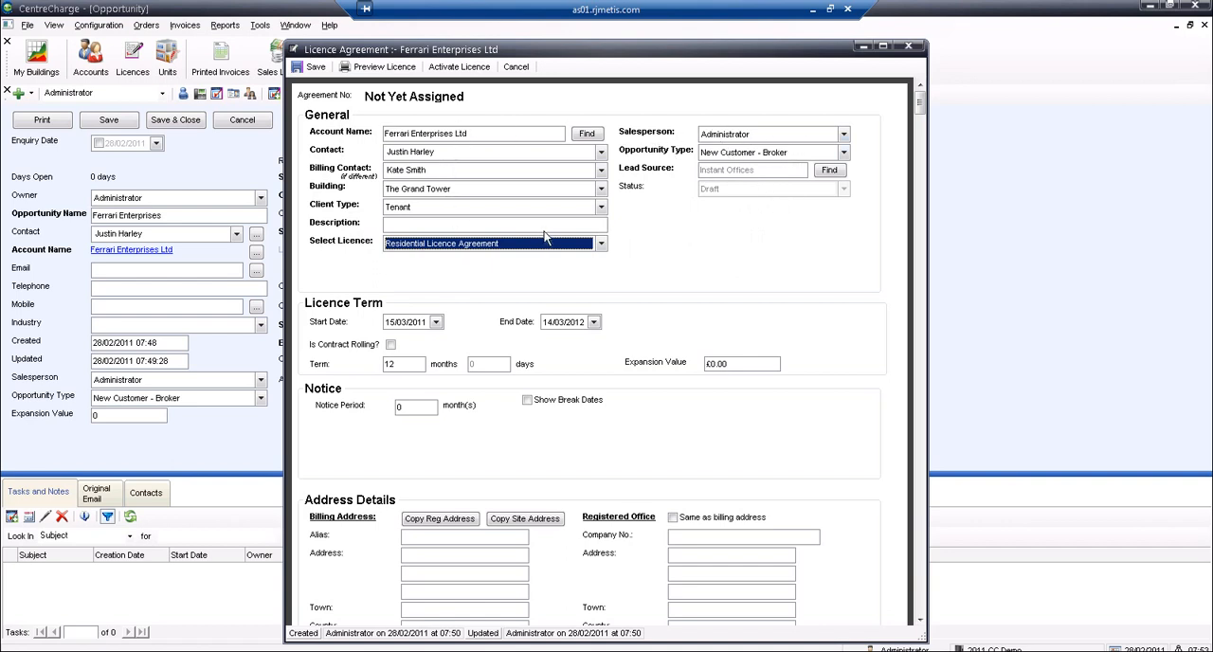
pyautogui.moveTo(765, 205)
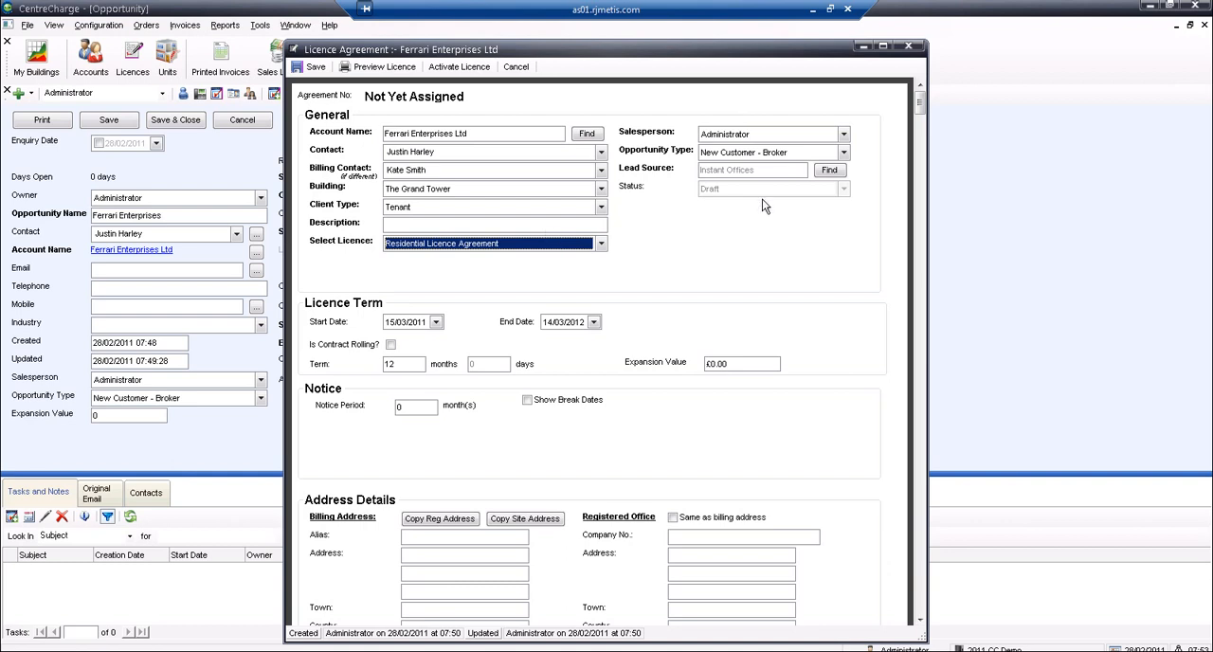
pyautogui.moveTo(346, 290)
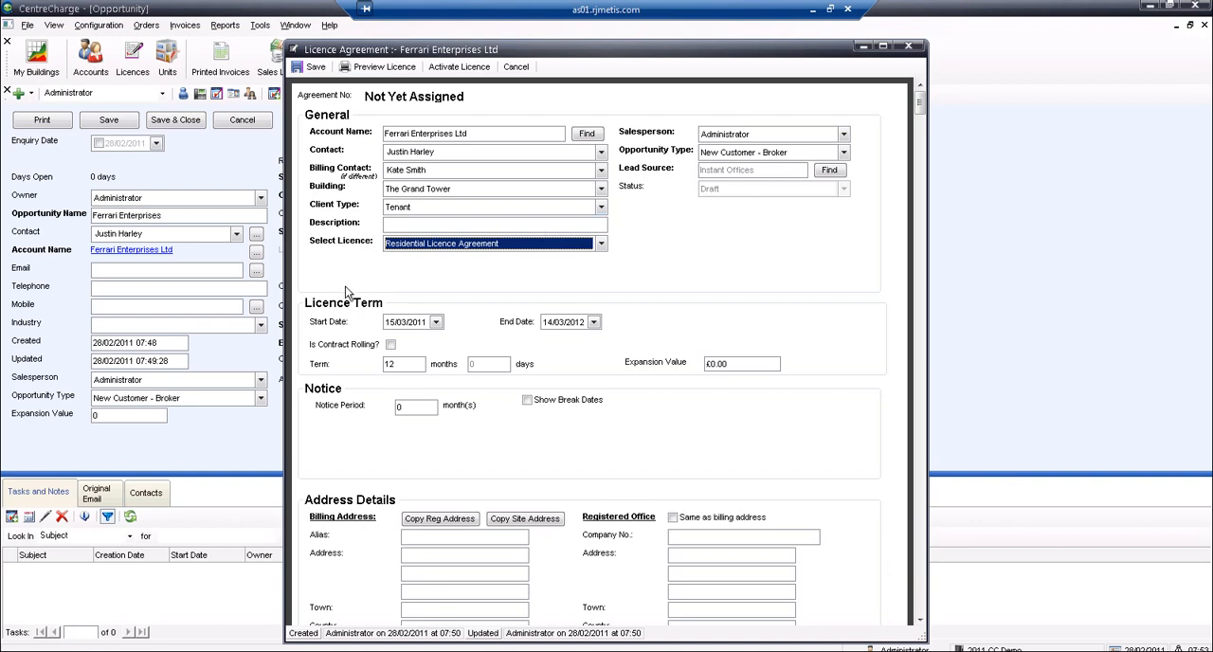
pyautogui.moveTo(405, 341)
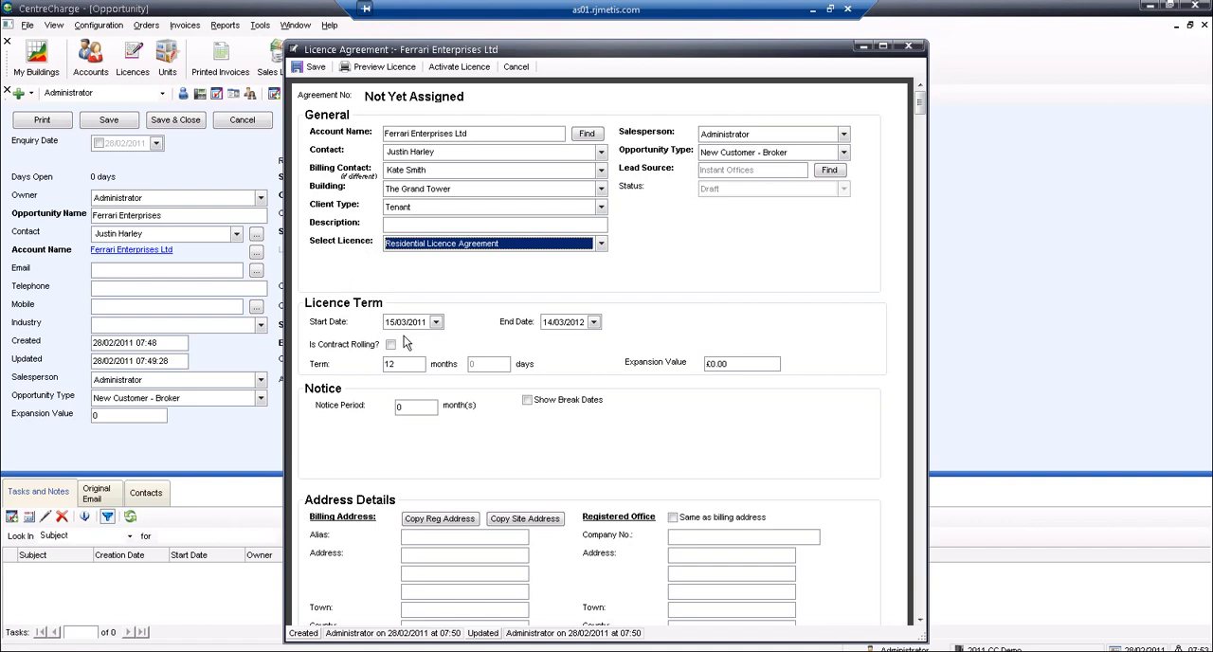
pyautogui.moveTo(459, 342)
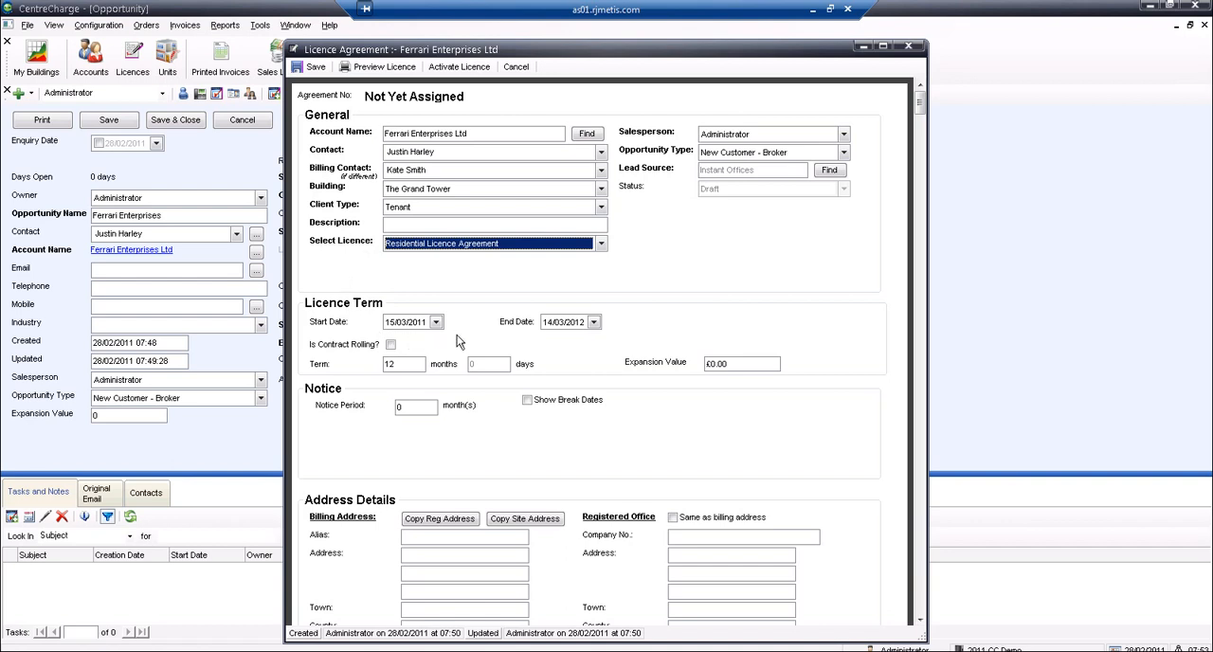
pyautogui.moveTo(502, 337)
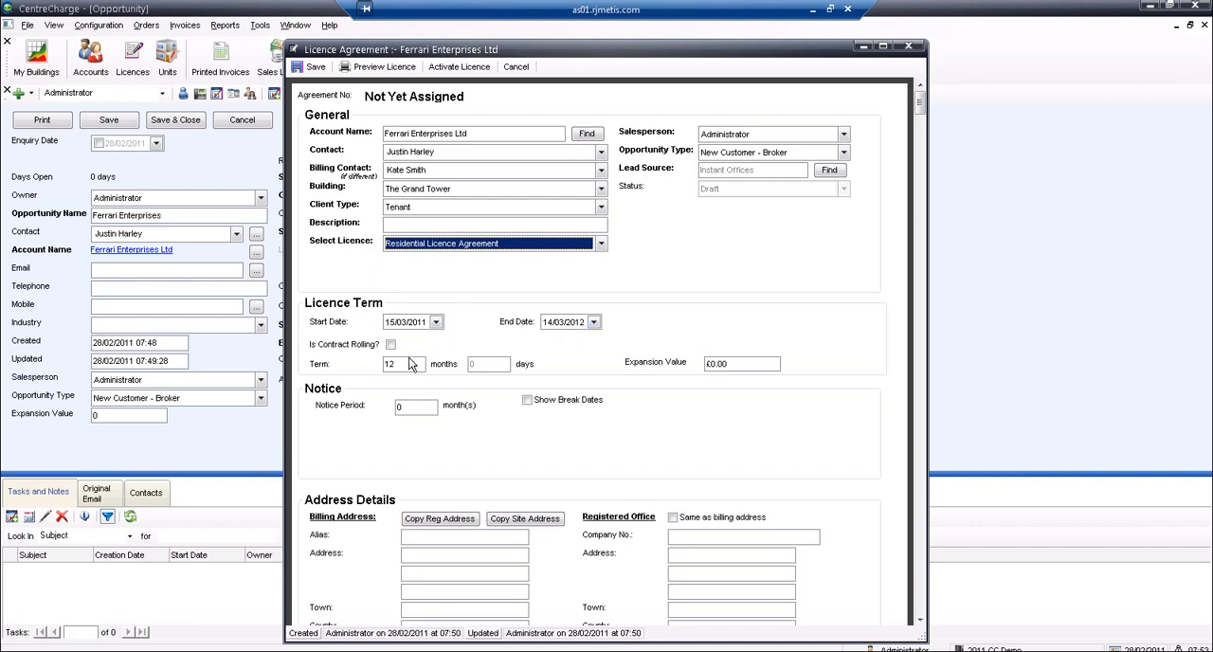
pyautogui.moveTo(372, 326)
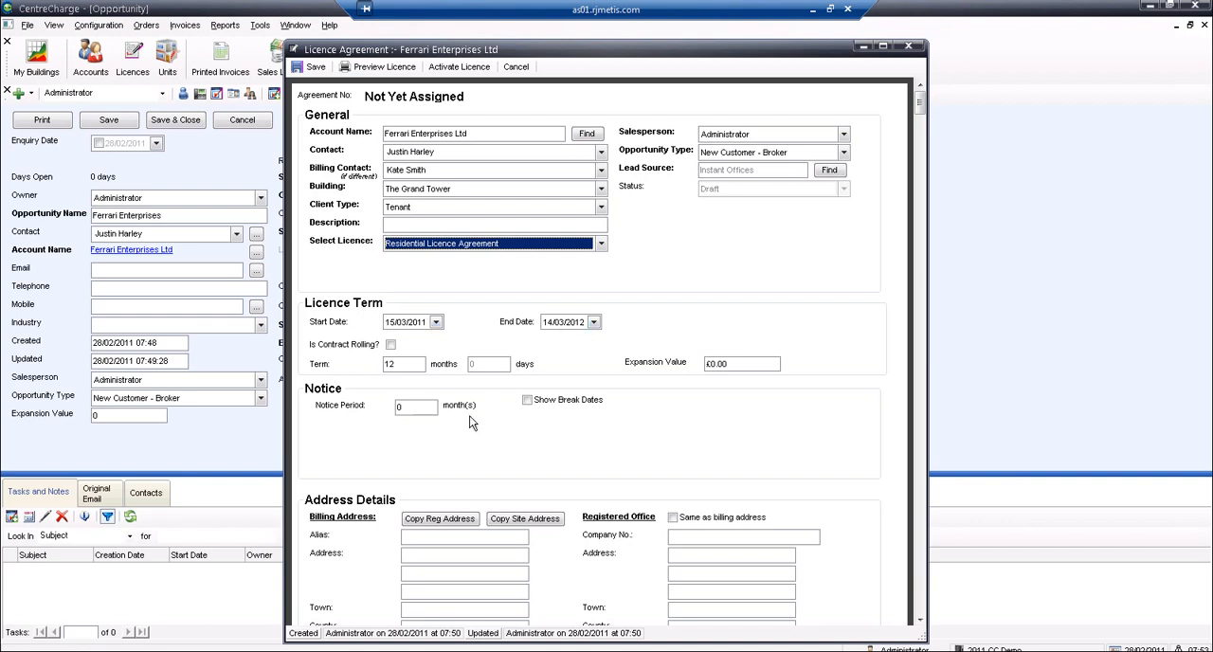
# Enter a 2-month notice period and copy the site address into the billing address
pyautogui.click(413, 407)
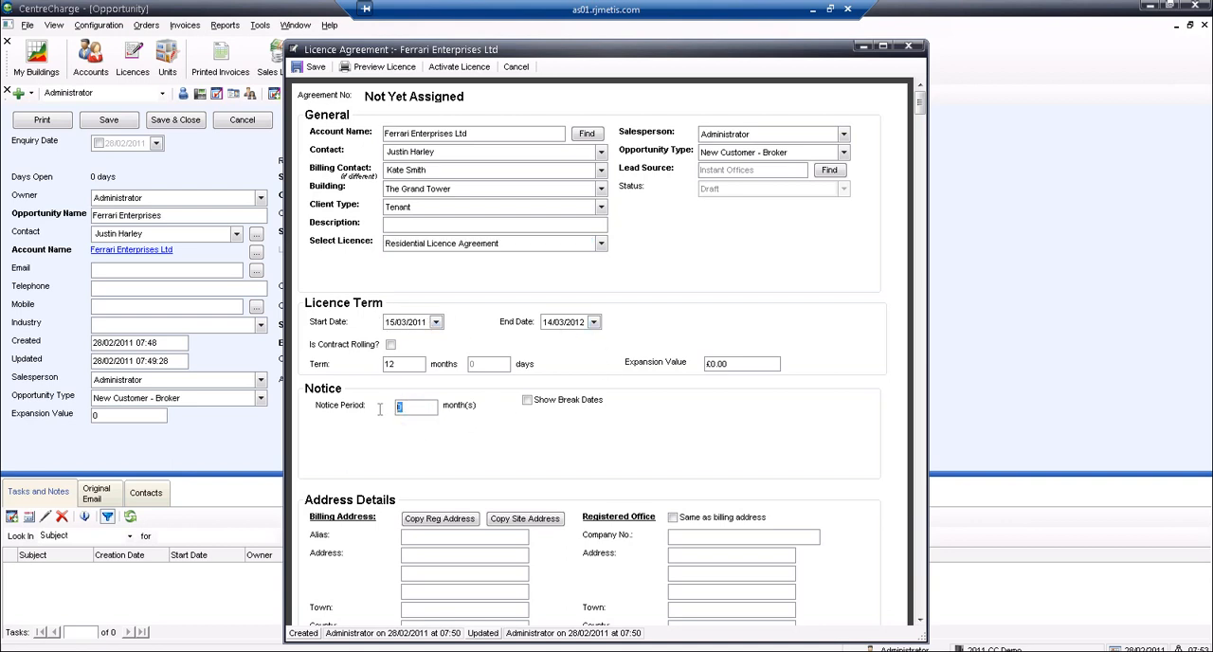
pyautogui.write('2')
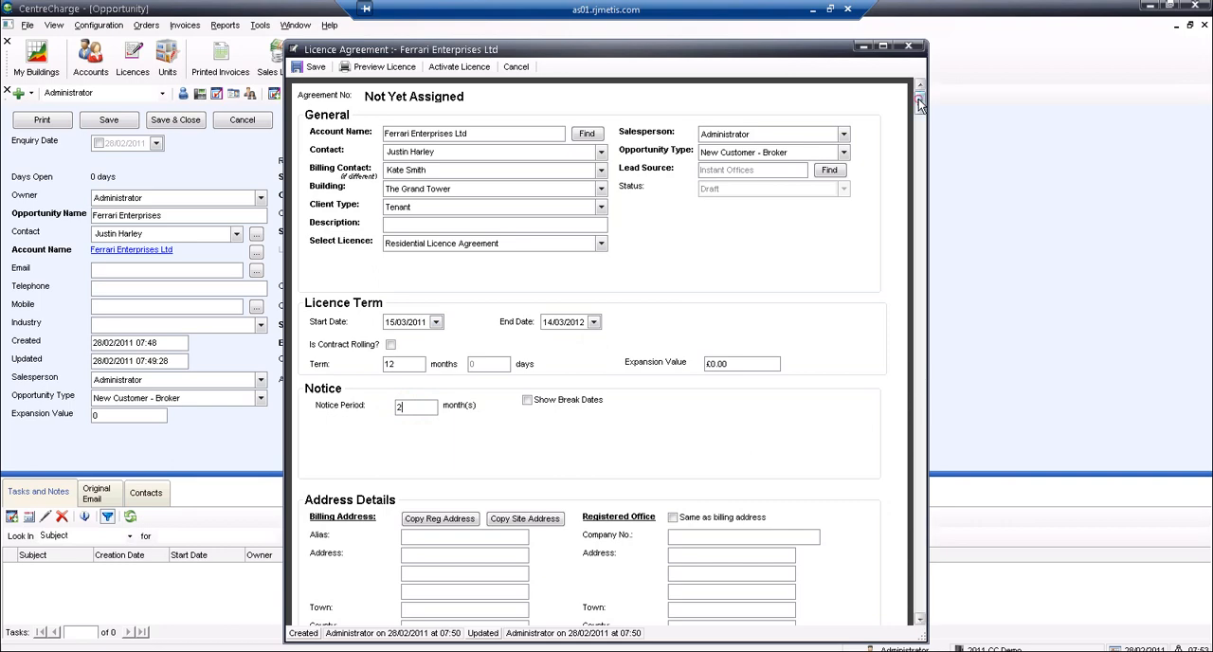
pyautogui.scroll(-3)
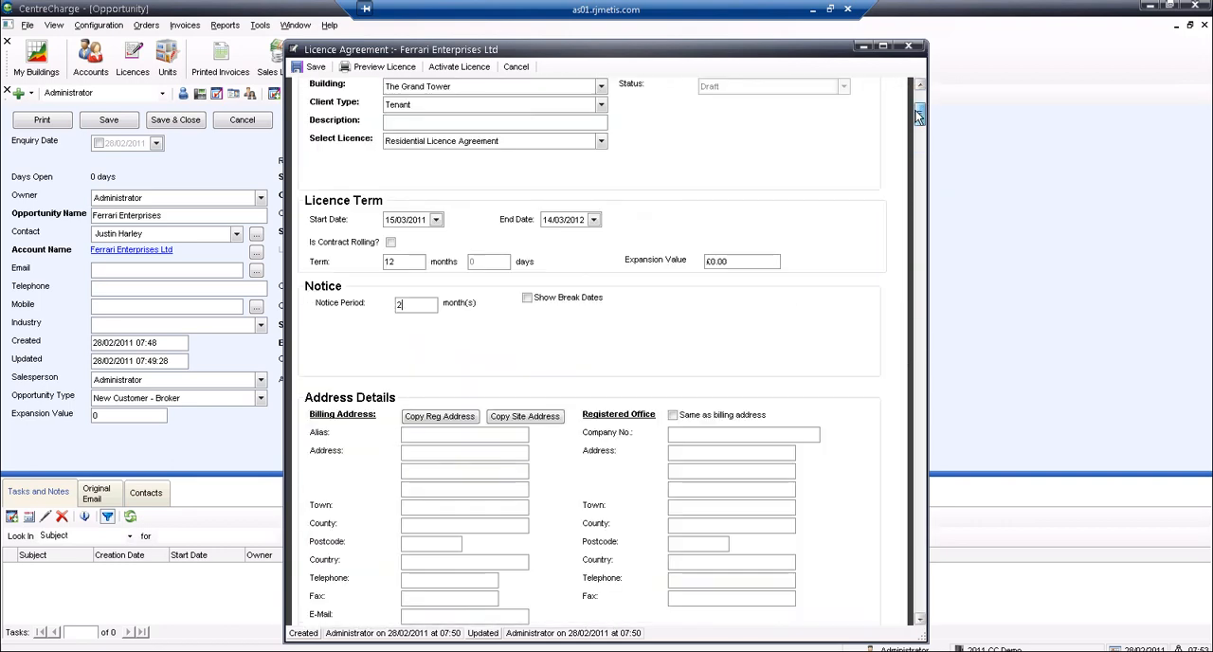
pyautogui.scroll(-3)
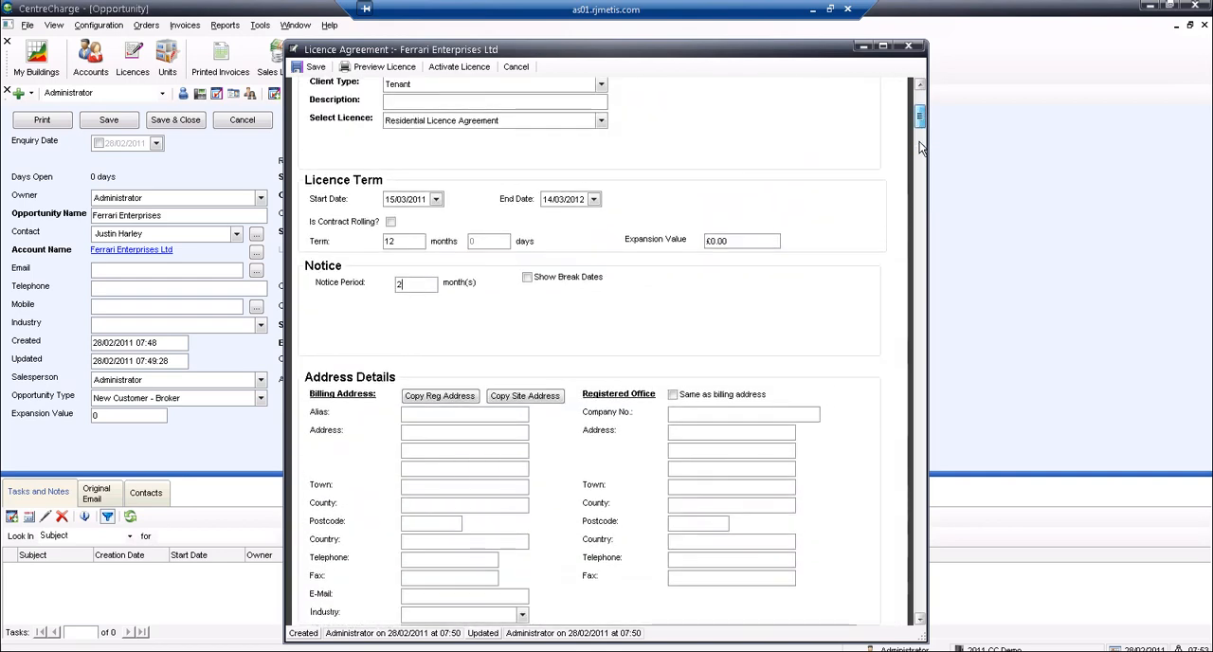
pyautogui.scroll(-3)
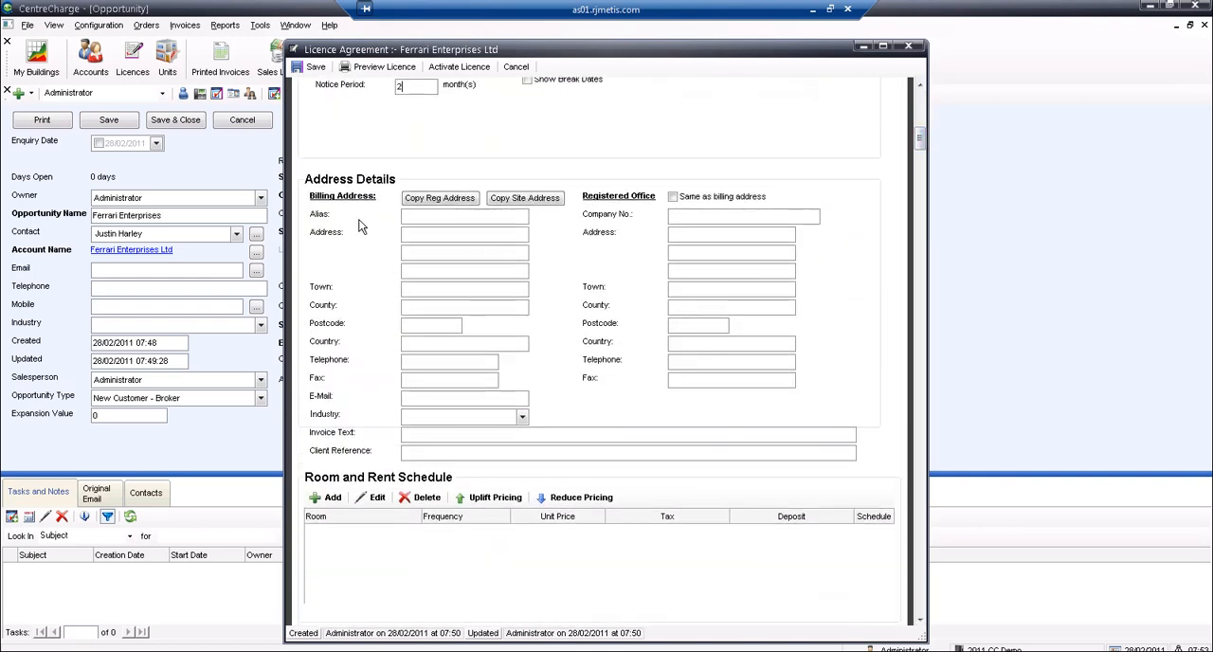
pyautogui.moveTo(333, 211)
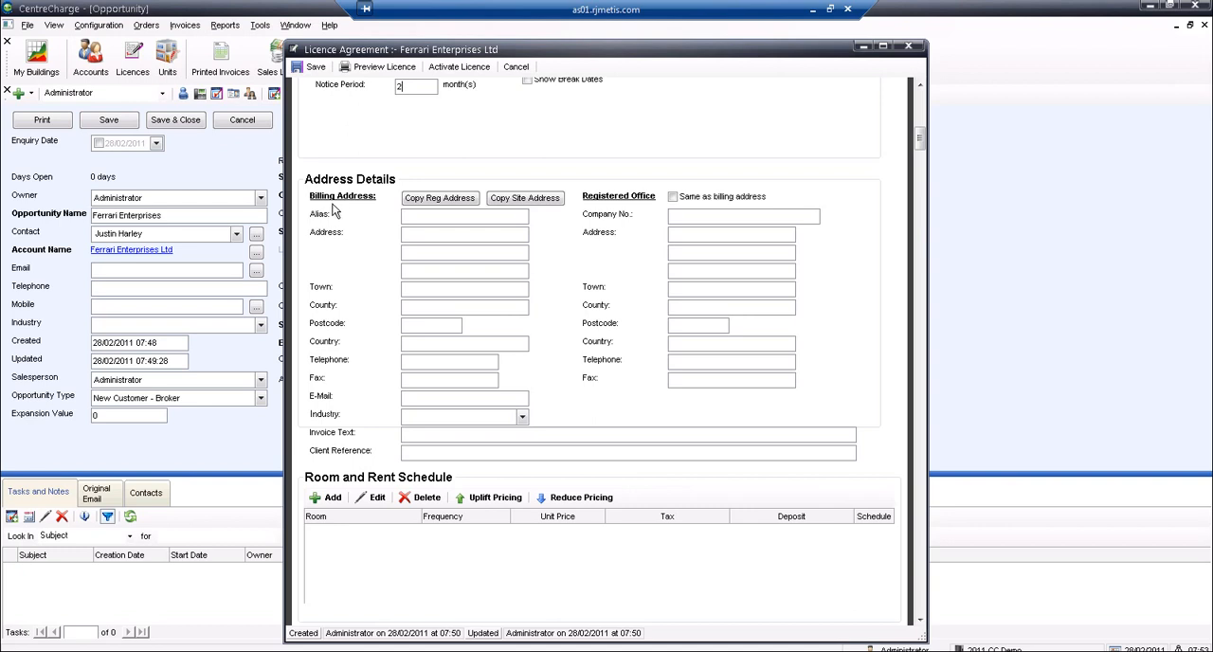
pyautogui.moveTo(638, 227)
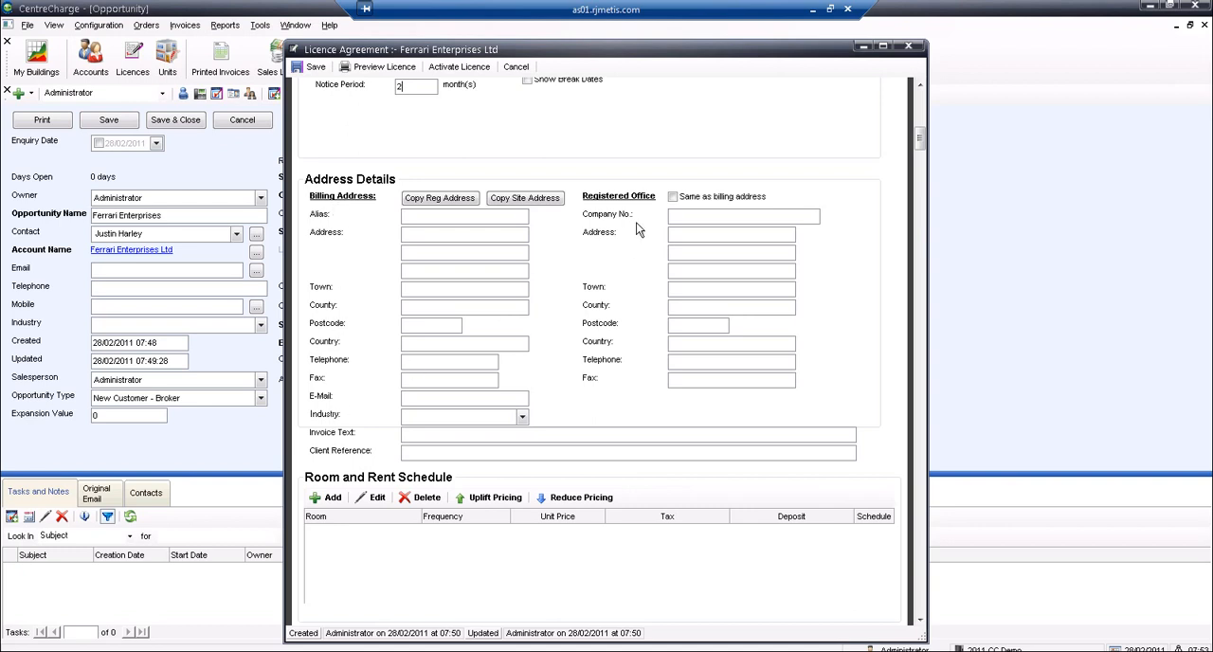
pyautogui.moveTo(618, 405)
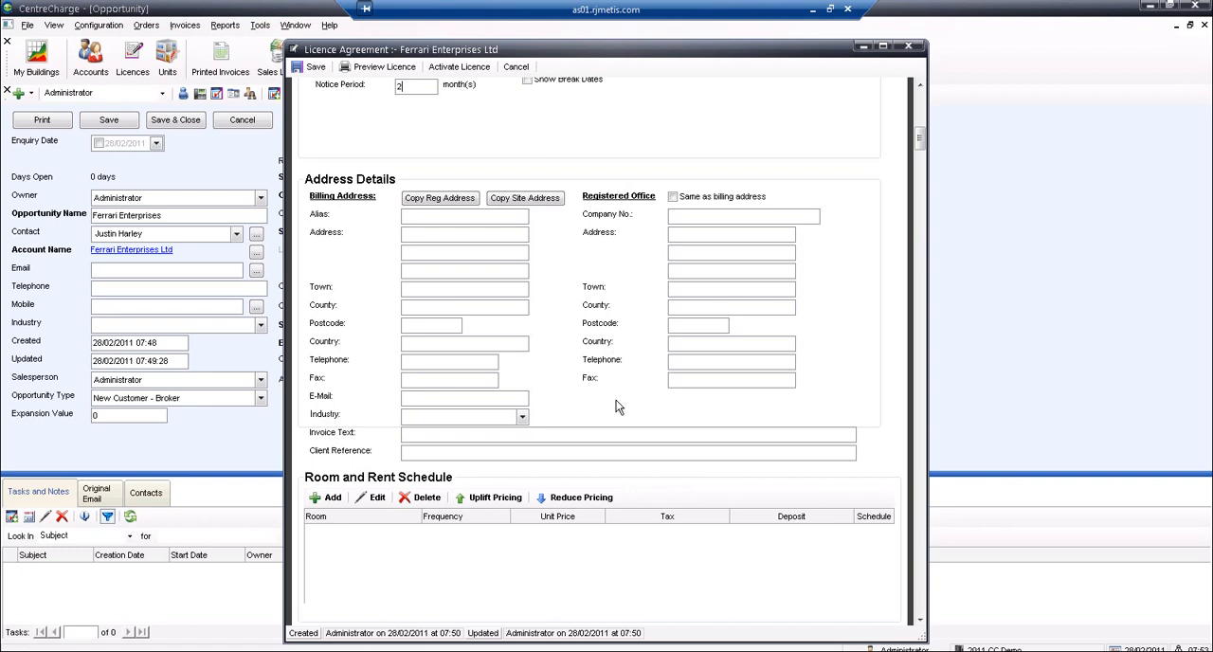
pyautogui.moveTo(686, 221)
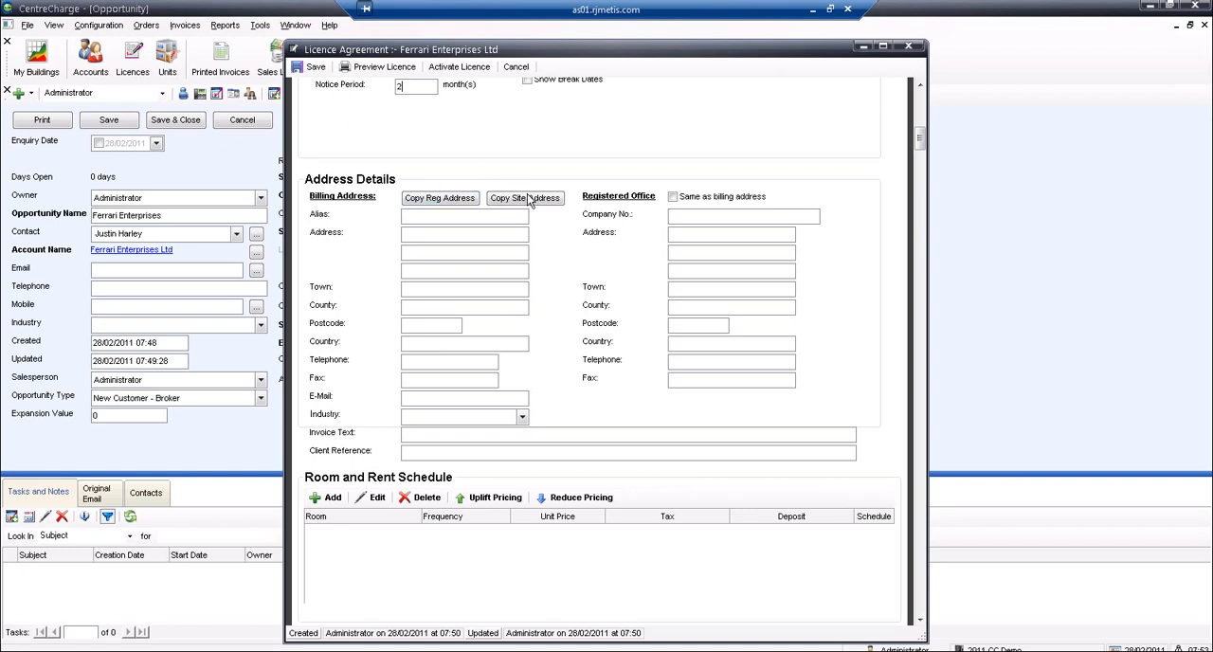
pyautogui.click(525, 197)
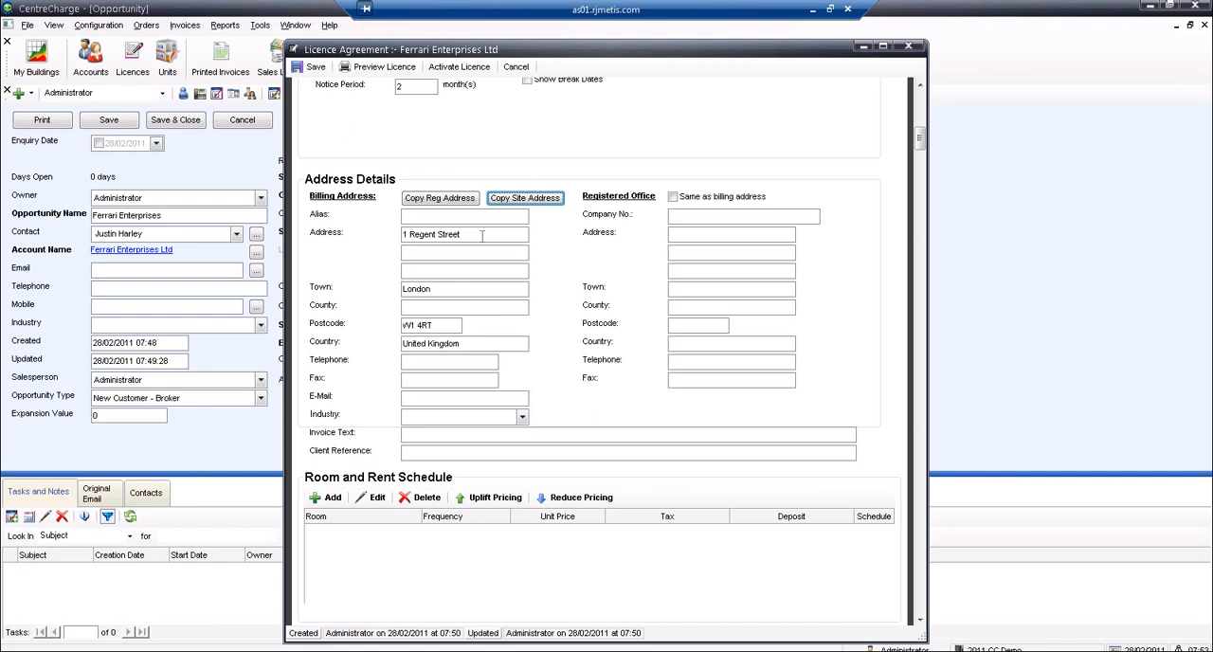
pyautogui.moveTo(360, 325)
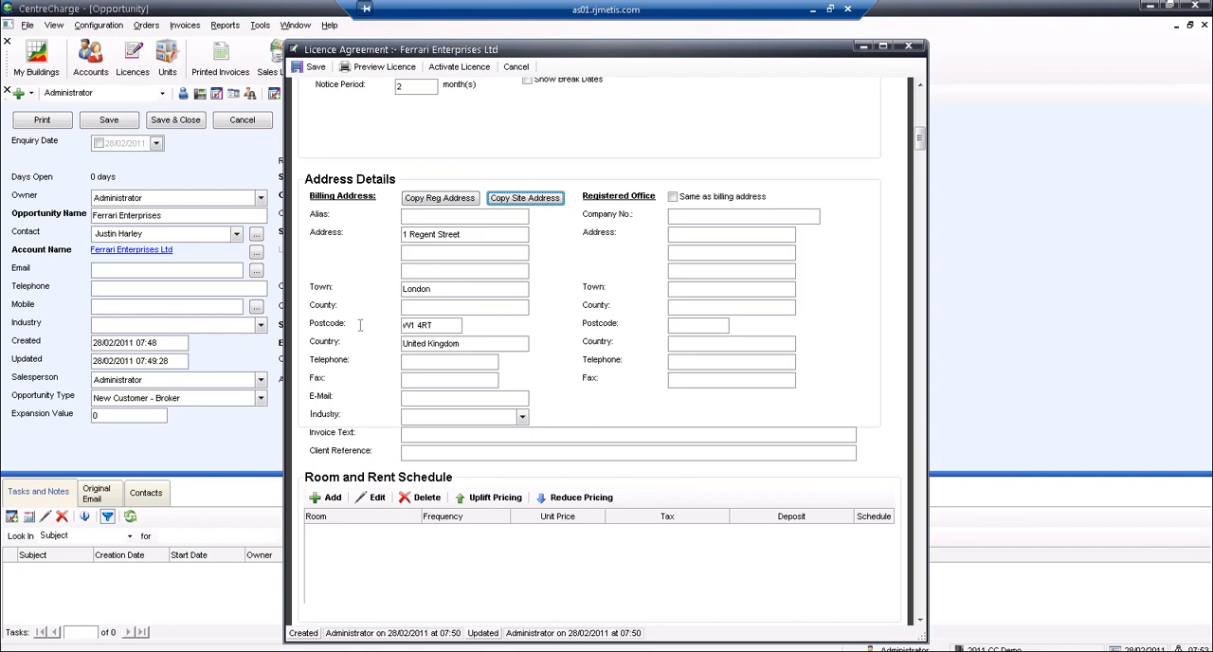
pyautogui.moveTo(544, 240)
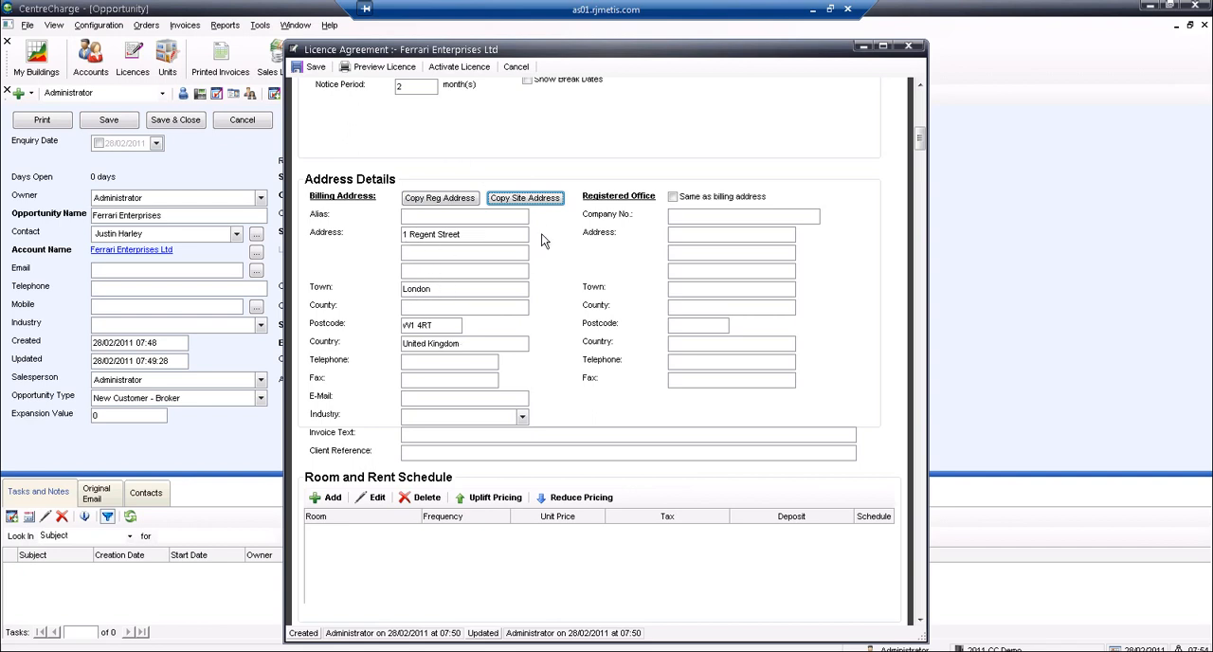
pyautogui.moveTo(597, 213)
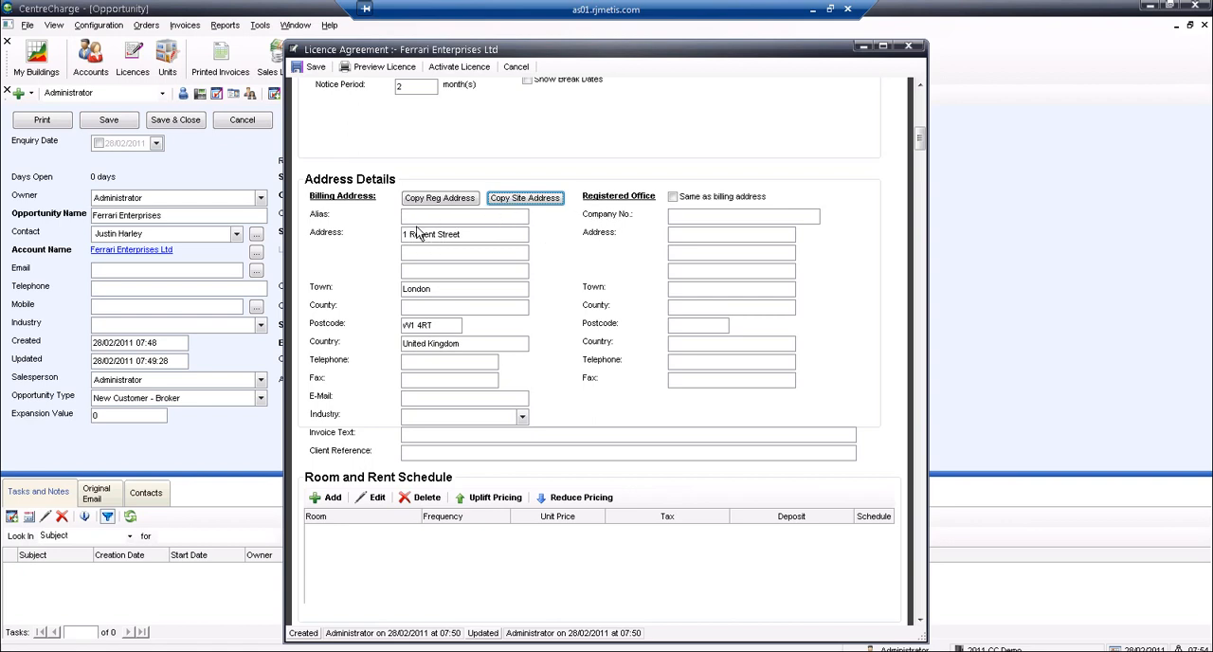
pyautogui.moveTo(661, 220)
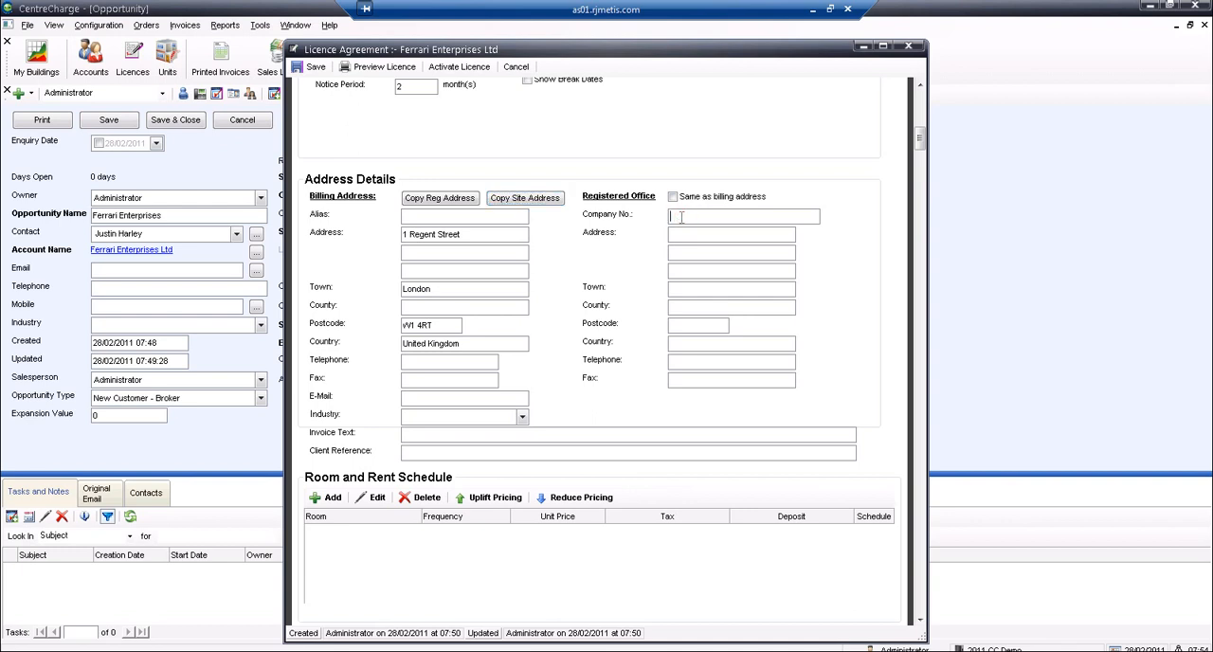
# Enter company number 12345, registered office Hammonds House, London, W1C 5RT, and Justin's billing e-mail
pyautogui.write('1234567')
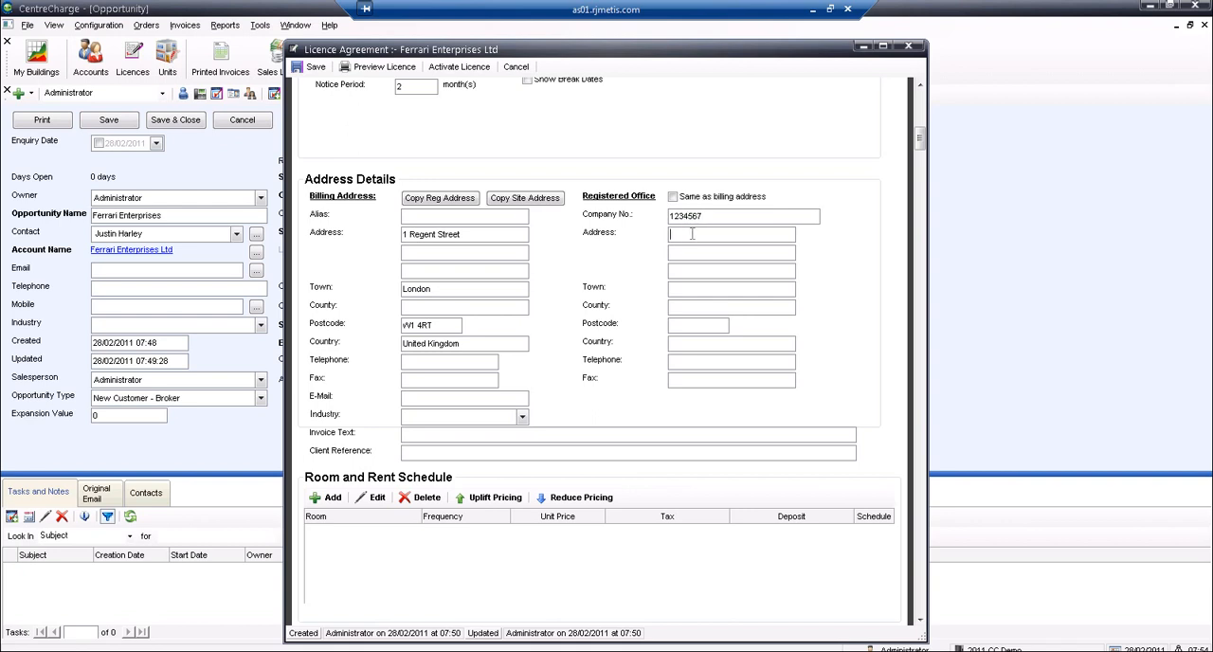
pyautogui.write('Hammonds House')
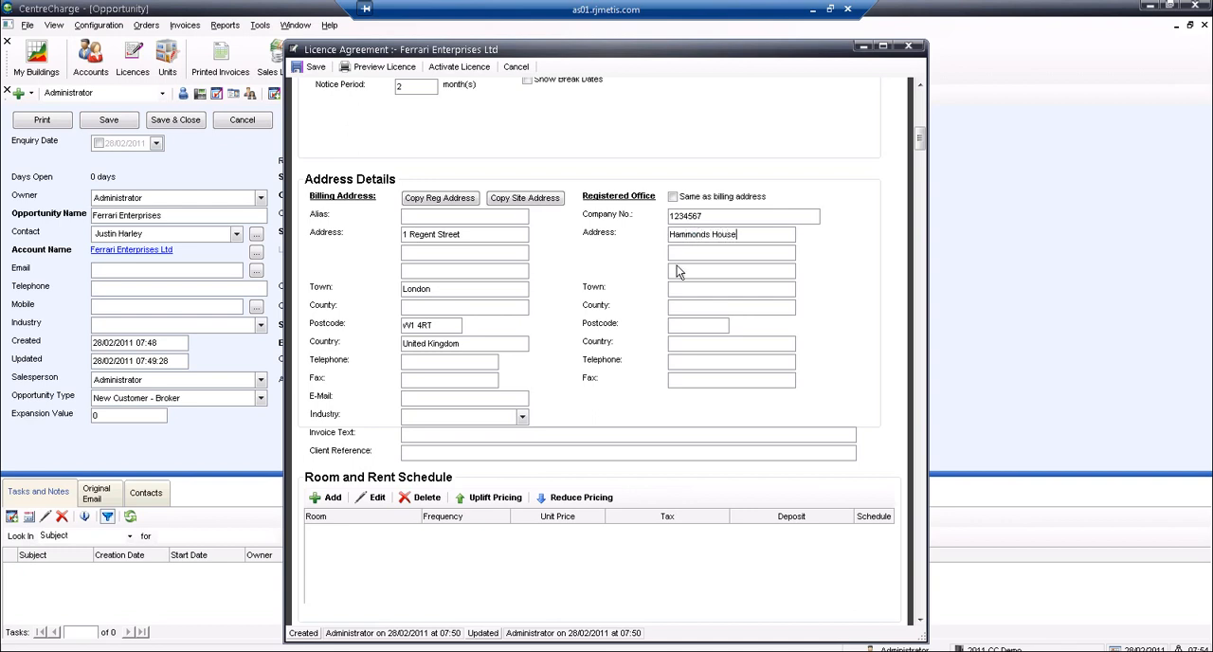
pyautogui.write('London')
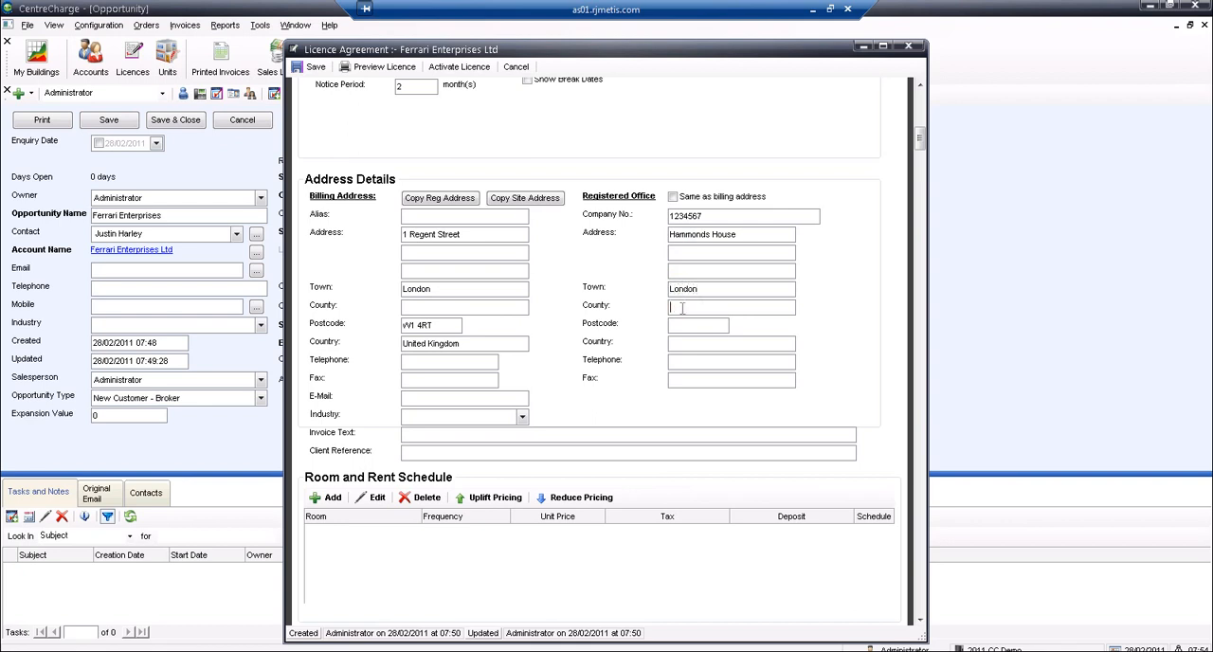
pyautogui.write('W1C 5')
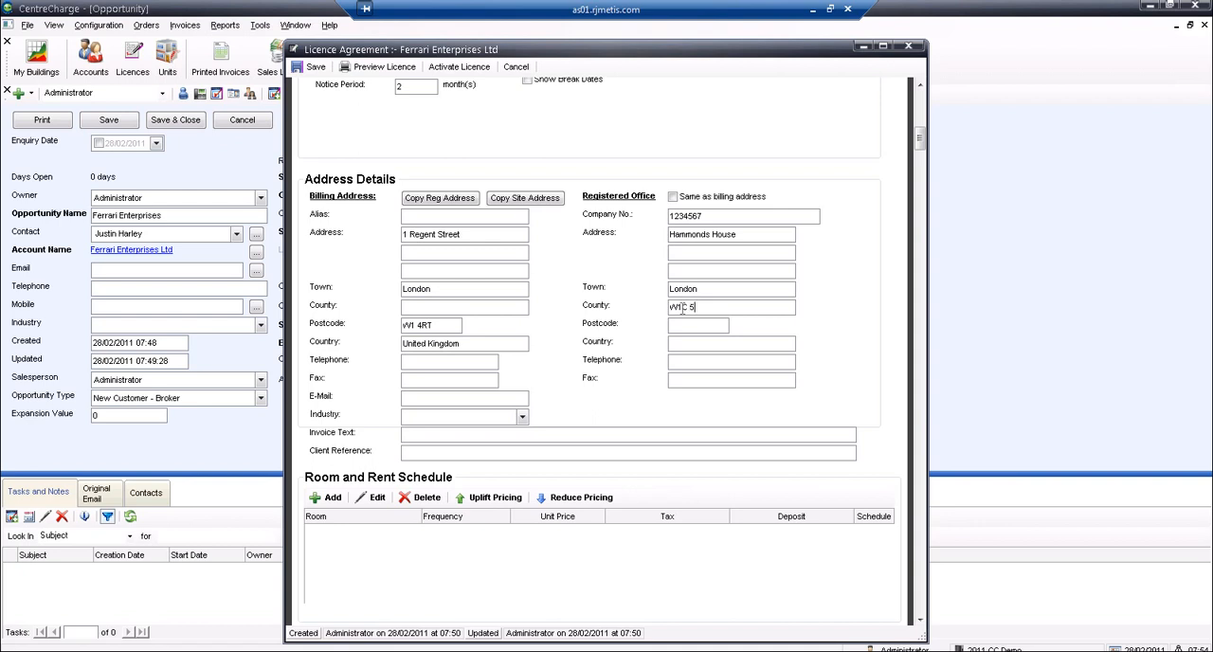
pyautogui.write('W1C 5RT')
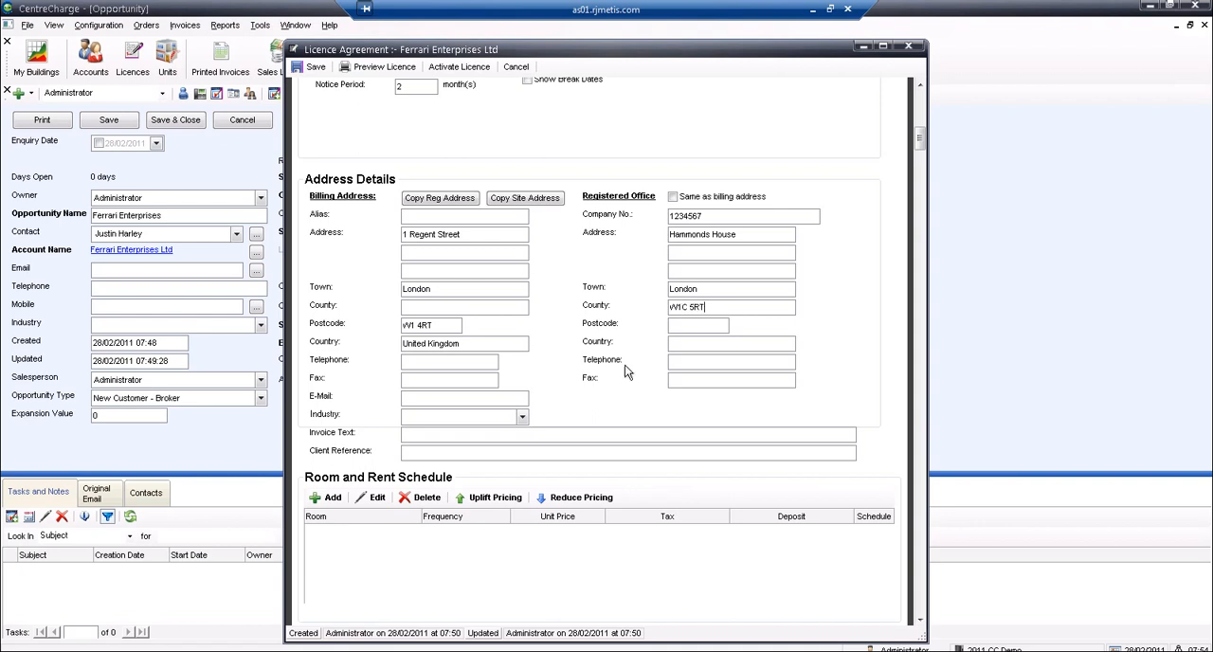
pyautogui.moveTo(341, 381)
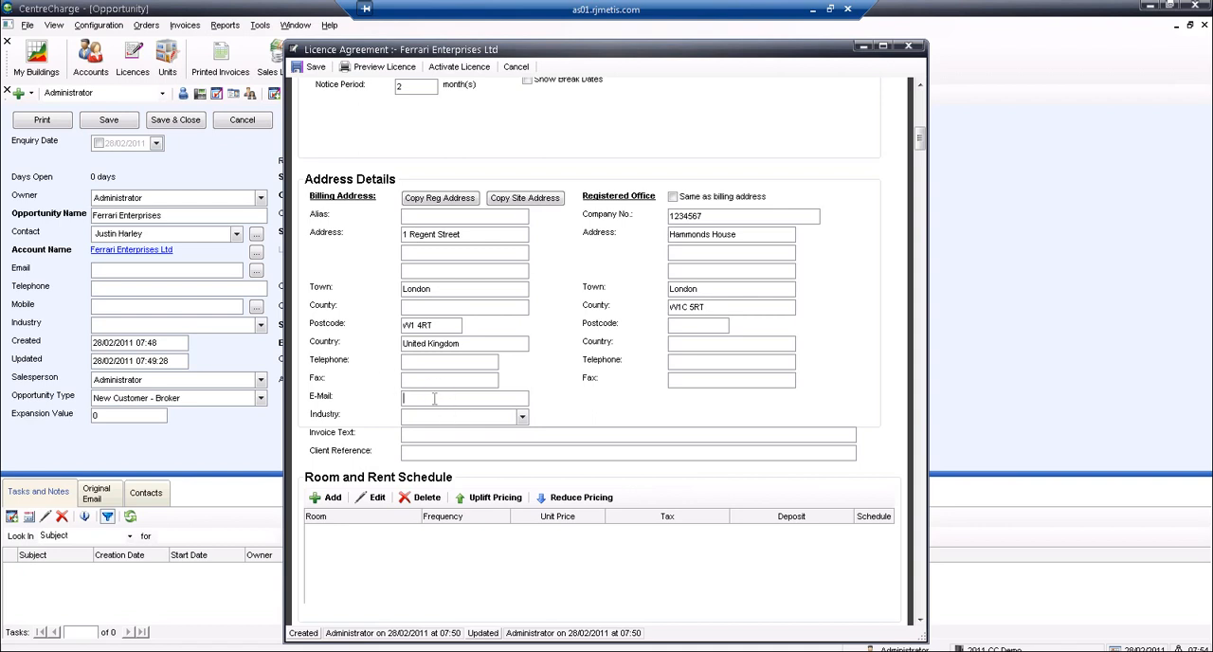
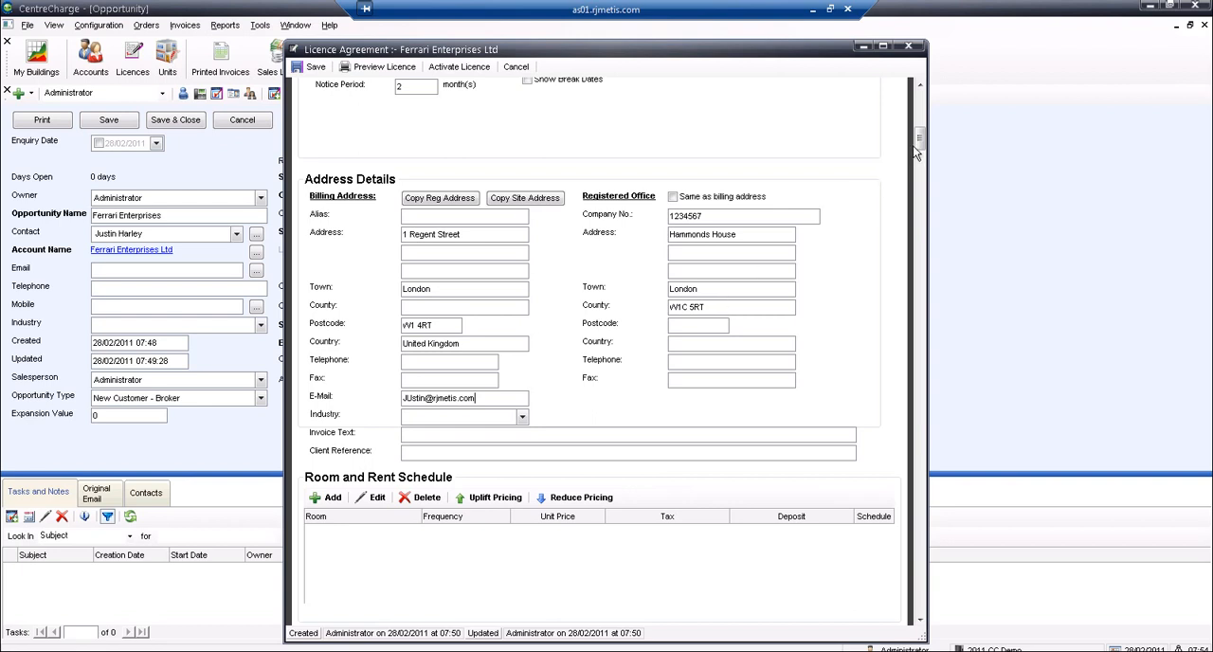
pyautogui.scroll(-3)
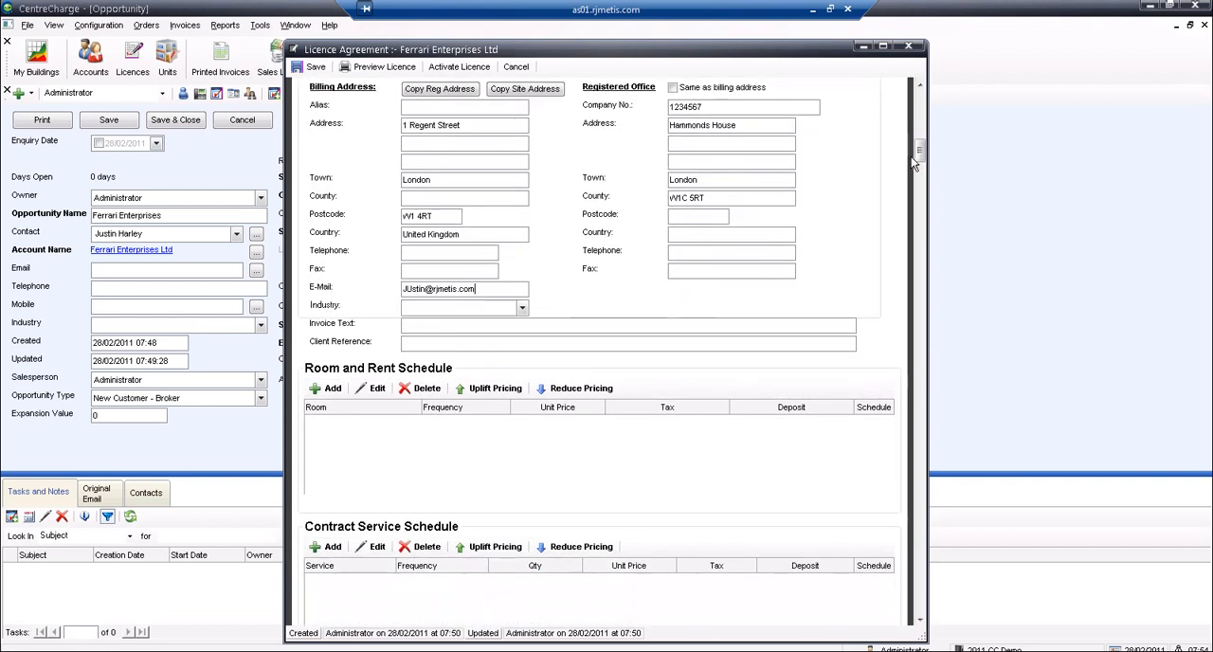
pyautogui.moveTo(364, 416)
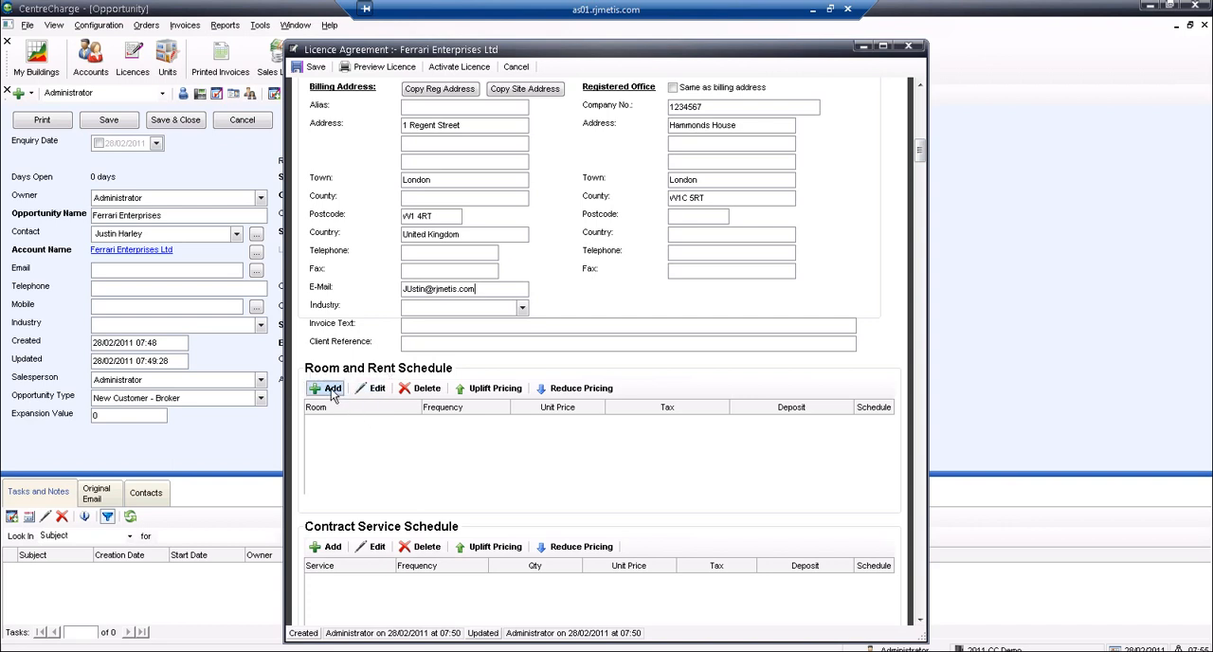
# Add a rent charge for Suite 11 with 25 actual workstations
pyautogui.click(326, 388)
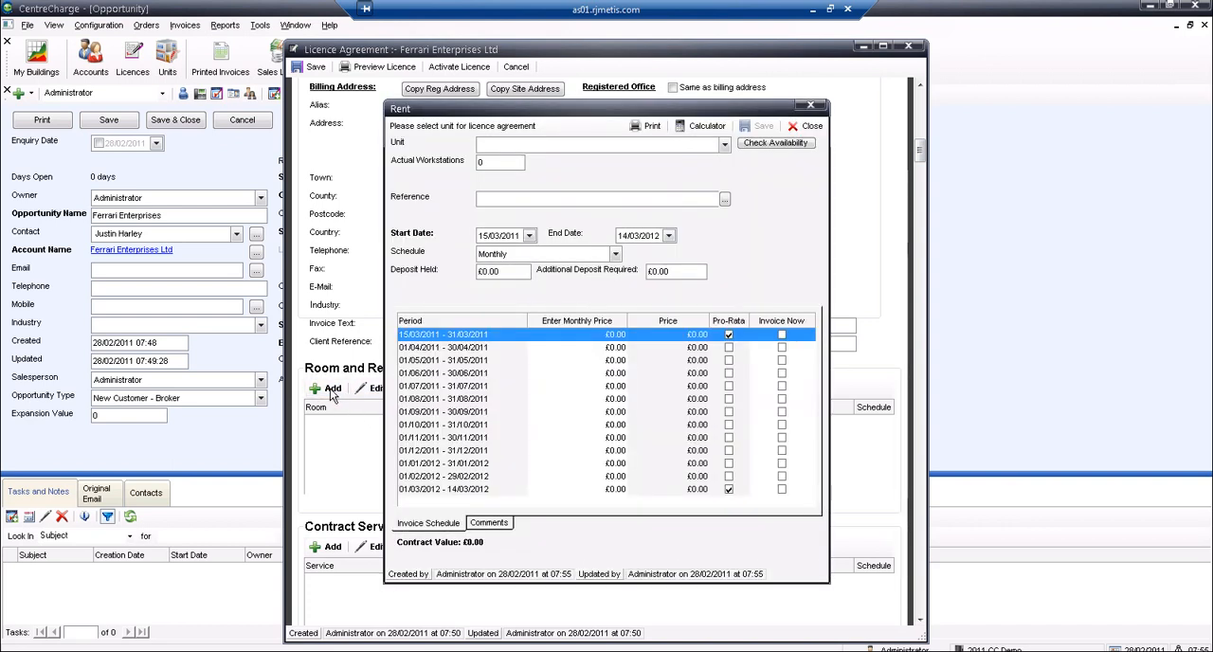
pyautogui.moveTo(419, 479)
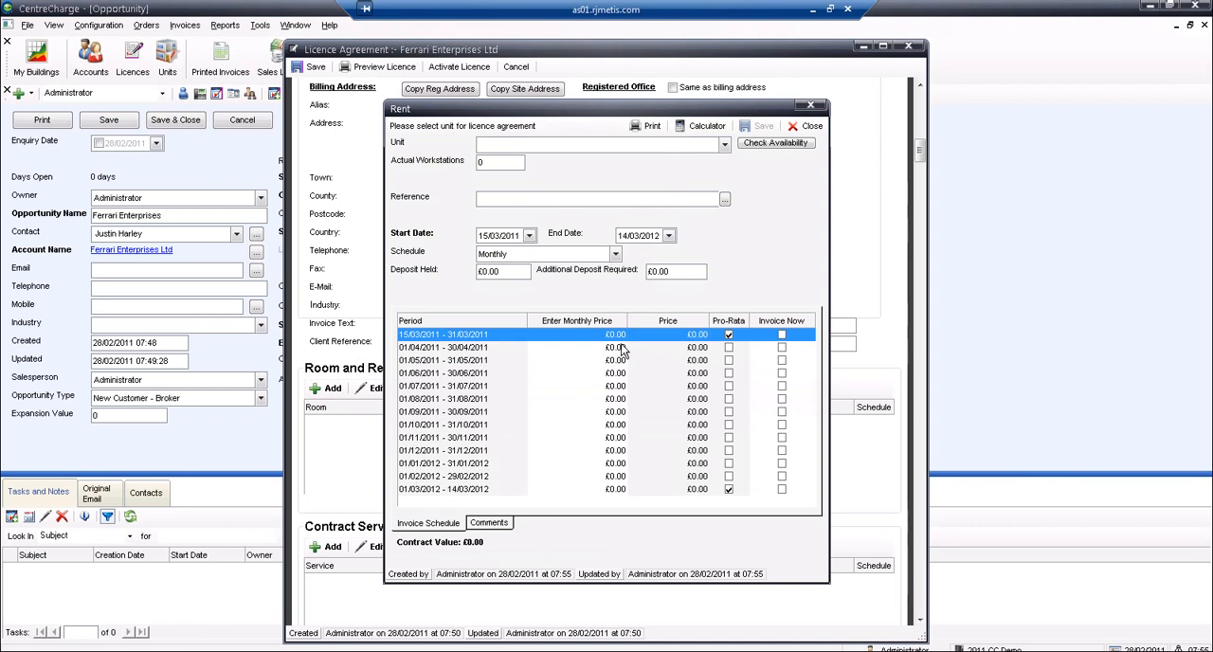
pyautogui.moveTo(427, 171)
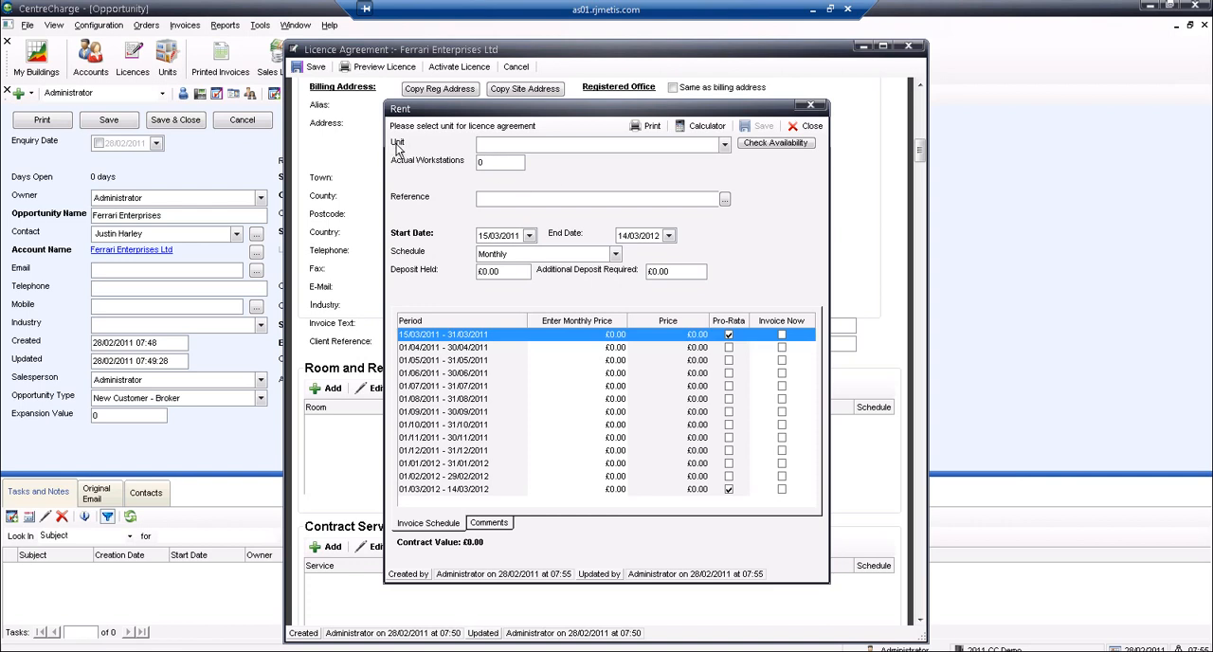
pyautogui.click(729, 143)
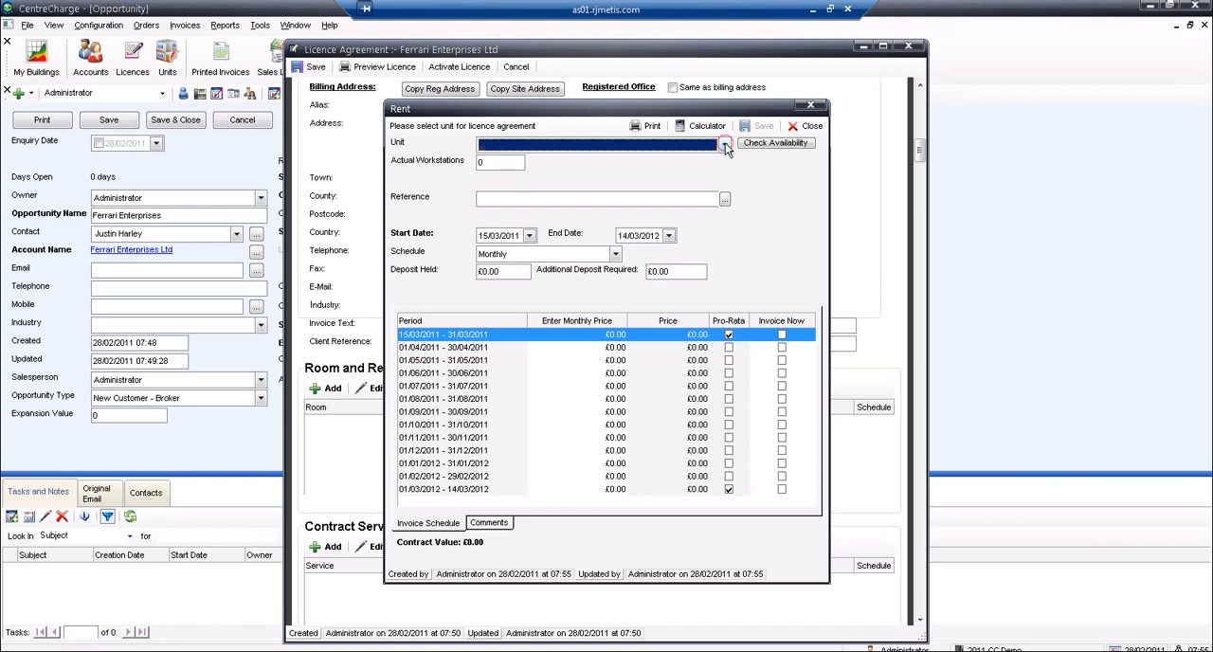
pyautogui.click(729, 144)
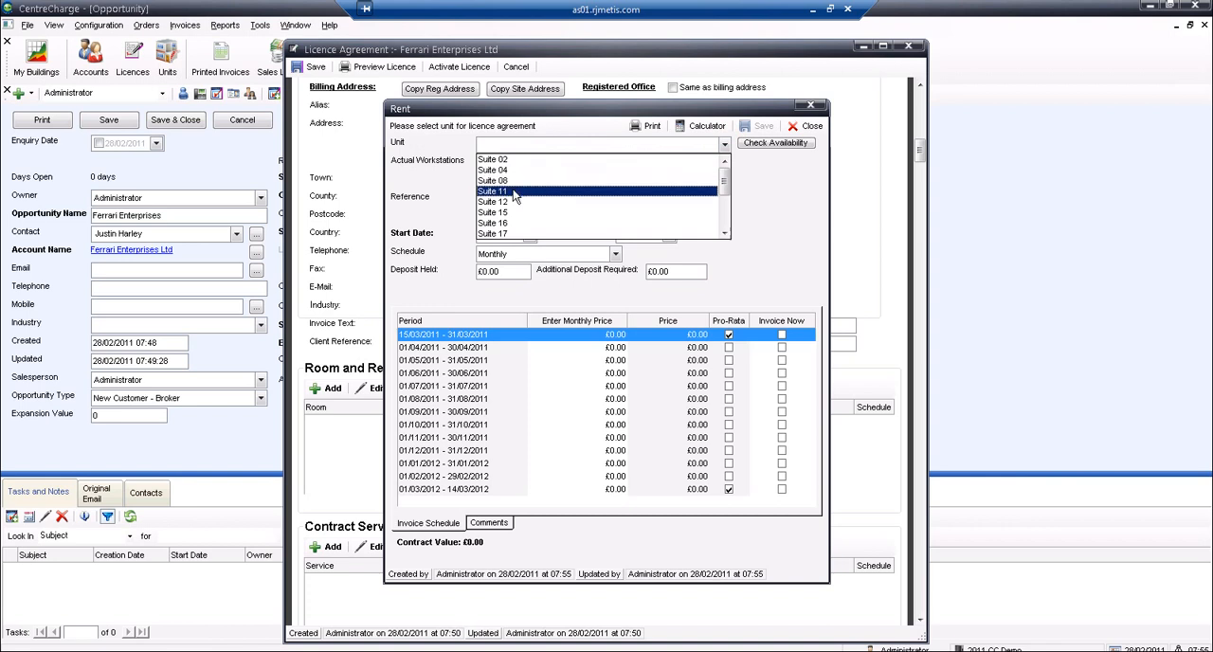
pyautogui.click(494, 190)
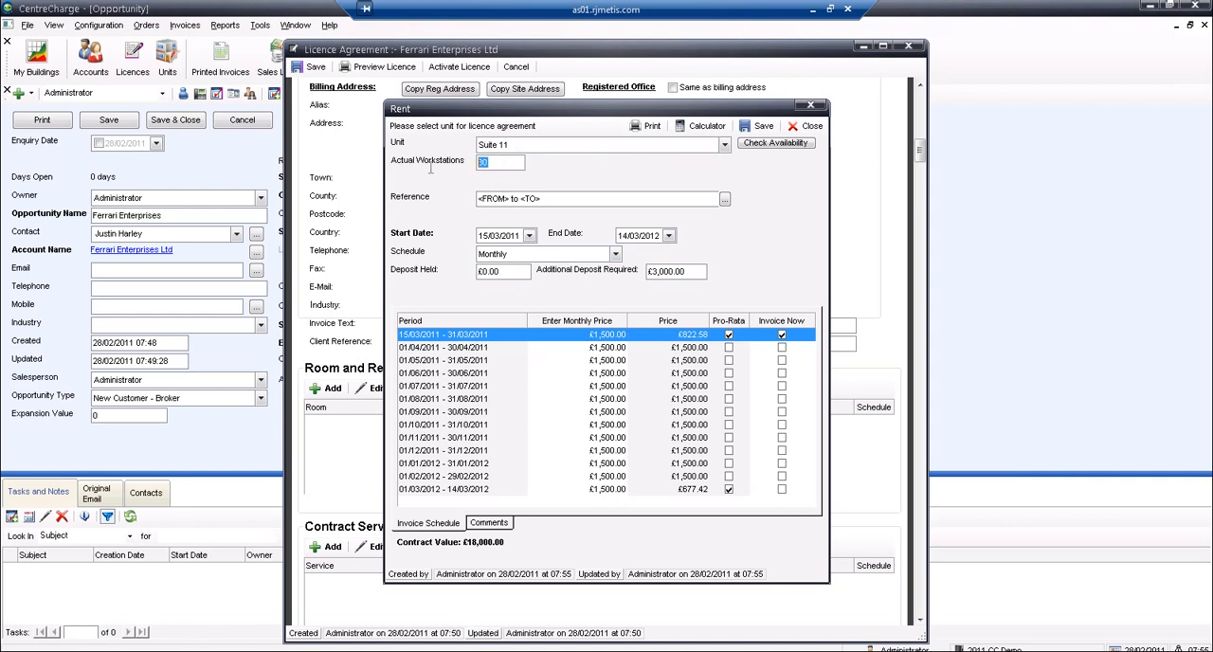
pyautogui.write('25')
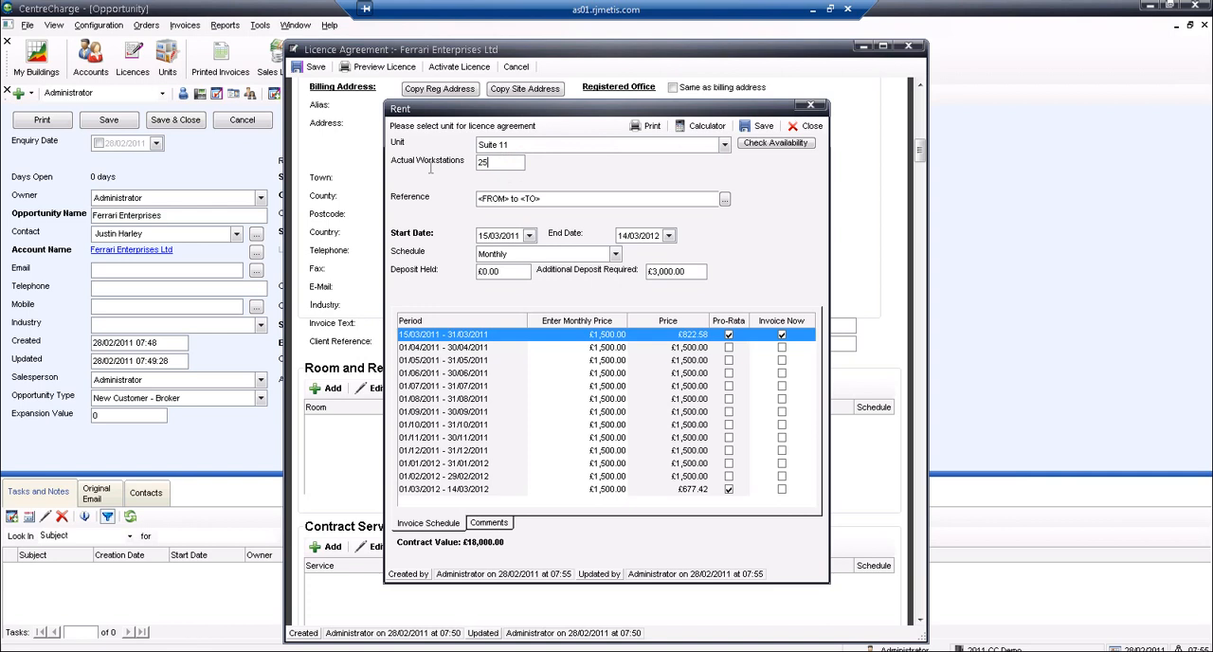
pyautogui.moveTo(409, 206)
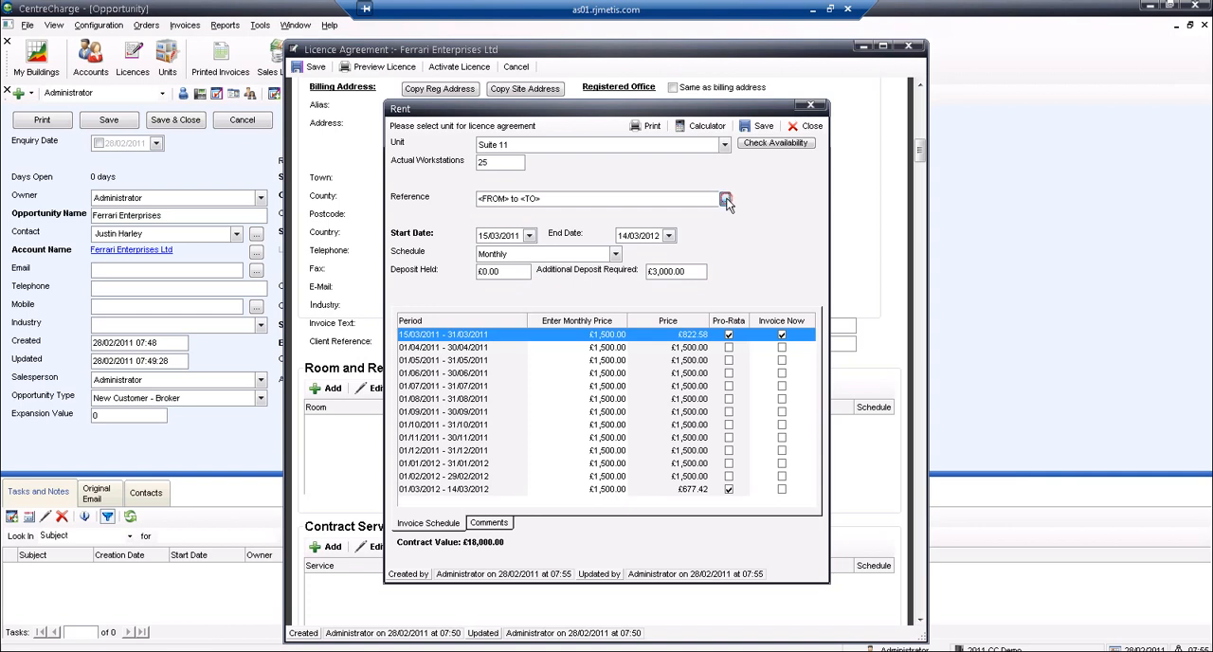
pyautogui.click(725, 201)
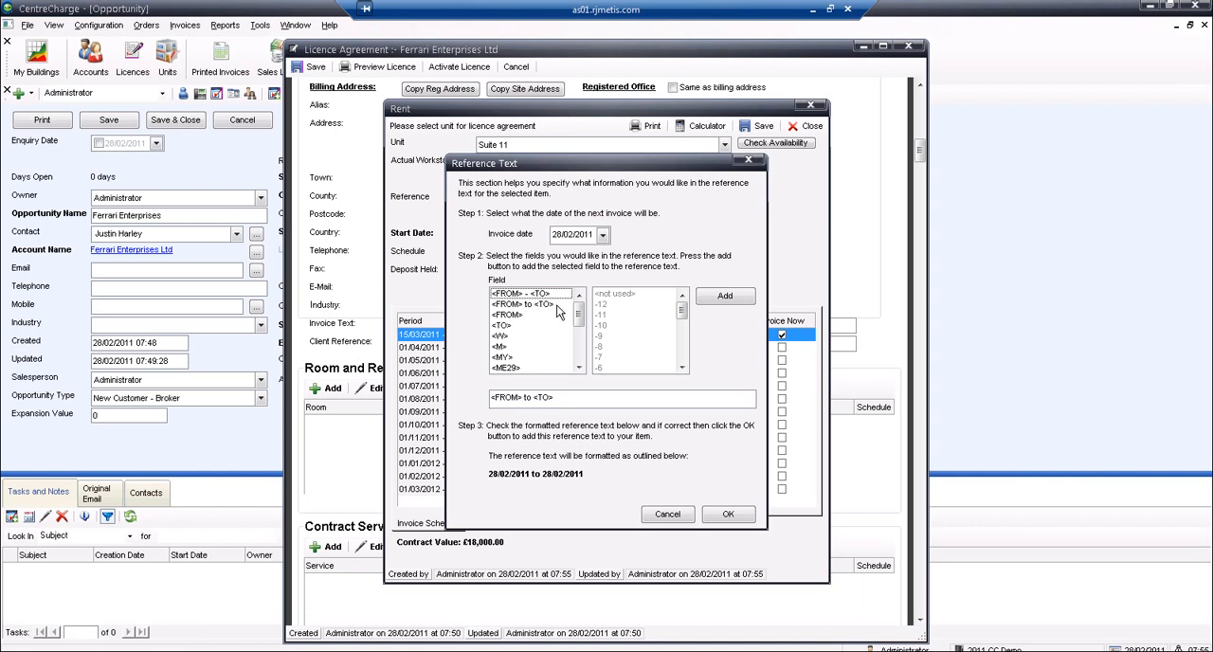
pyautogui.click(516, 304)
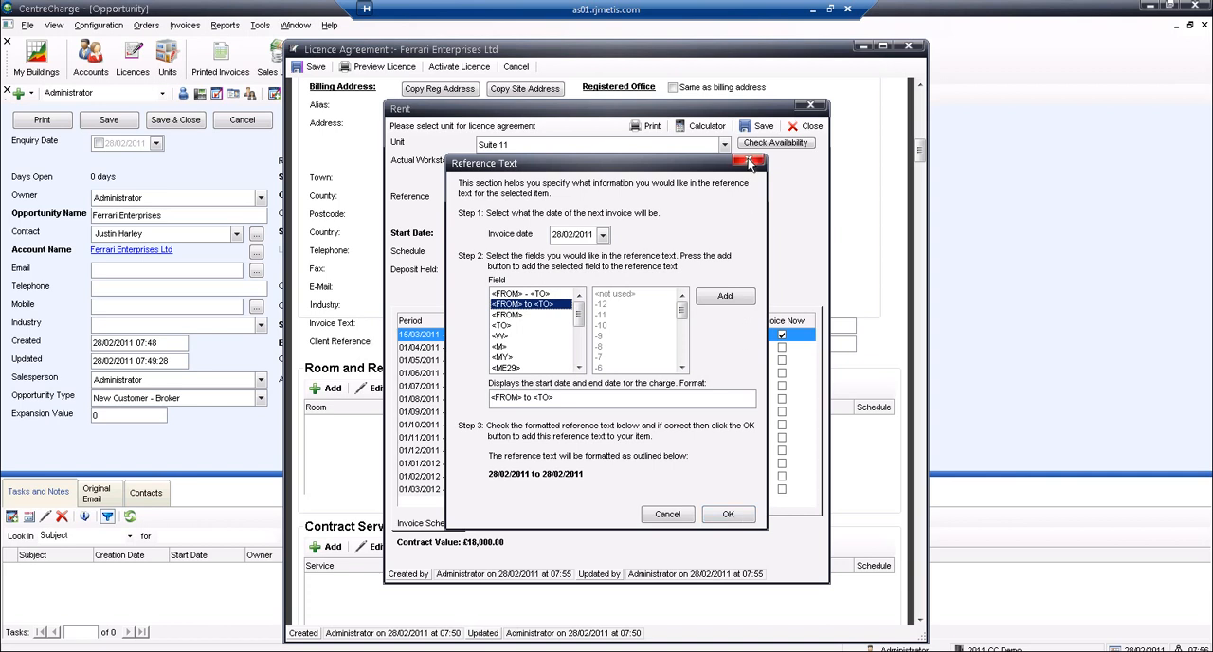
pyautogui.click(728, 513)
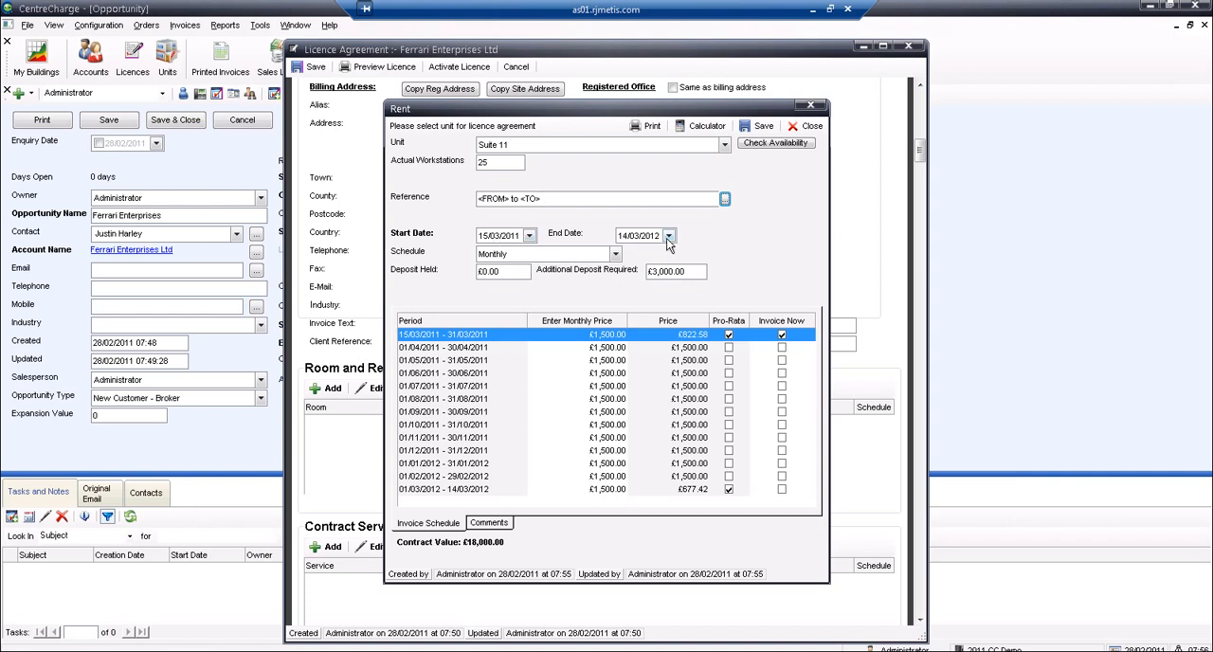
pyautogui.moveTo(455, 259)
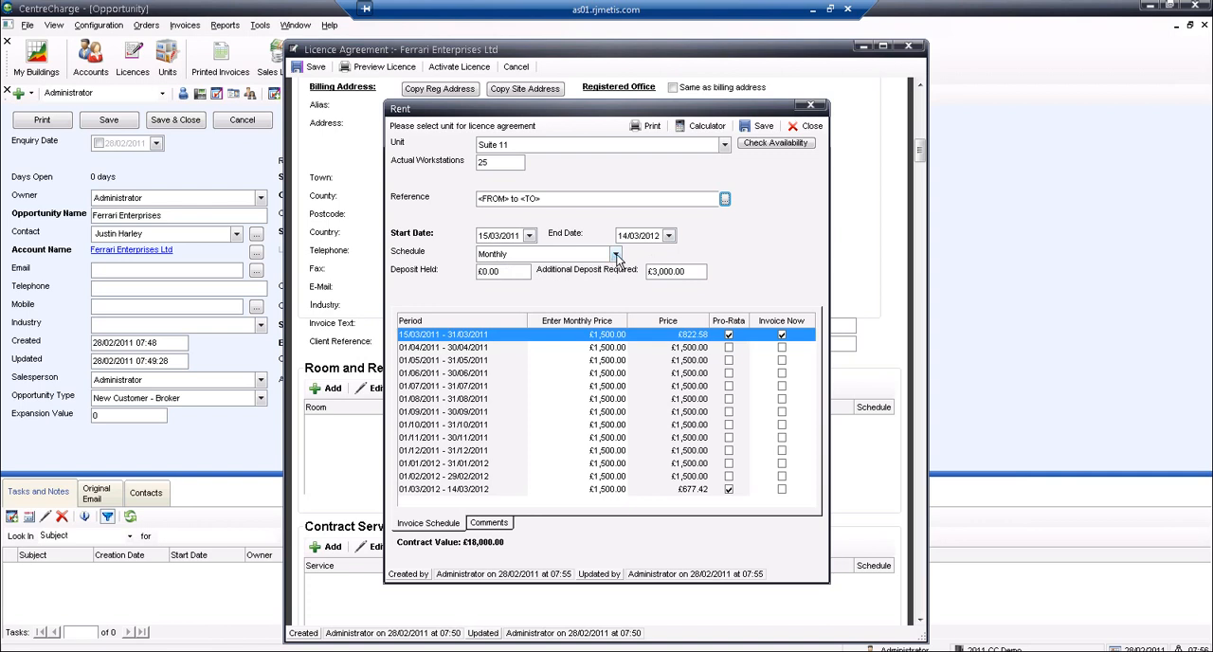
pyautogui.click(615, 254)
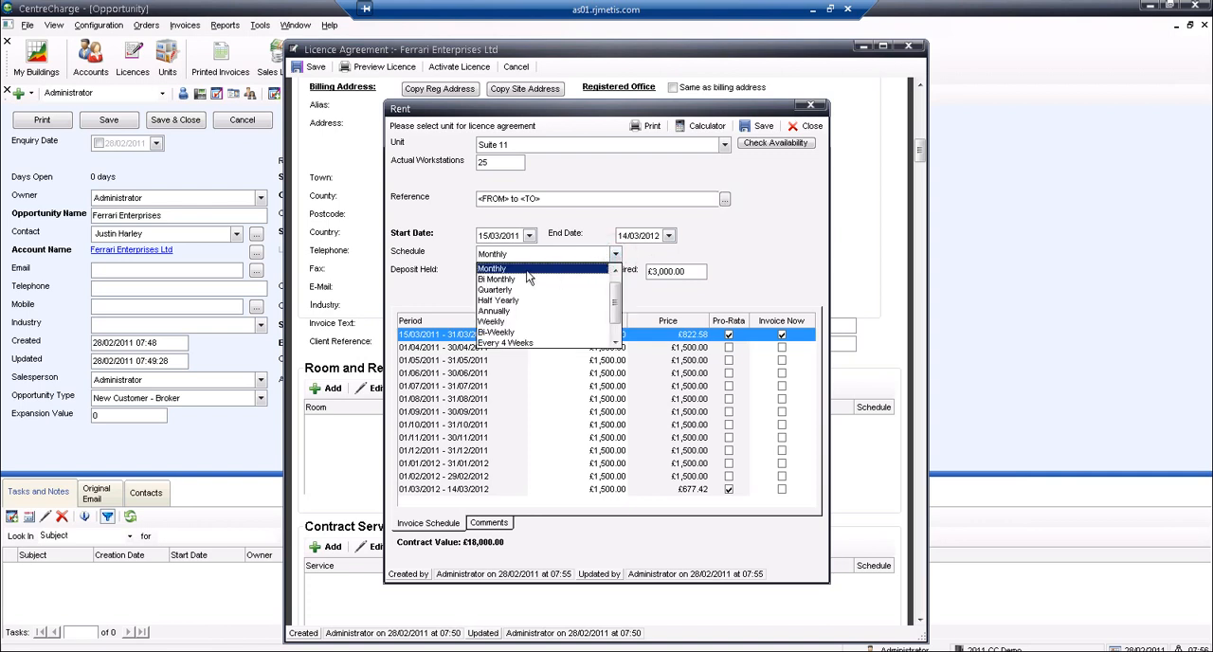
pyautogui.click(492, 268)
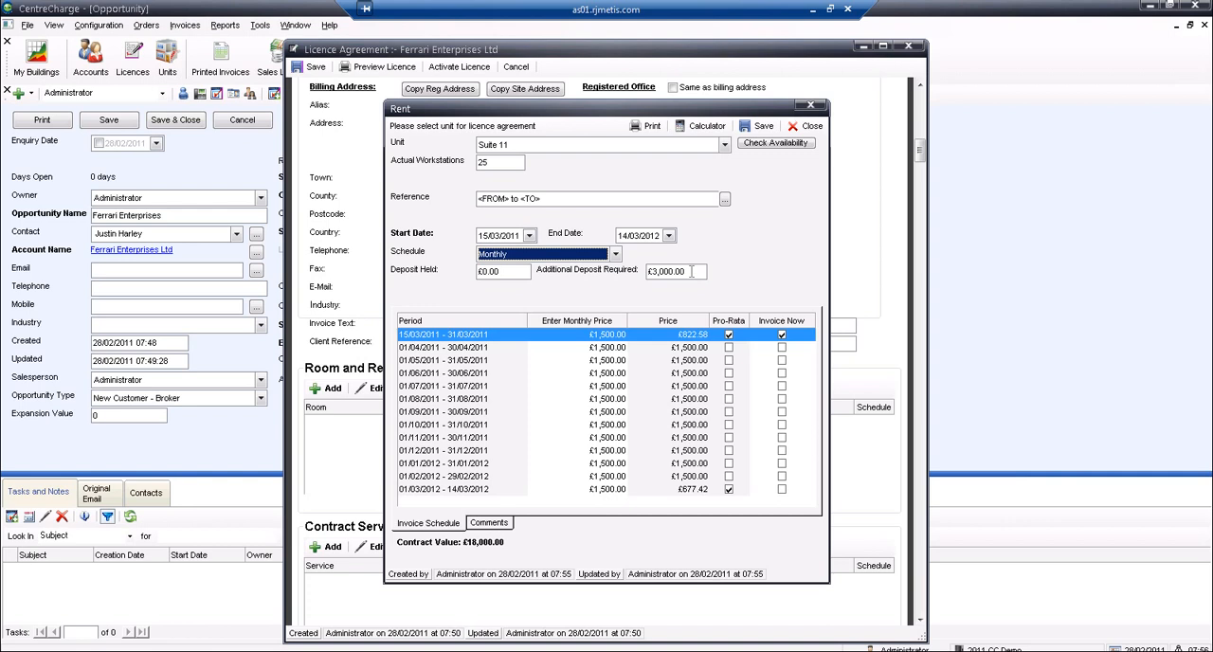
pyautogui.moveTo(580, 339)
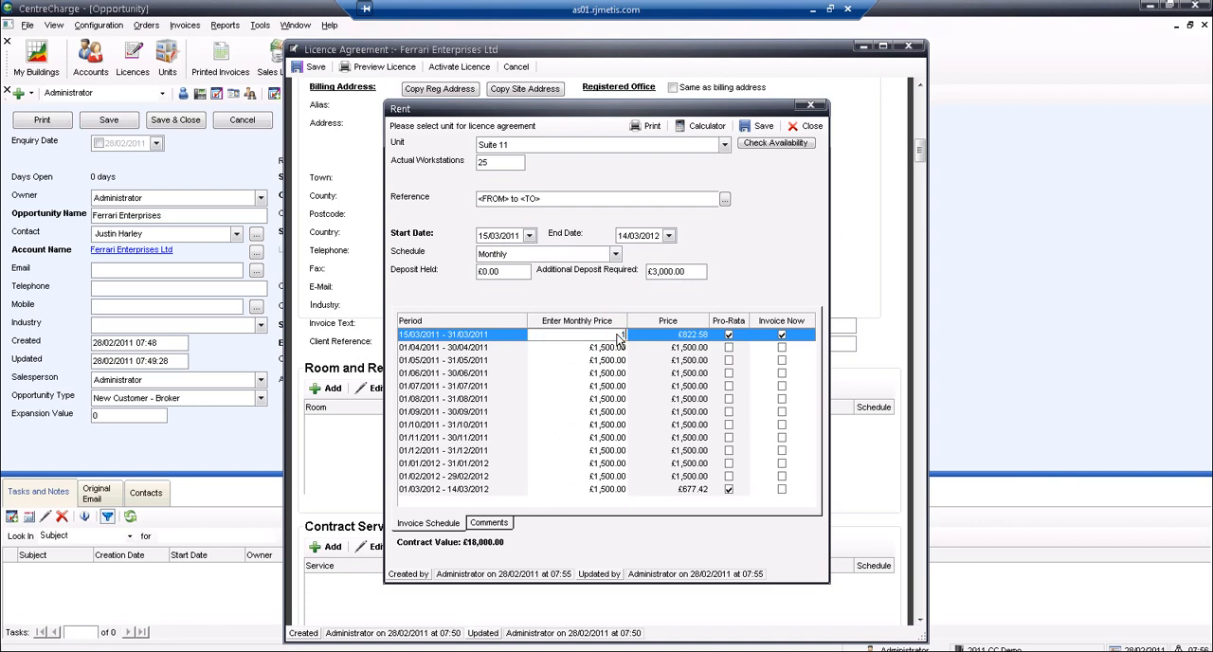
# Enter the monthly prices £1,000, £1,300 and £1,500 in the Invoice Schedule grid
pyautogui.write('100')
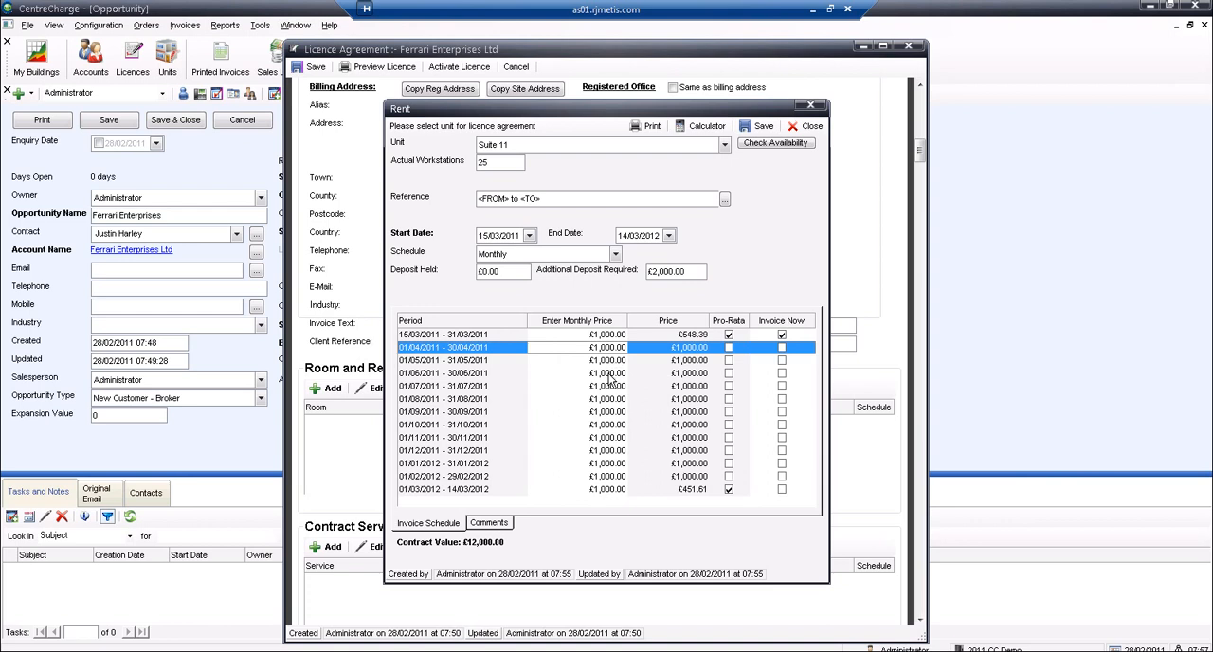
pyautogui.moveTo(623, 383)
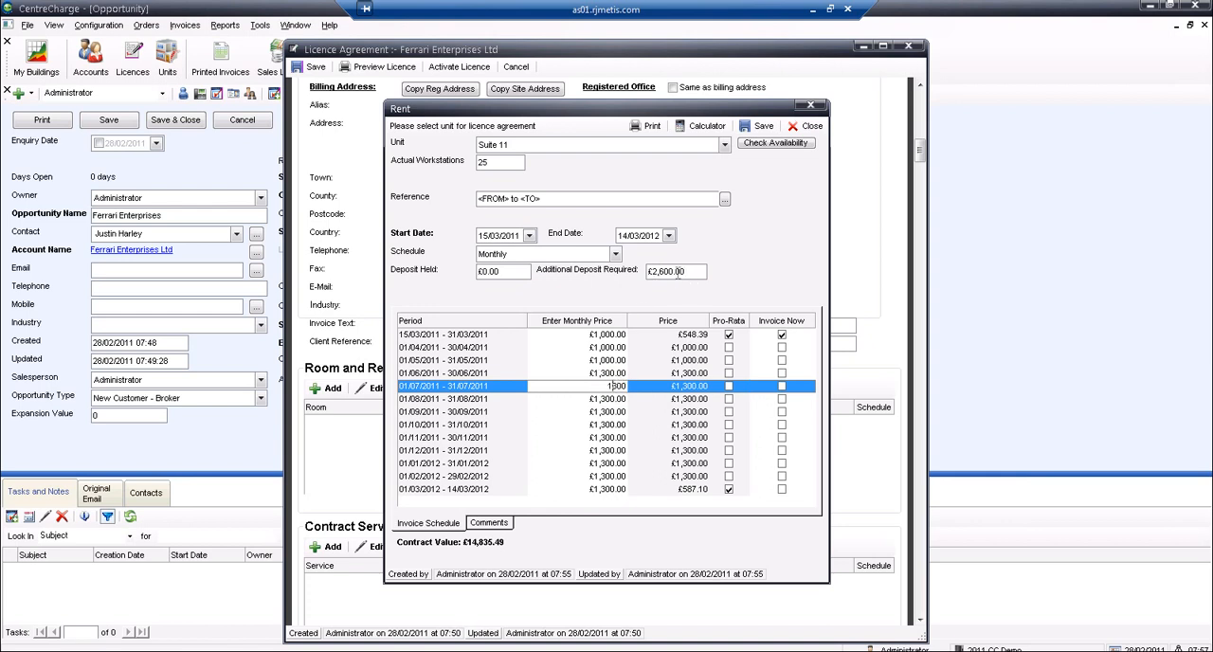
pyautogui.moveTo(687, 265)
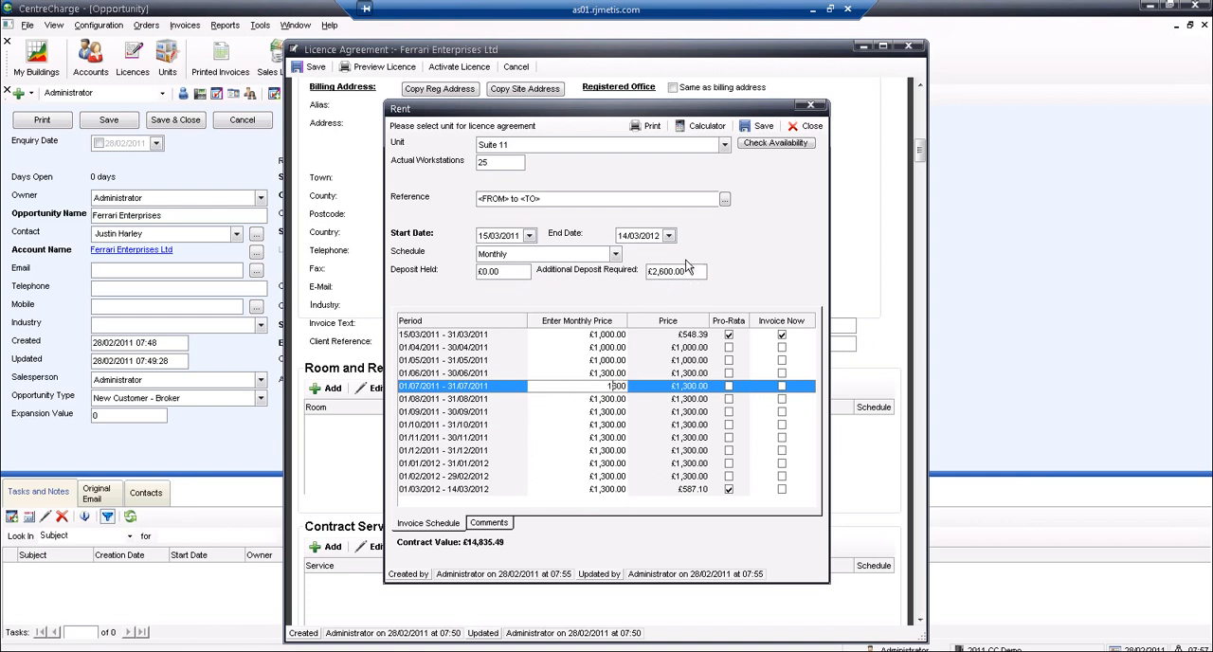
pyautogui.moveTo(641, 278)
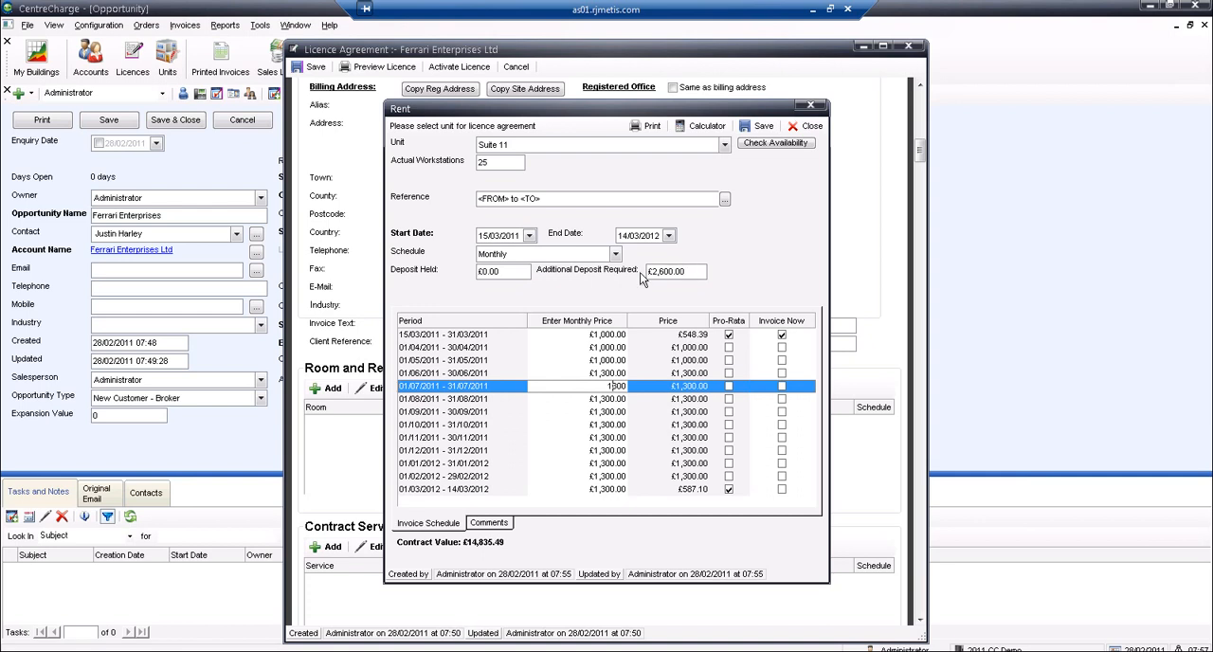
pyautogui.moveTo(399, 473)
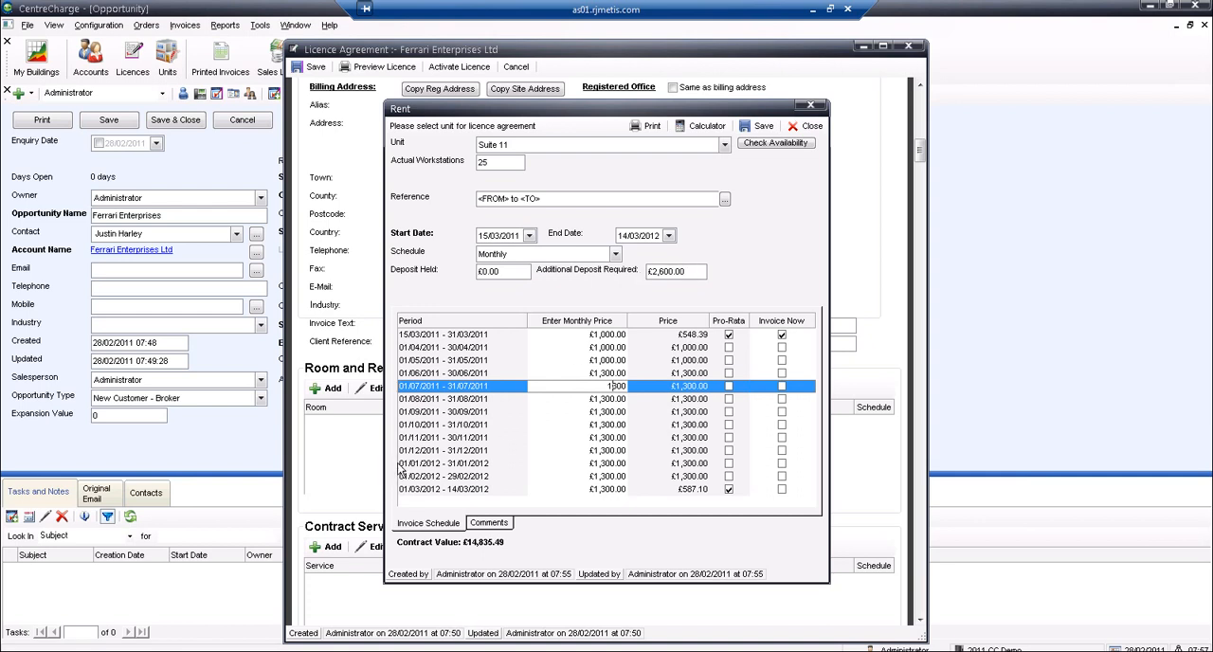
pyautogui.moveTo(609, 461)
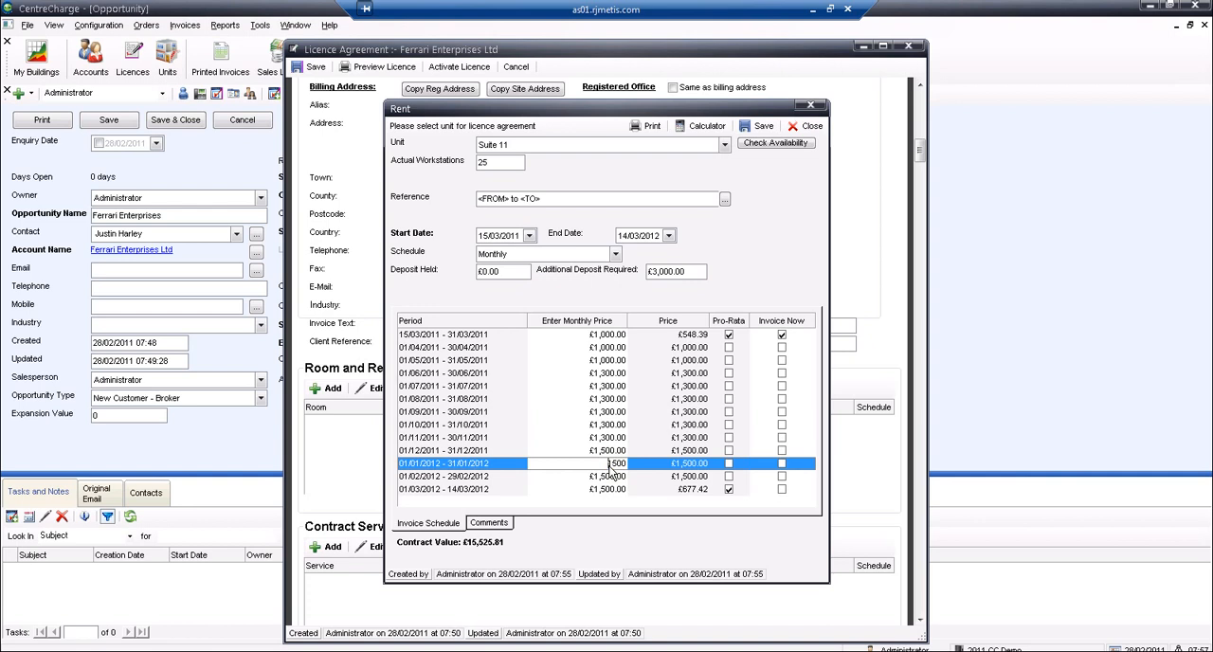
pyautogui.moveTo(613, 378)
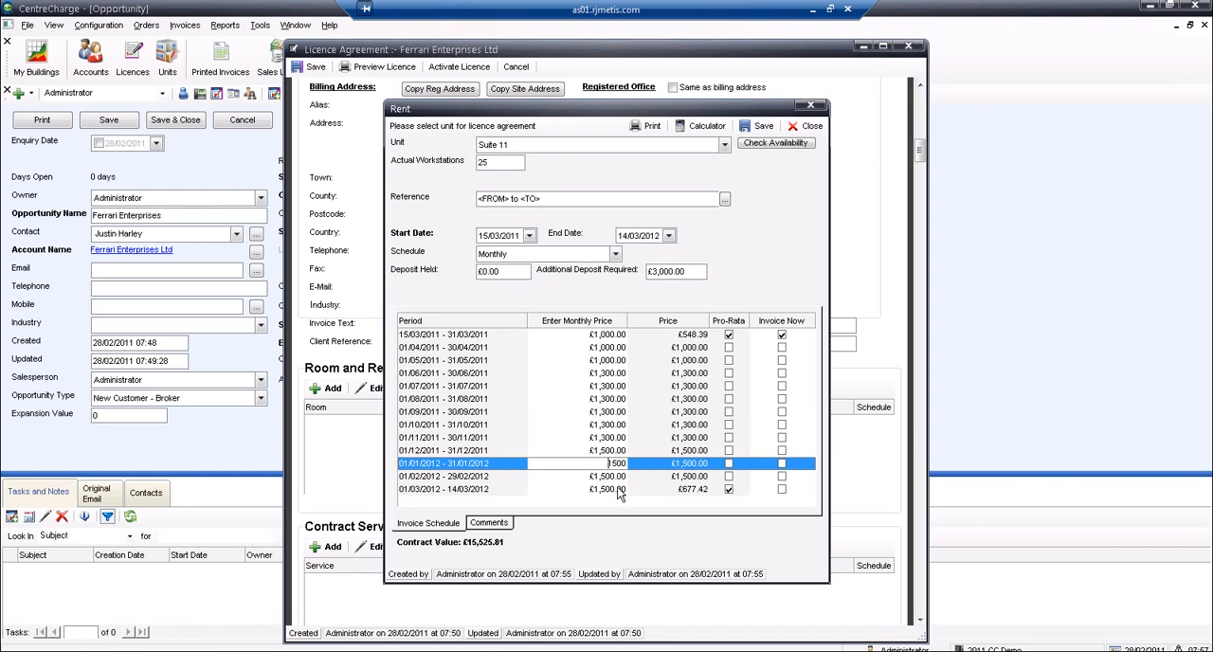
pyautogui.click(578, 477)
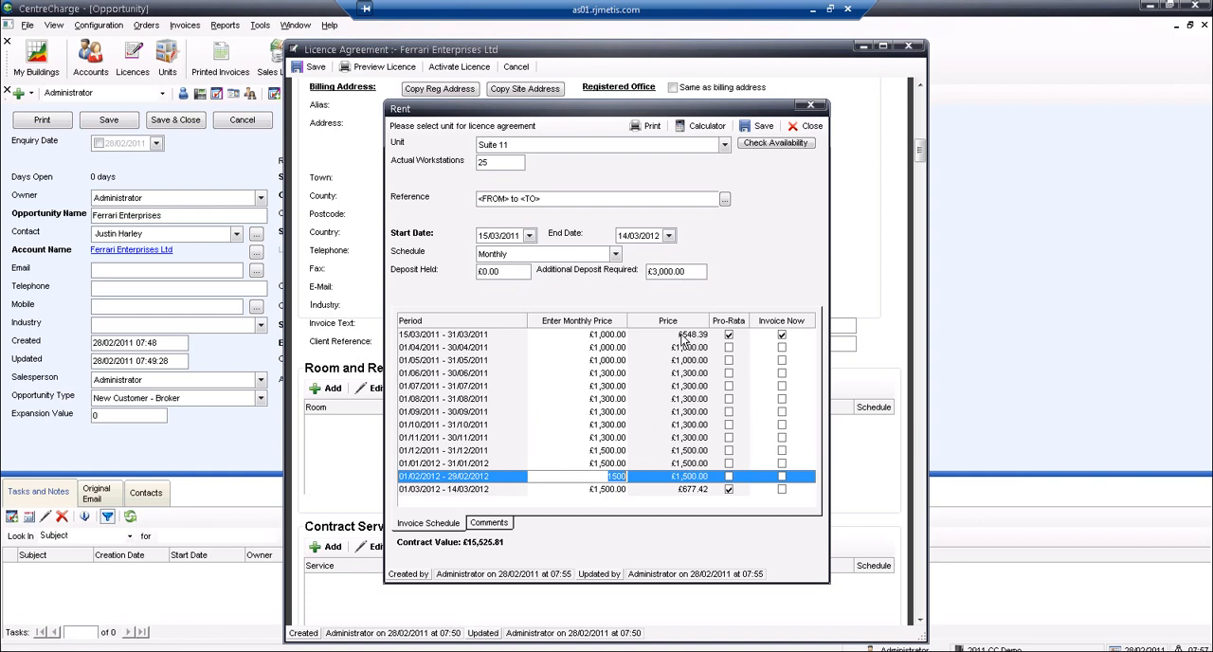
pyautogui.moveTo(695, 342)
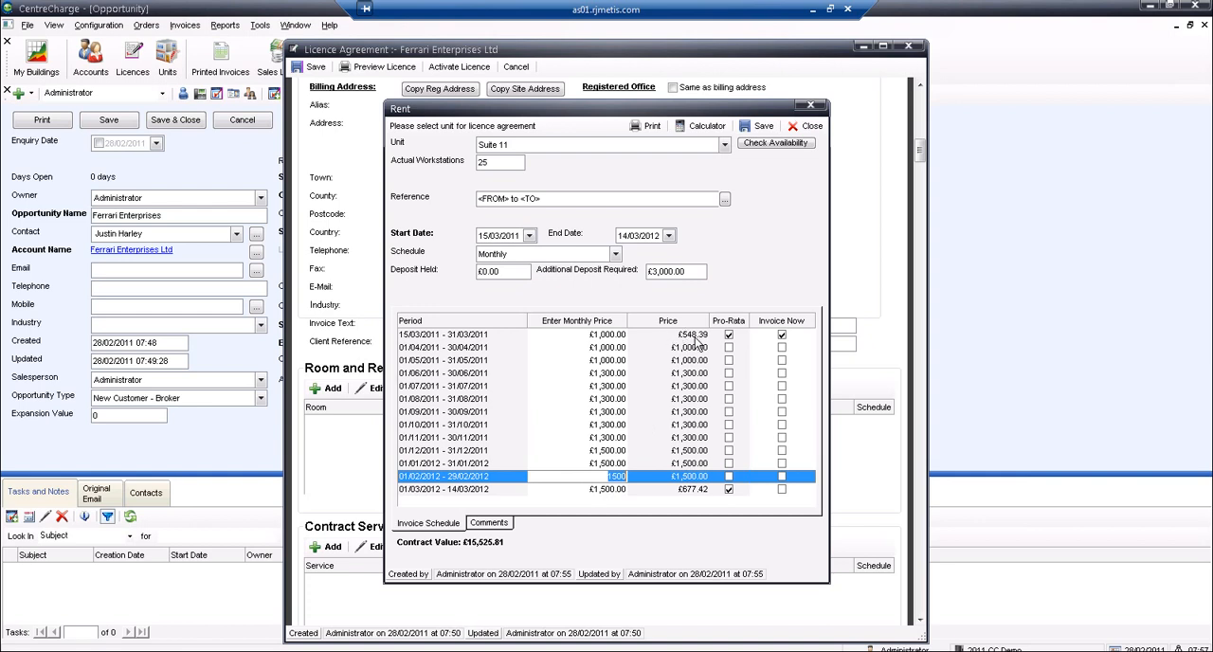
pyautogui.moveTo(684, 347)
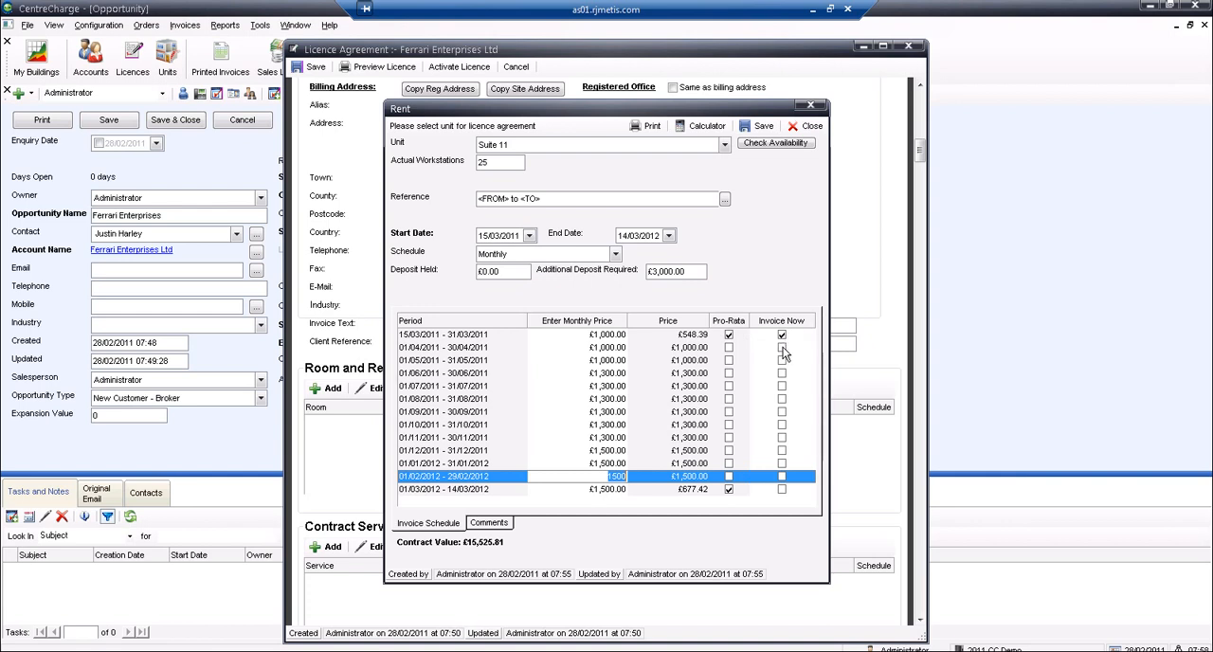
# Bill the 01/04/2011 rent period on the first invoice and save the Suite 11 rent
pyautogui.click(460, 348)
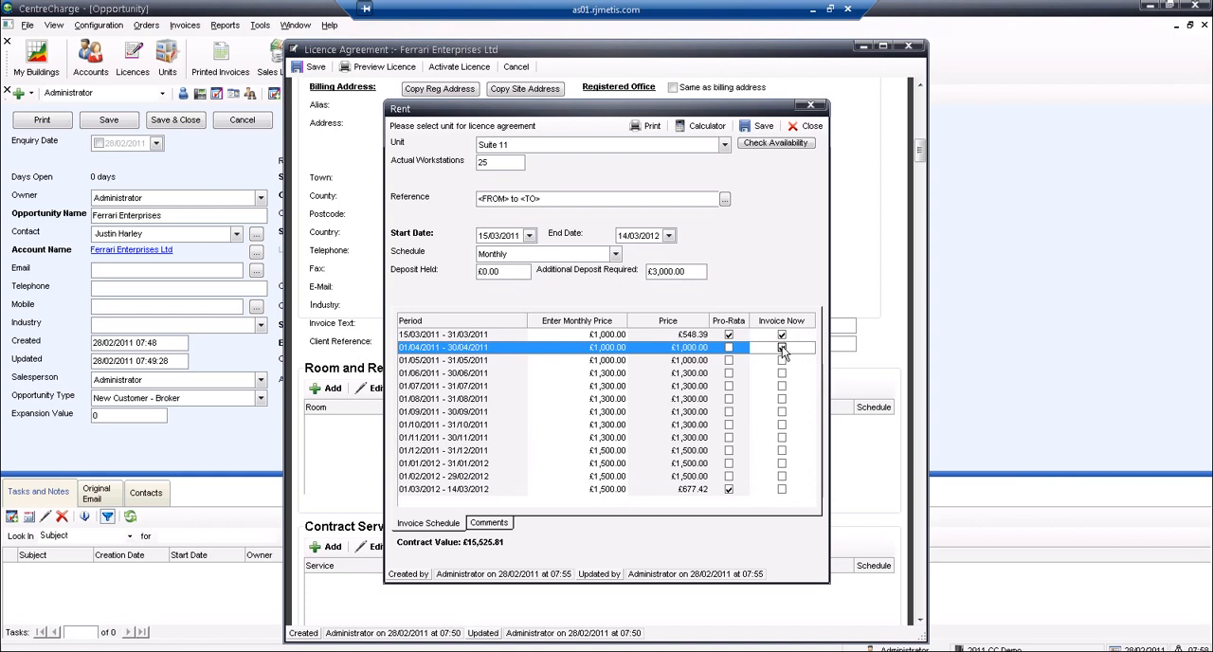
pyautogui.click(781, 348)
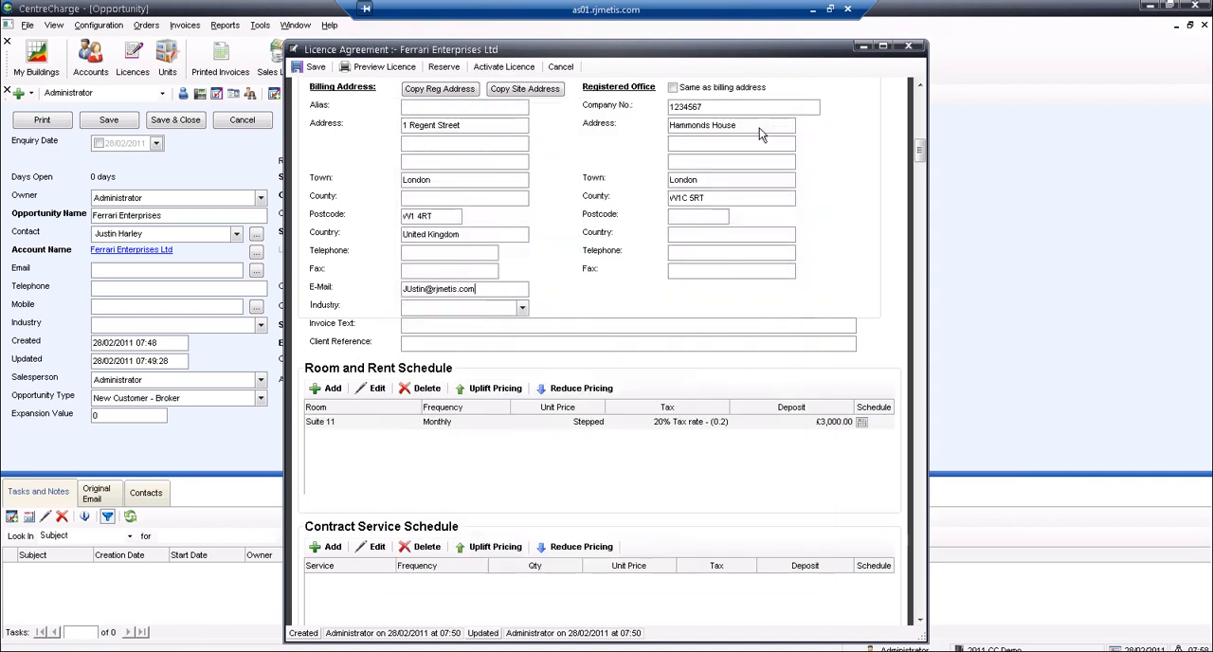
pyautogui.moveTo(483, 434)
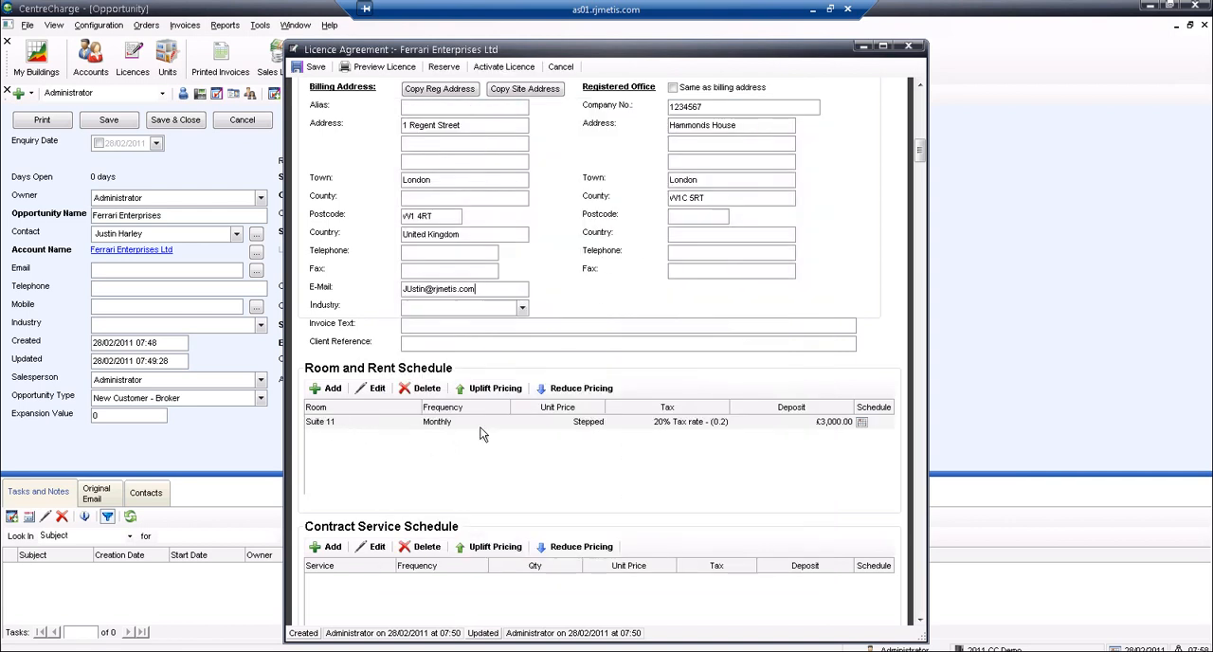
pyautogui.moveTo(834, 430)
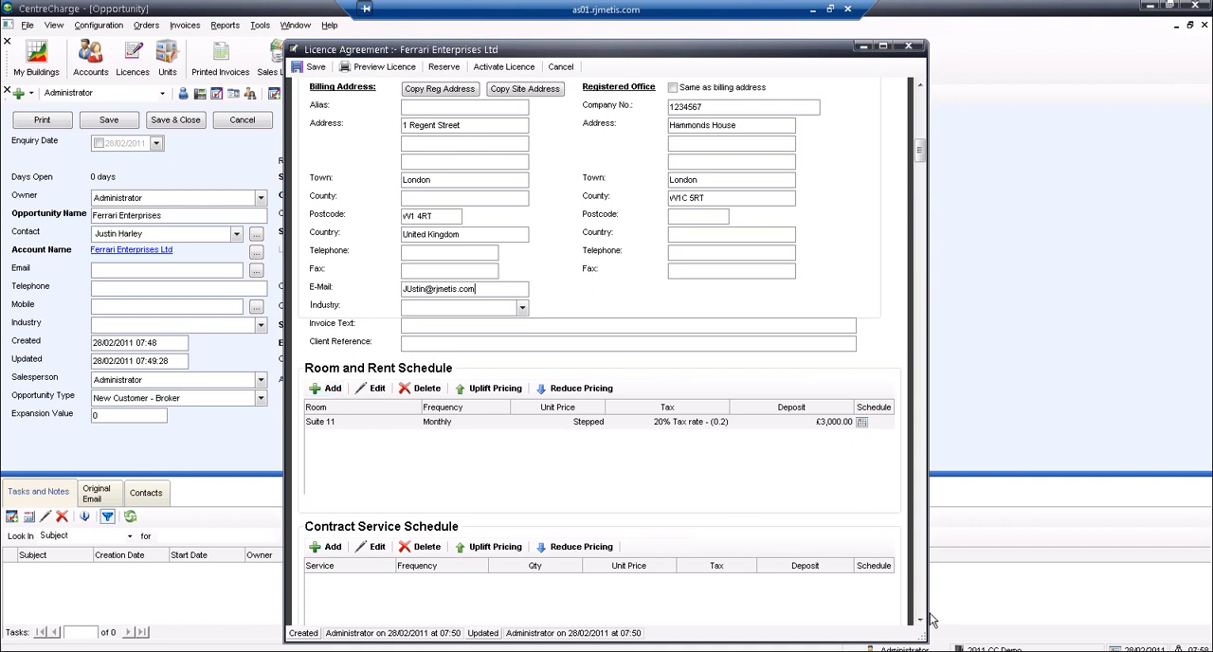
pyautogui.scroll(-3)
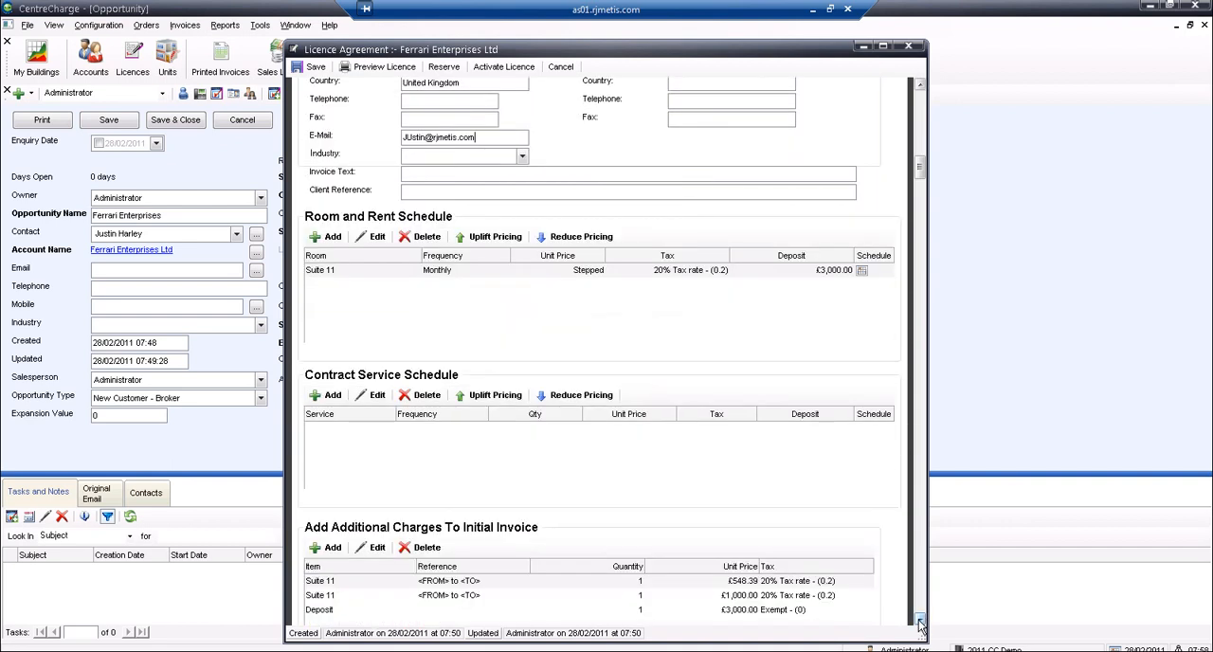
pyautogui.scroll(-3)
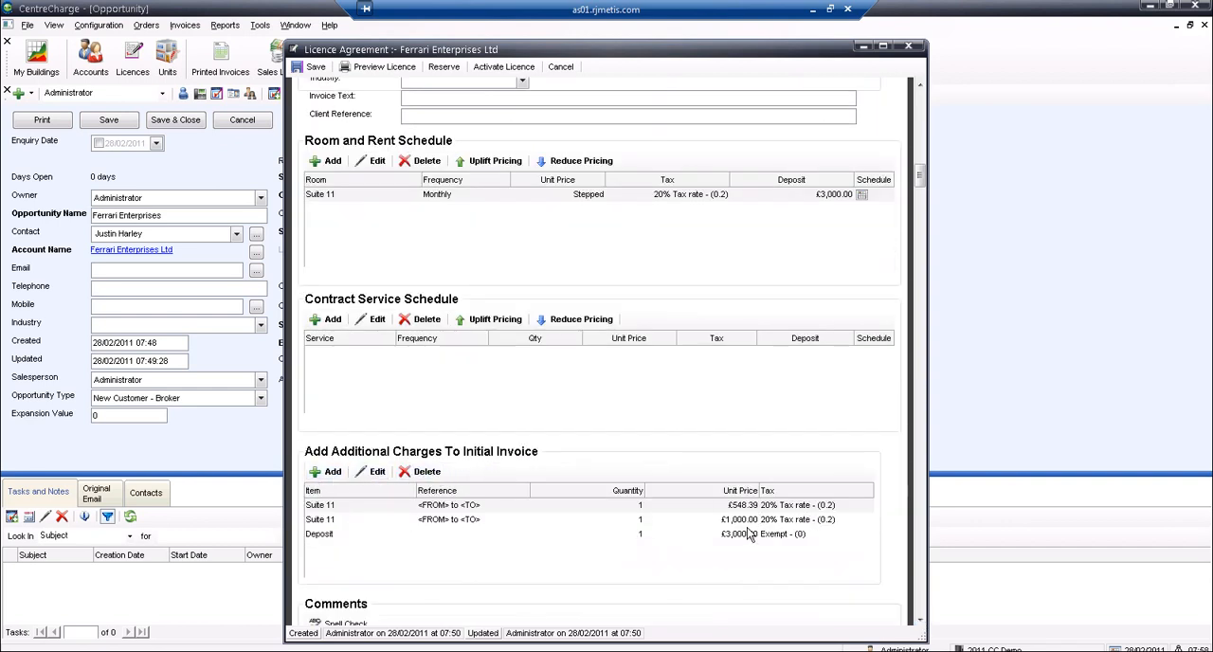
pyautogui.scroll(-3)
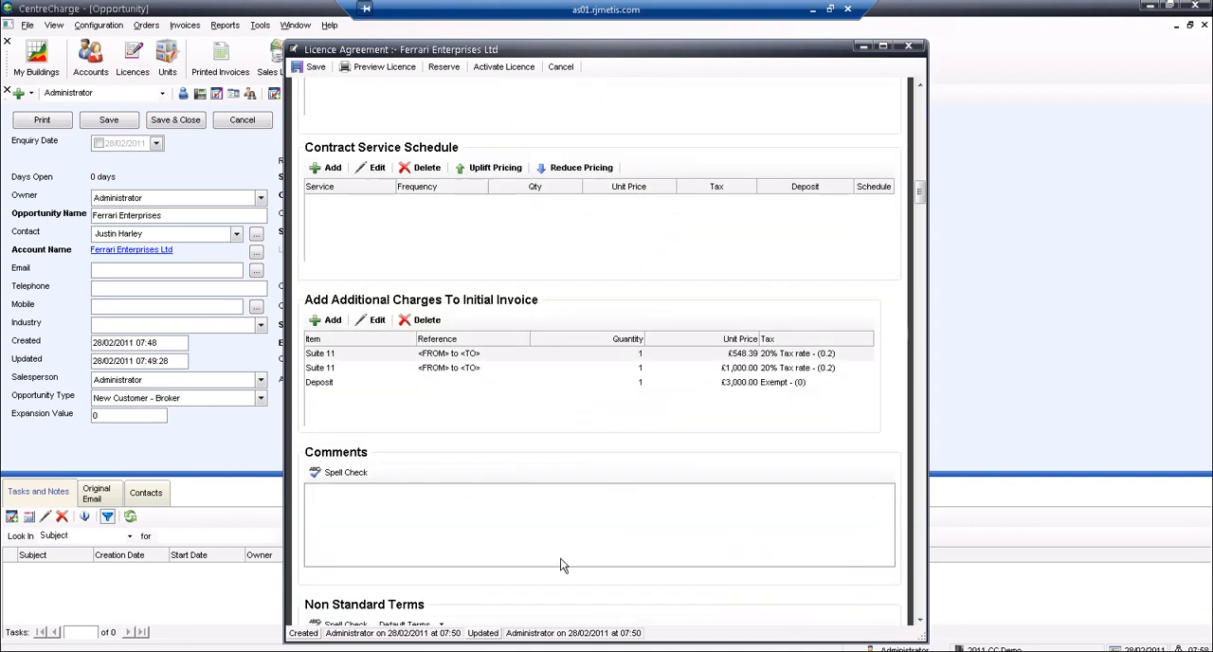
# Enter the licence comment 'Negotiated a Stepped Deal agreed By Manager'
pyautogui.click(342, 494)
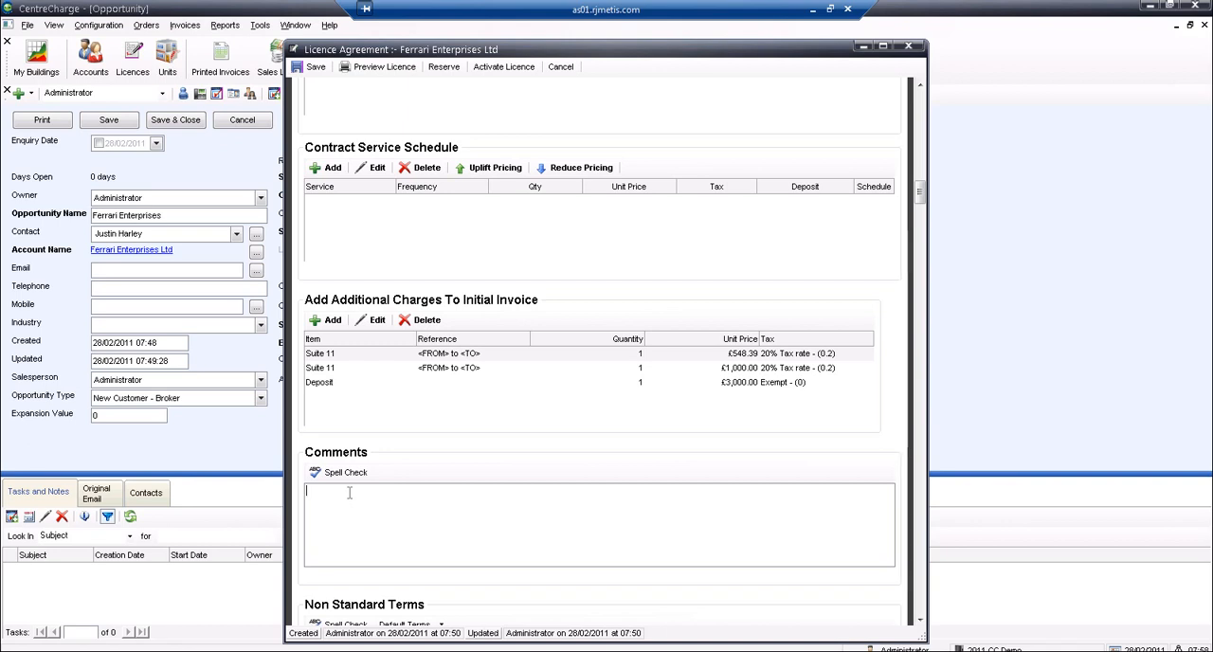
pyautogui.write('Negotiated a Stepped')
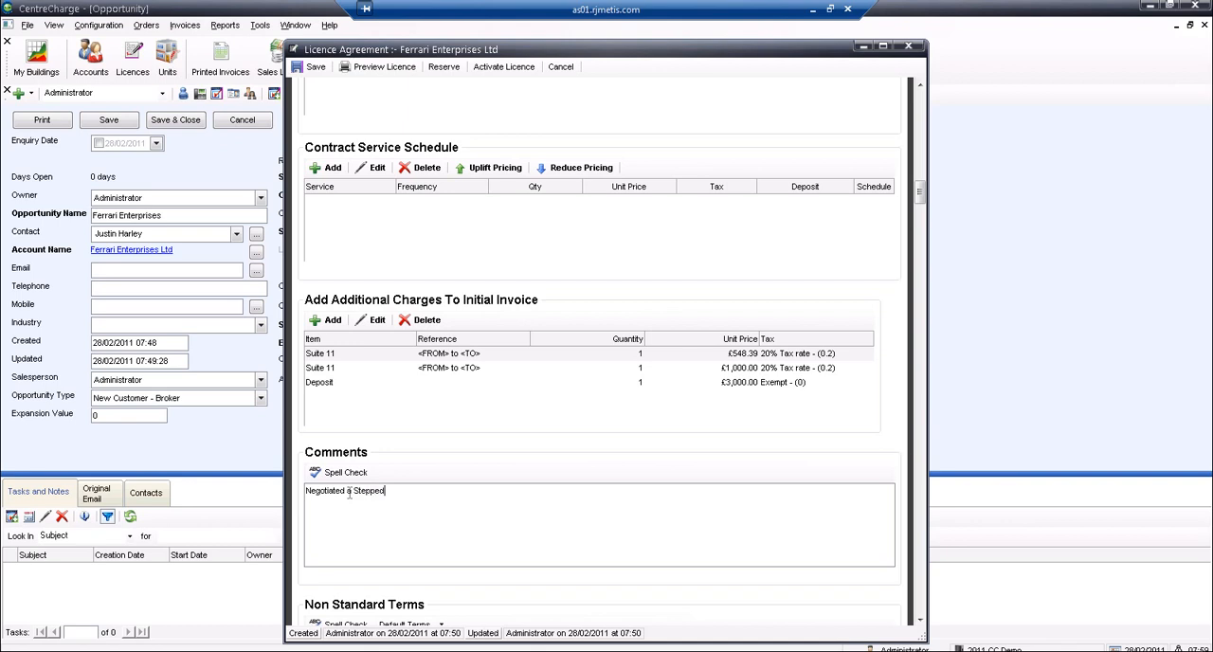
pyautogui.write('Deal')
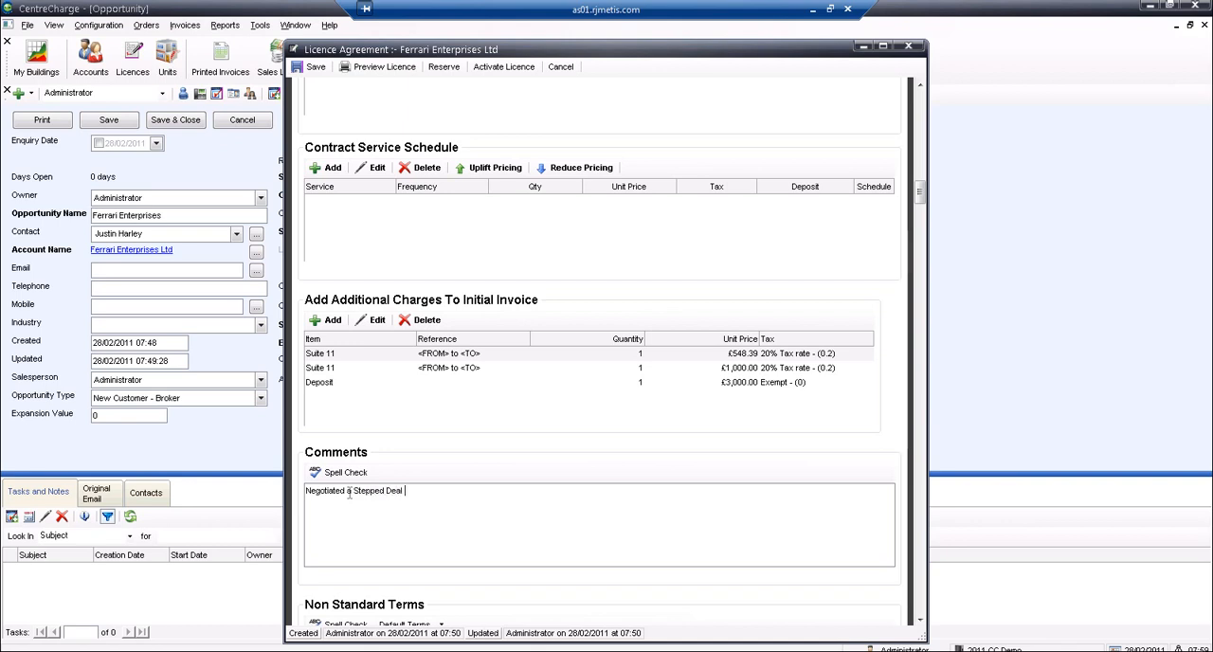
pyautogui.write('agred')
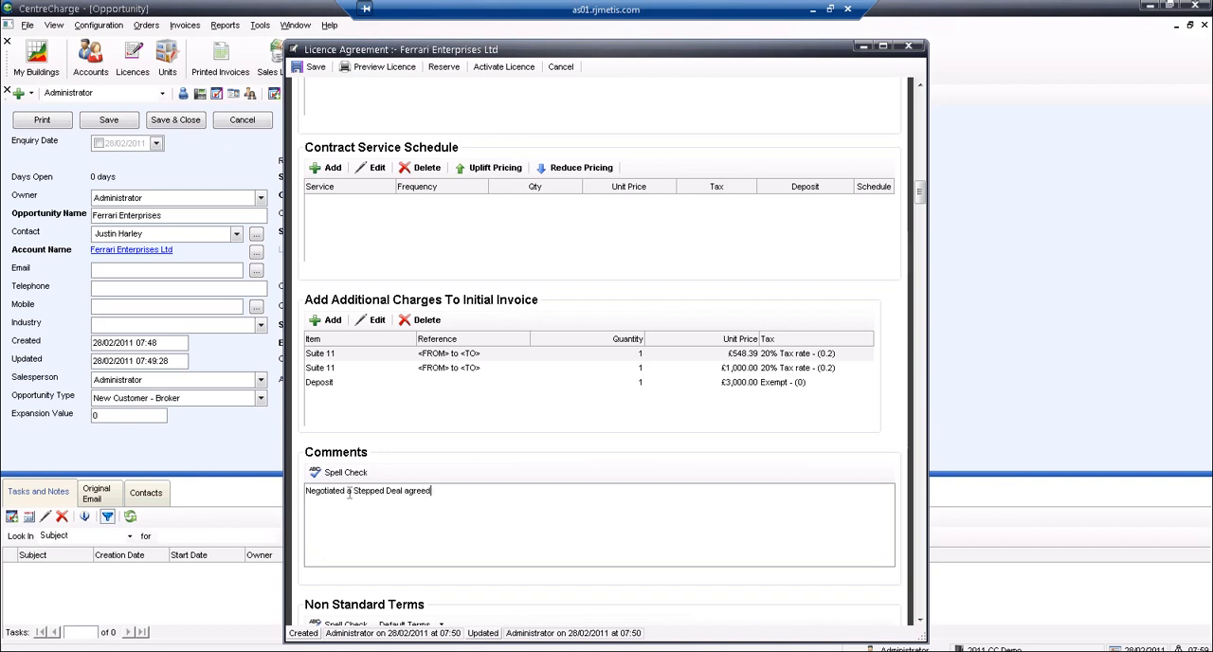
pyautogui.write('By')
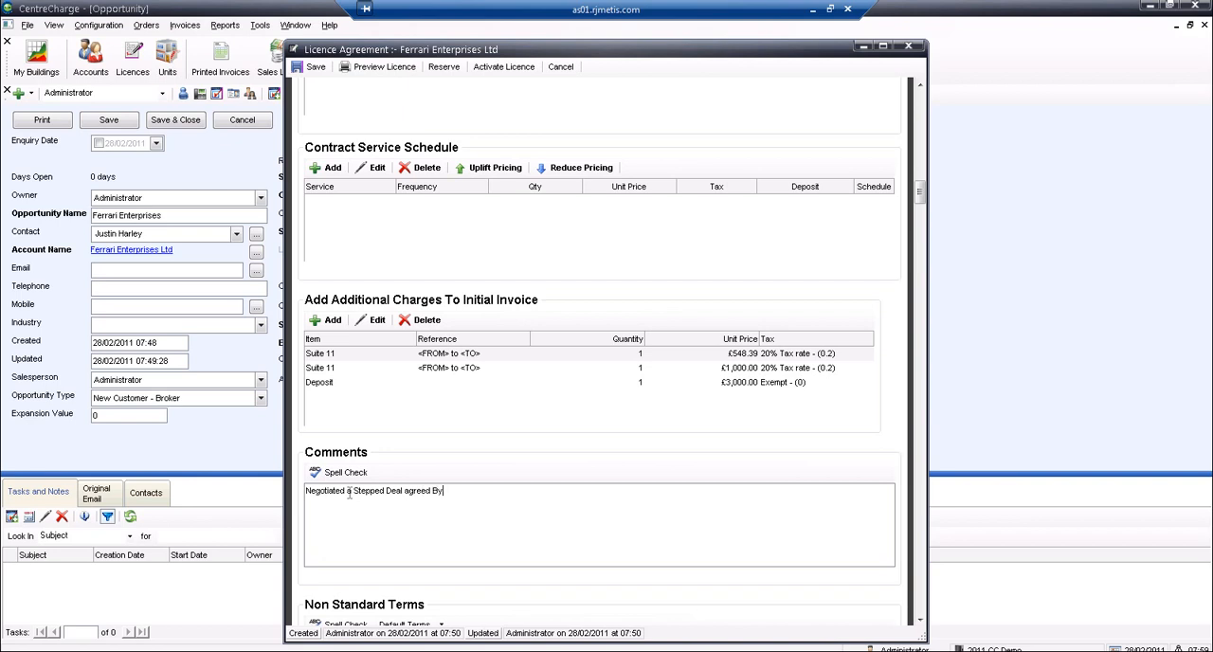
pyautogui.write('Manager')
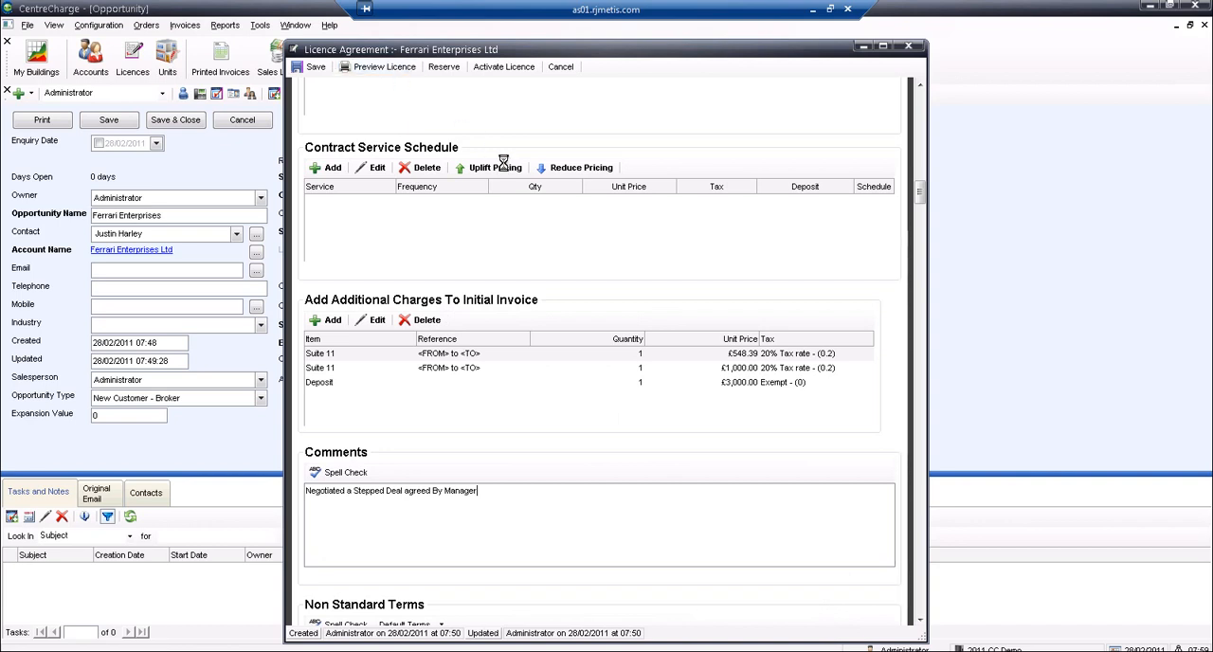
# Preview the licence agreement and advance to page 2/3, the continuation sheet with stepped monthly rent
pyautogui.click(399, 67)
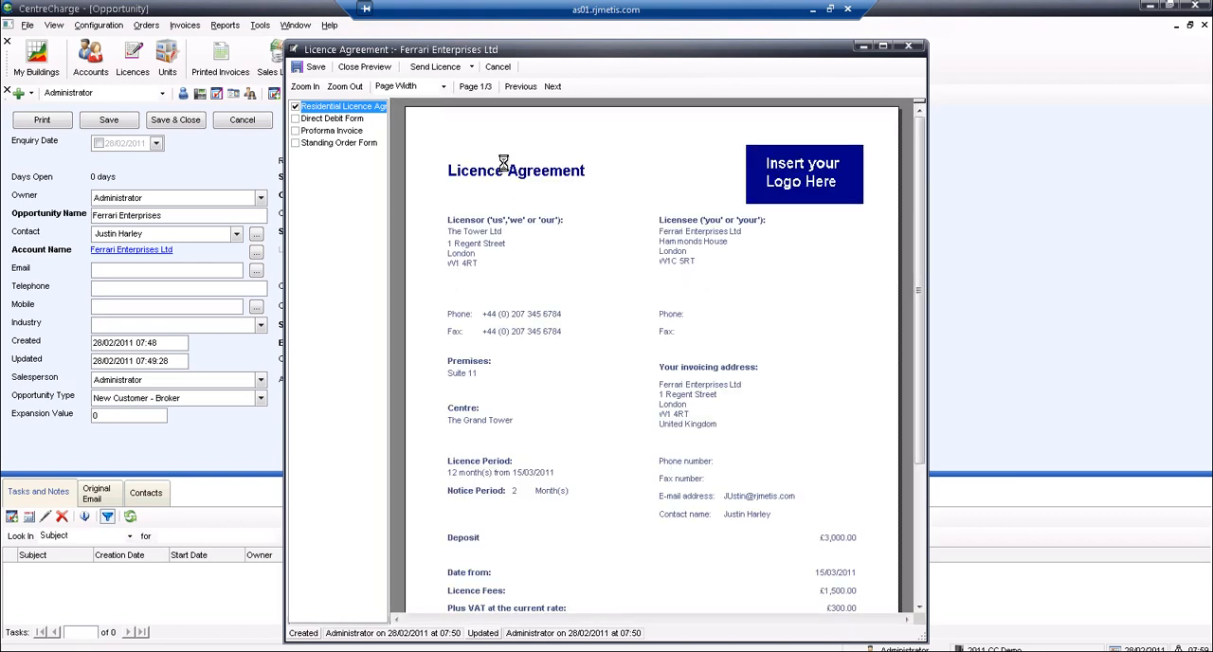
pyautogui.moveTo(530, 306)
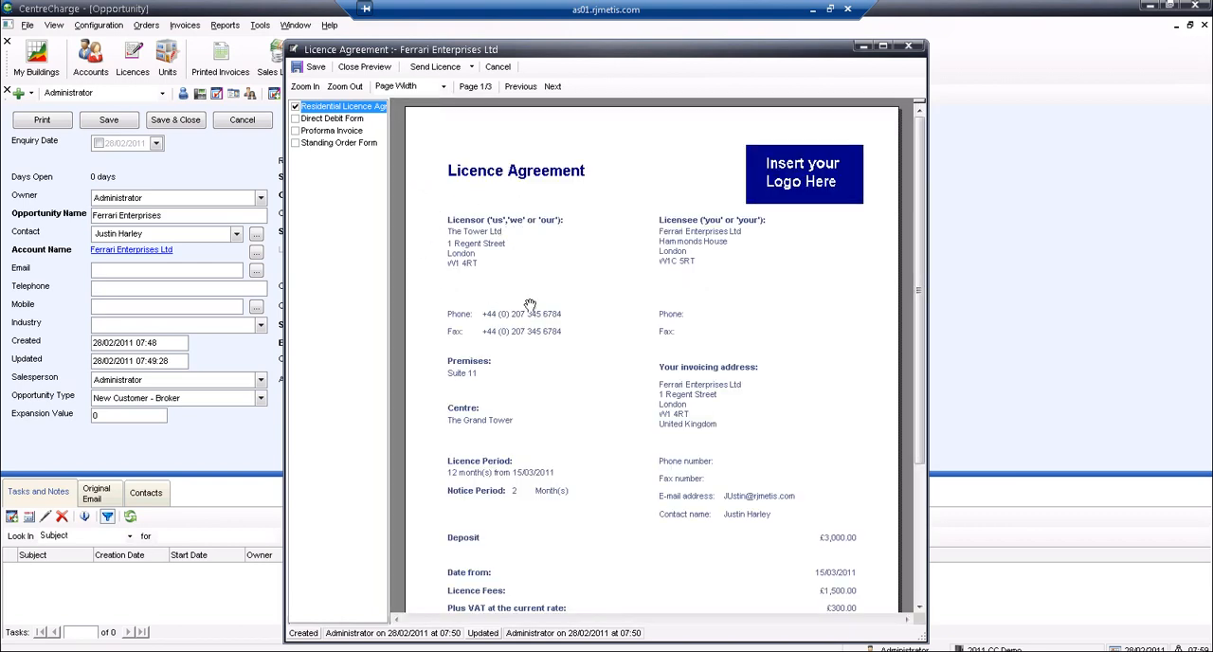
pyautogui.moveTo(599, 294)
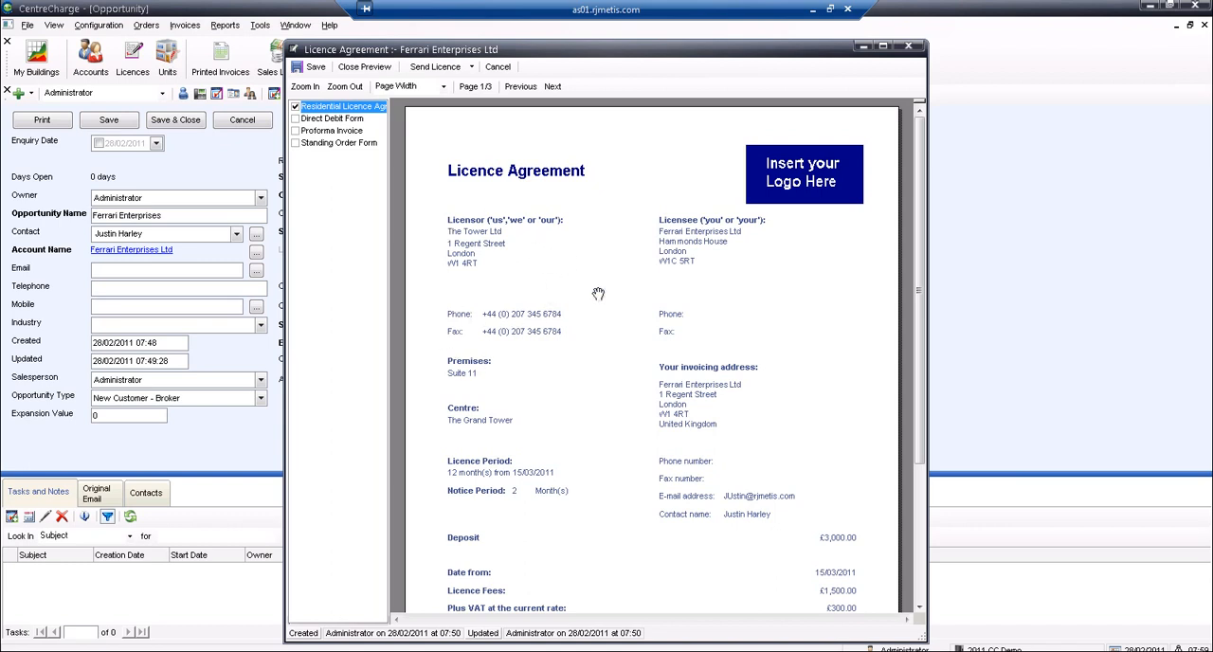
pyautogui.moveTo(690, 308)
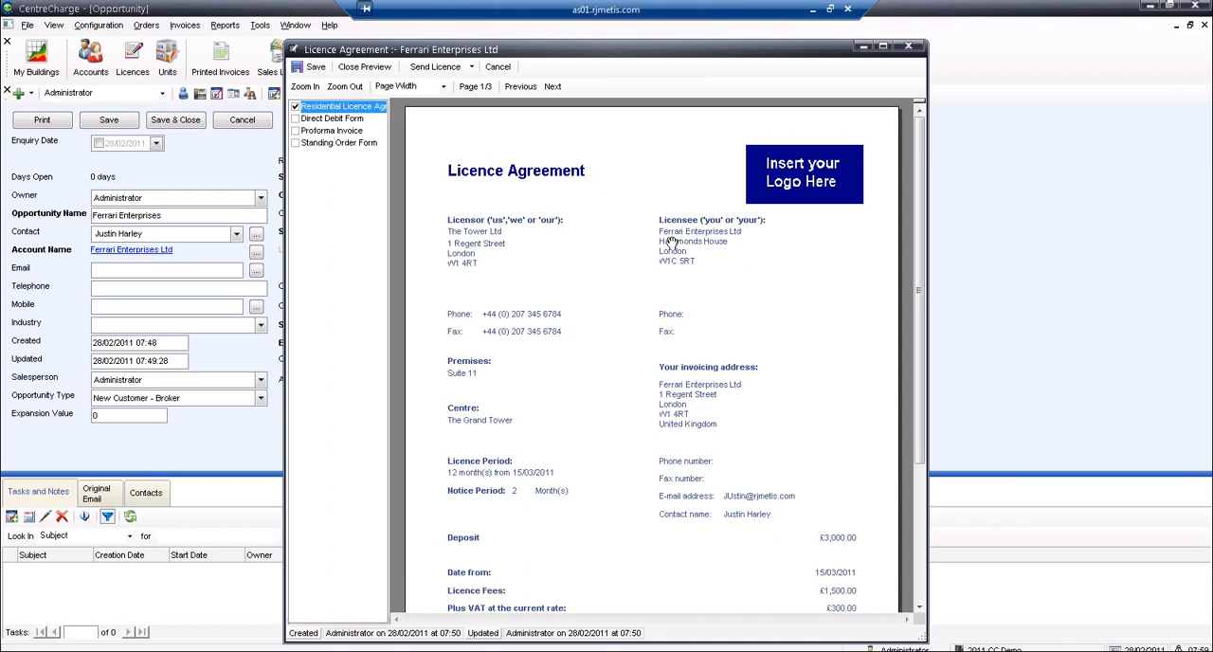
pyautogui.moveTo(723, 245)
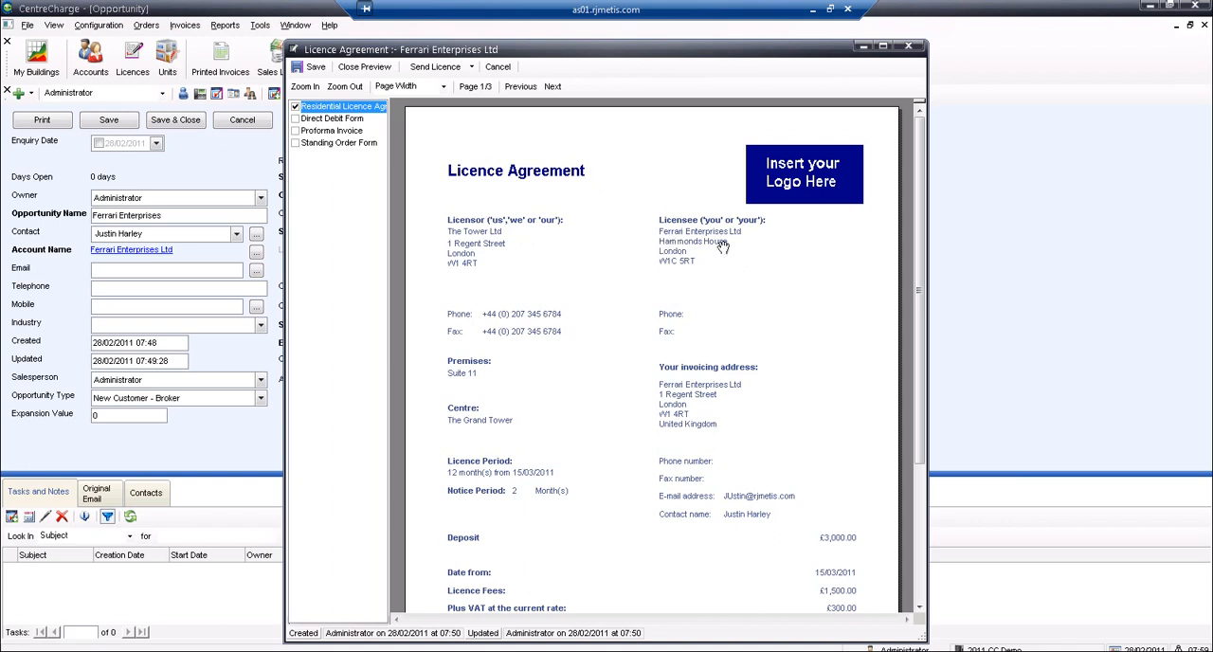
pyautogui.moveTo(723, 427)
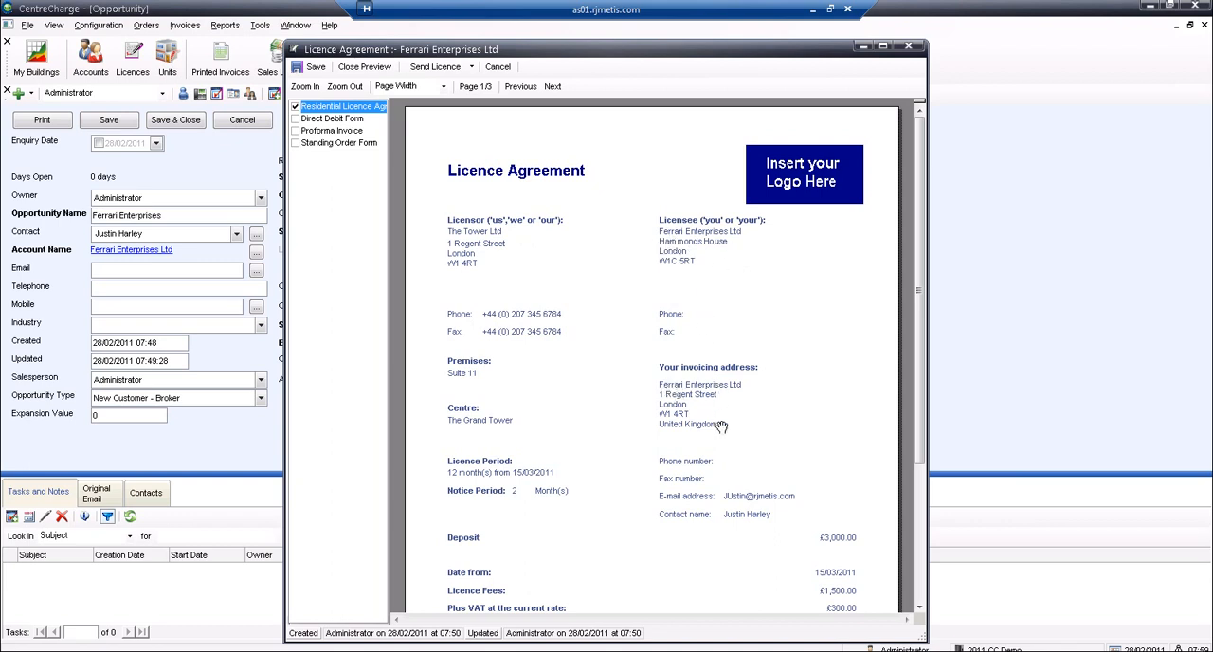
pyautogui.moveTo(489, 394)
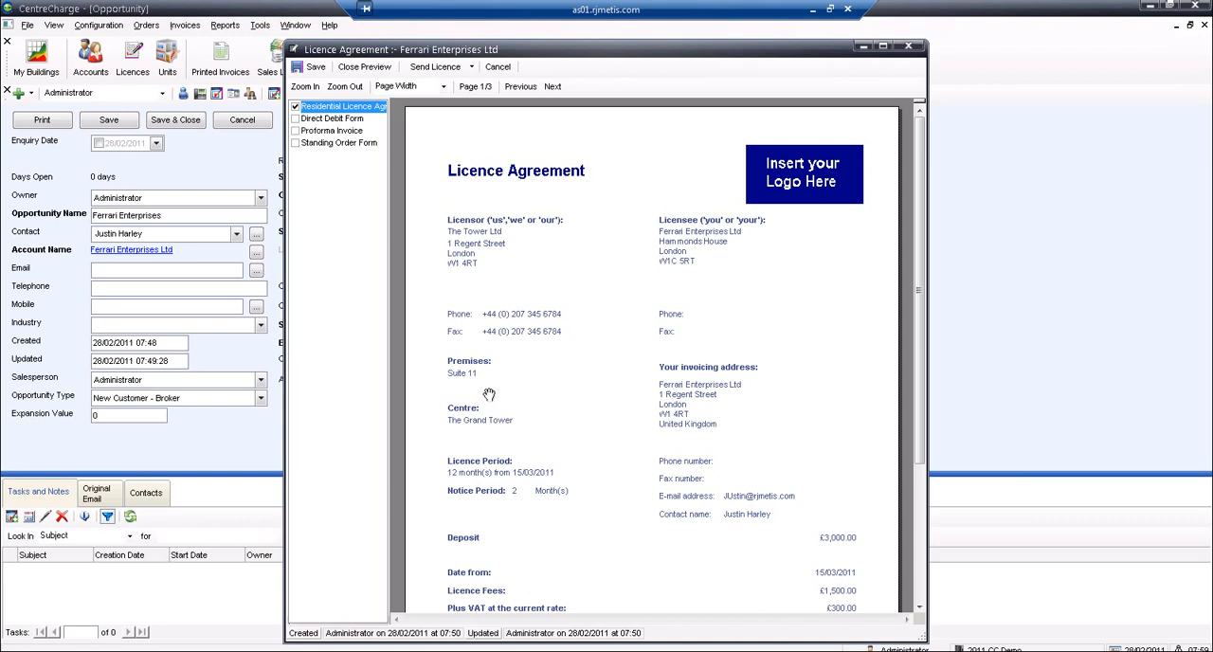
pyautogui.moveTo(510, 502)
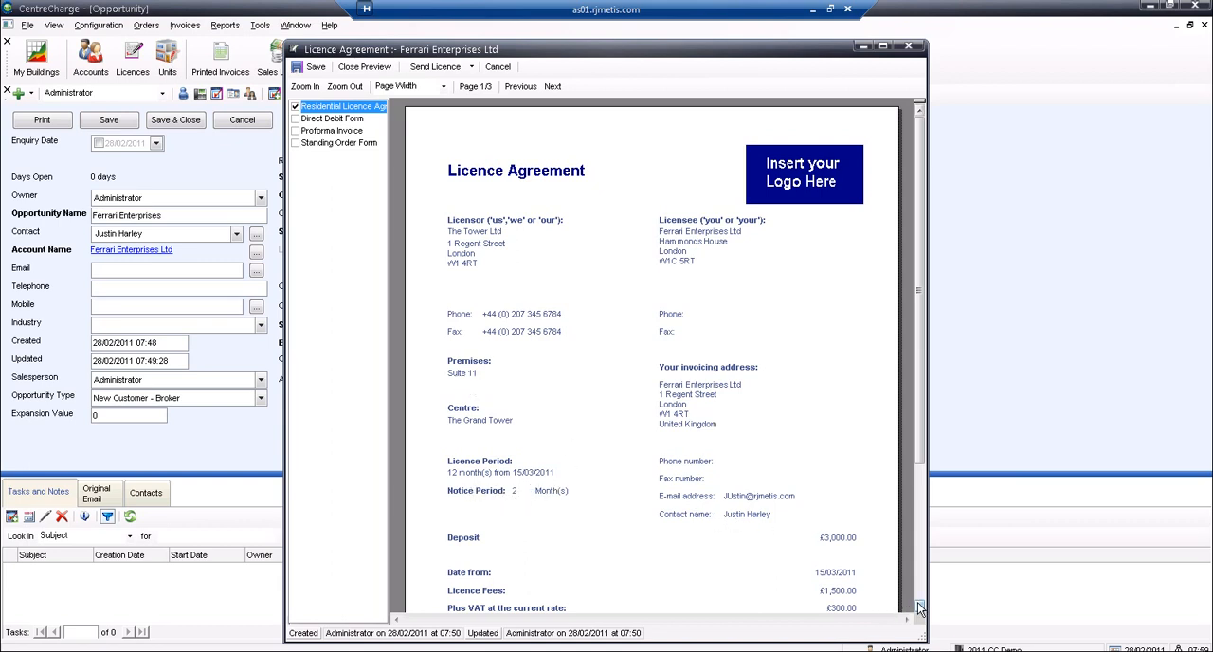
pyautogui.moveTo(897, 602)
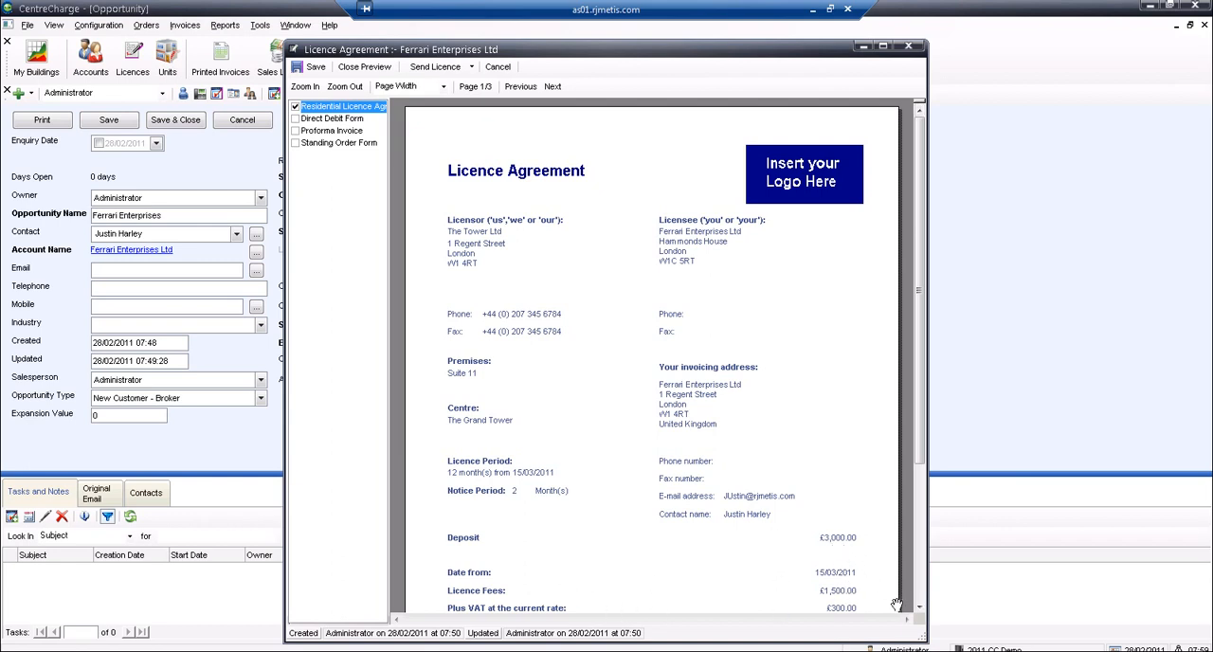
pyautogui.scroll(-3)
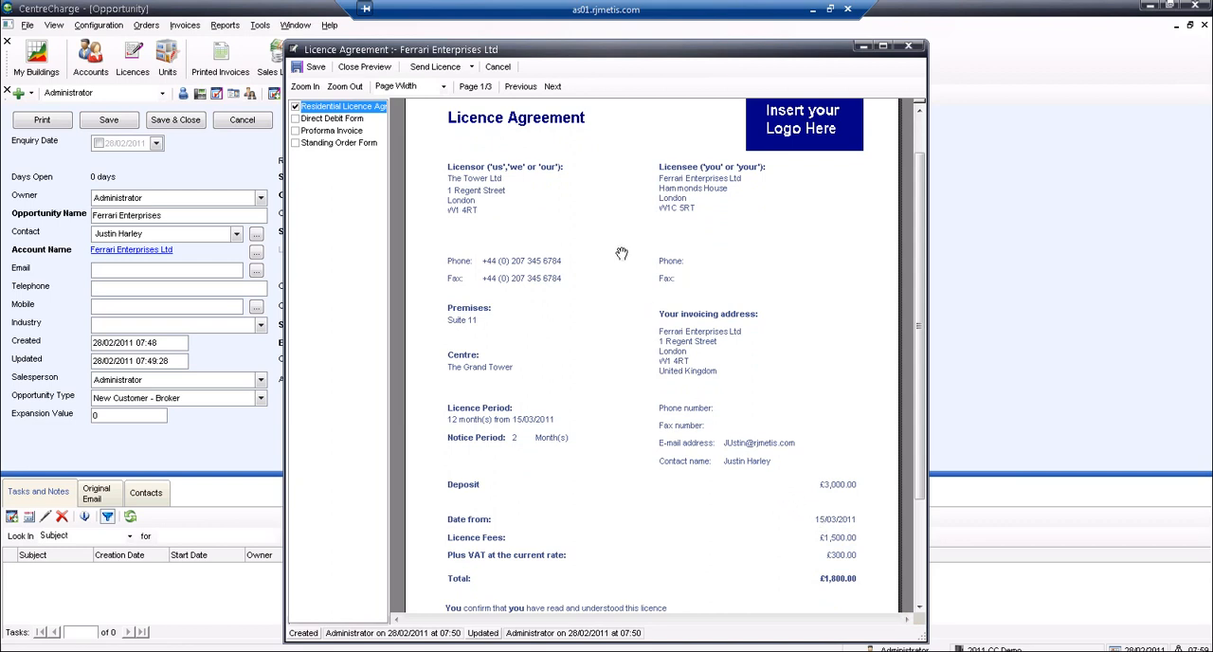
pyautogui.click(553, 86)
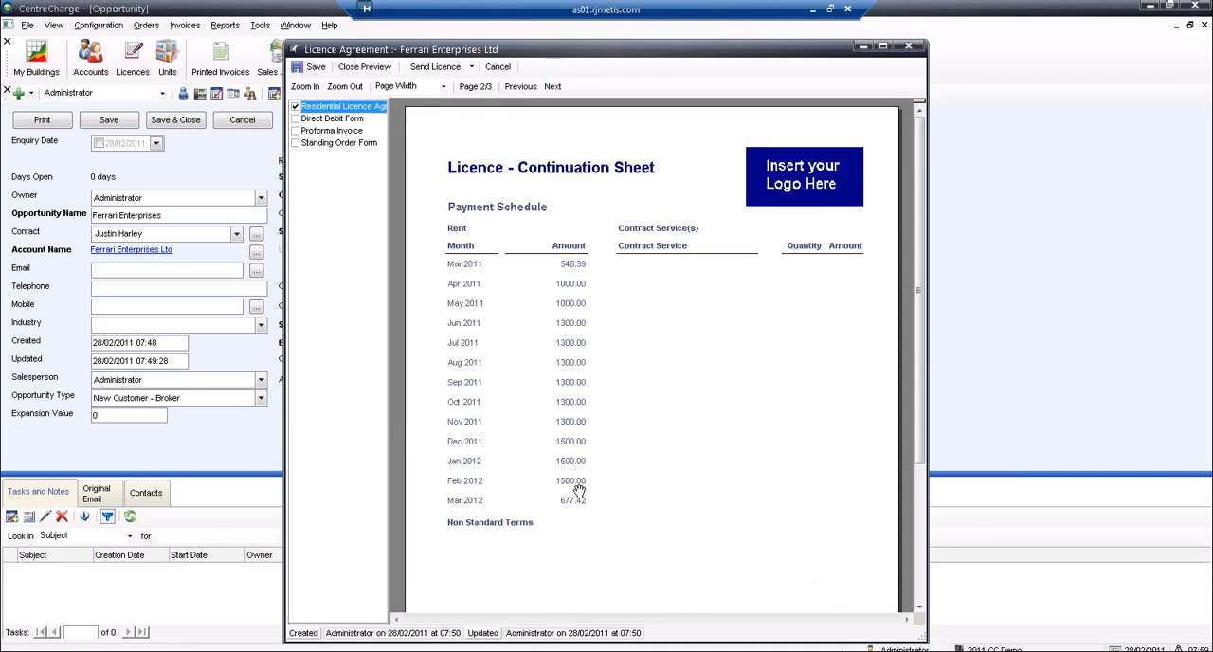
pyautogui.moveTo(560, 523)
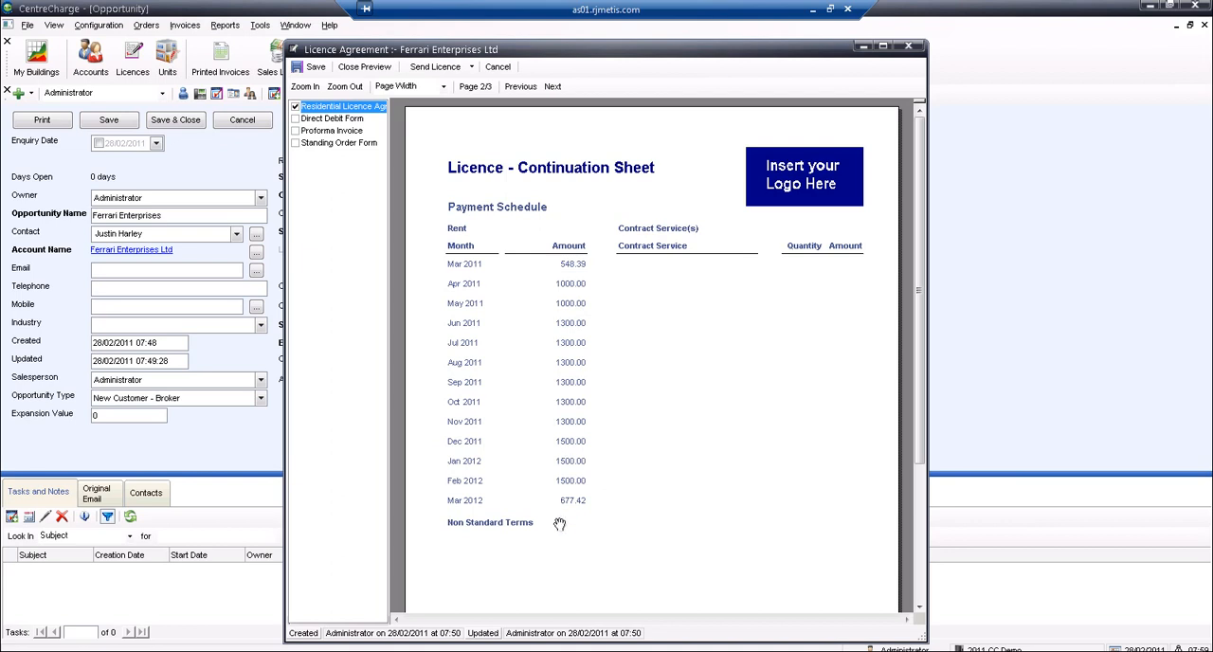
pyautogui.moveTo(715, 262)
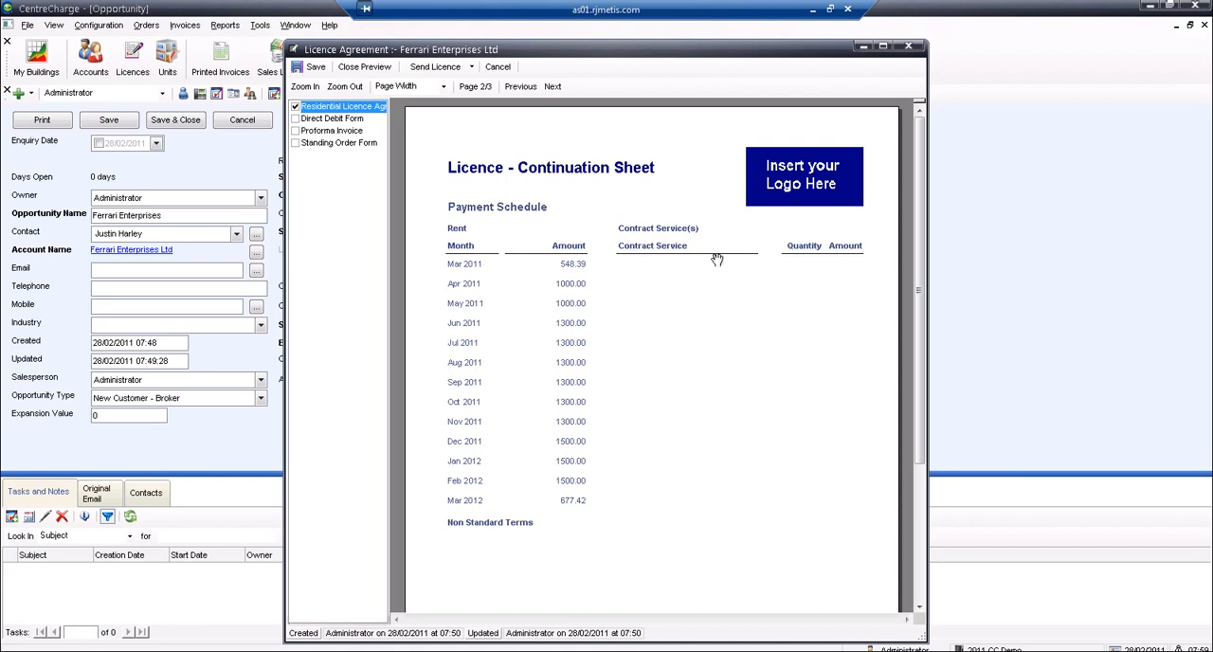
pyautogui.moveTo(842, 278)
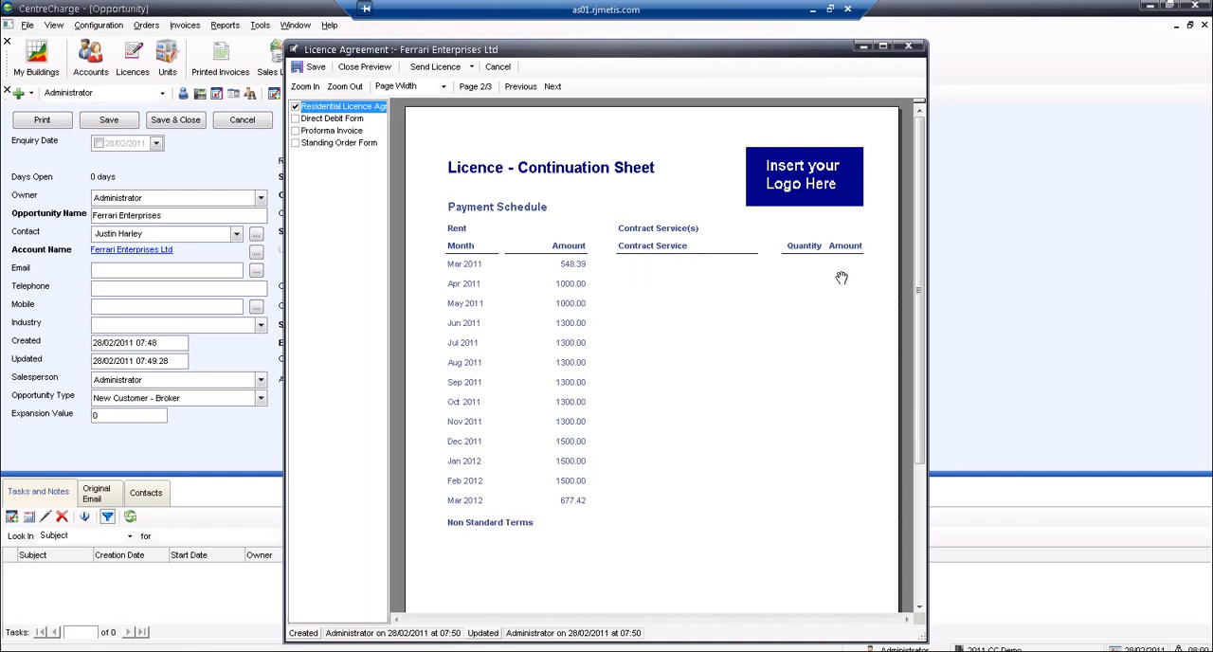
pyautogui.moveTo(372, 200)
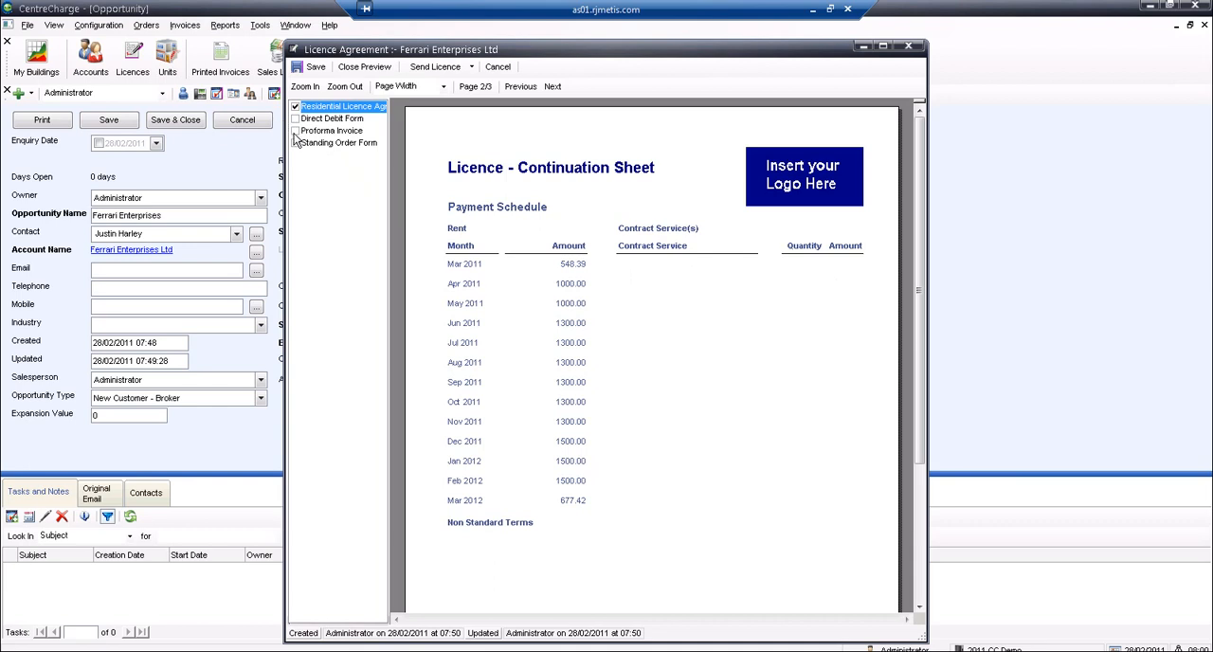
# Add the Proforma Invoice to the previewed documents, showing £1,548.39 now due
pyautogui.click(334, 130)
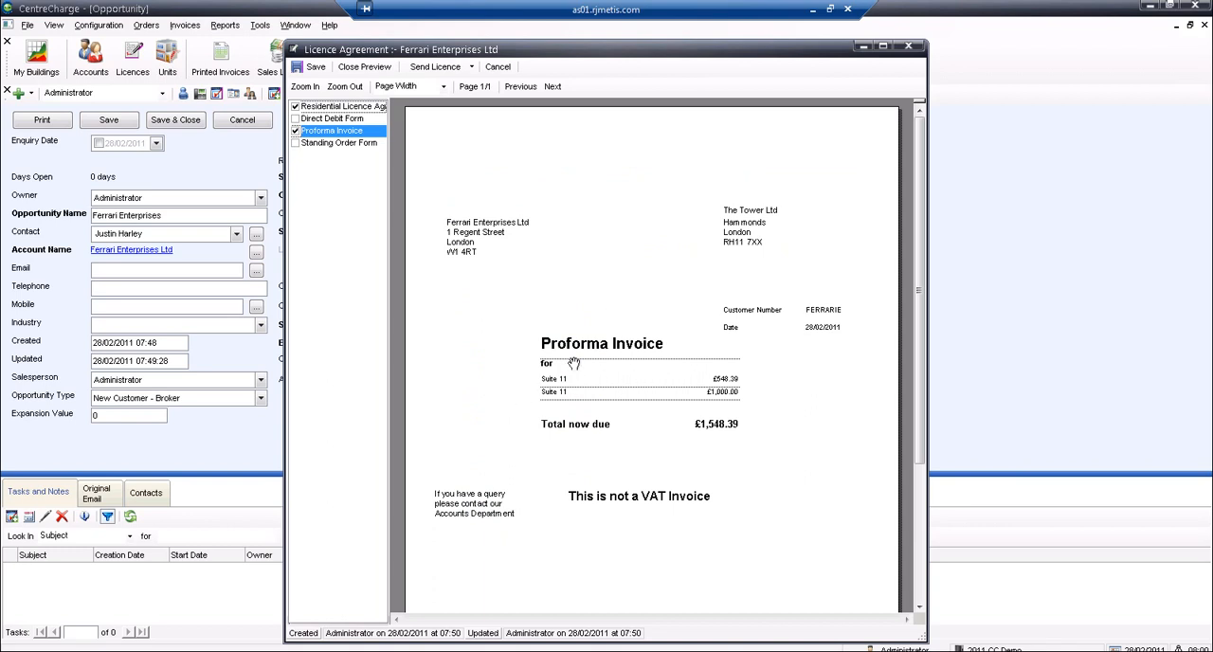
pyautogui.moveTo(735, 405)
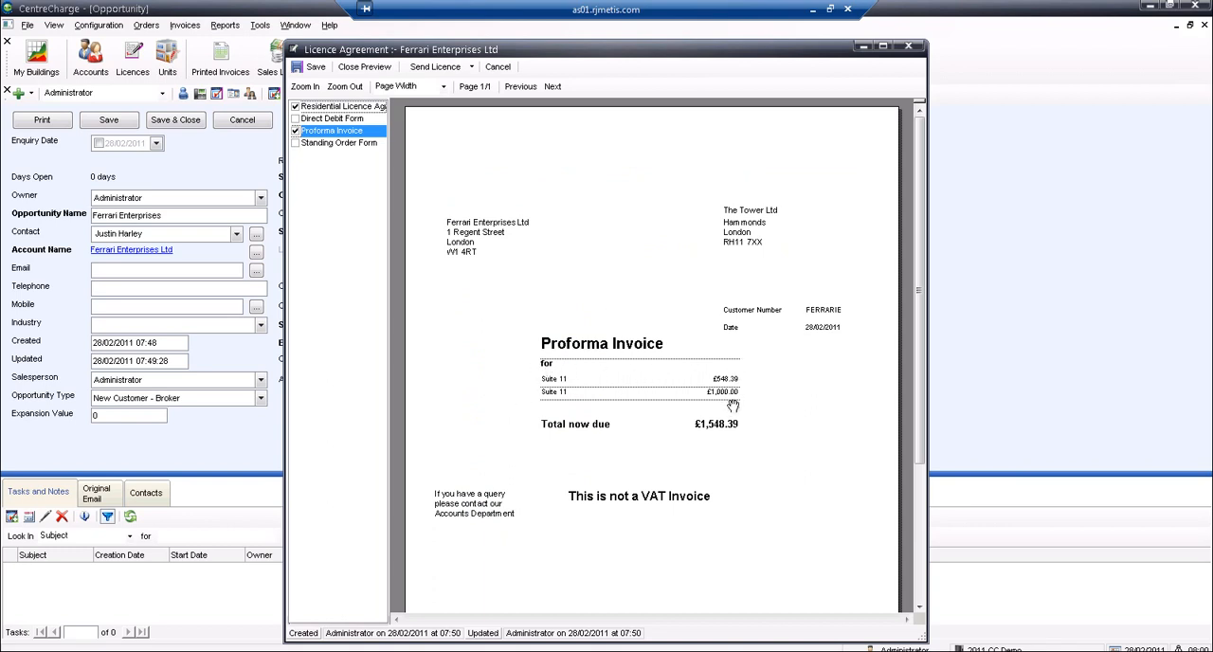
pyautogui.moveTo(362, 196)
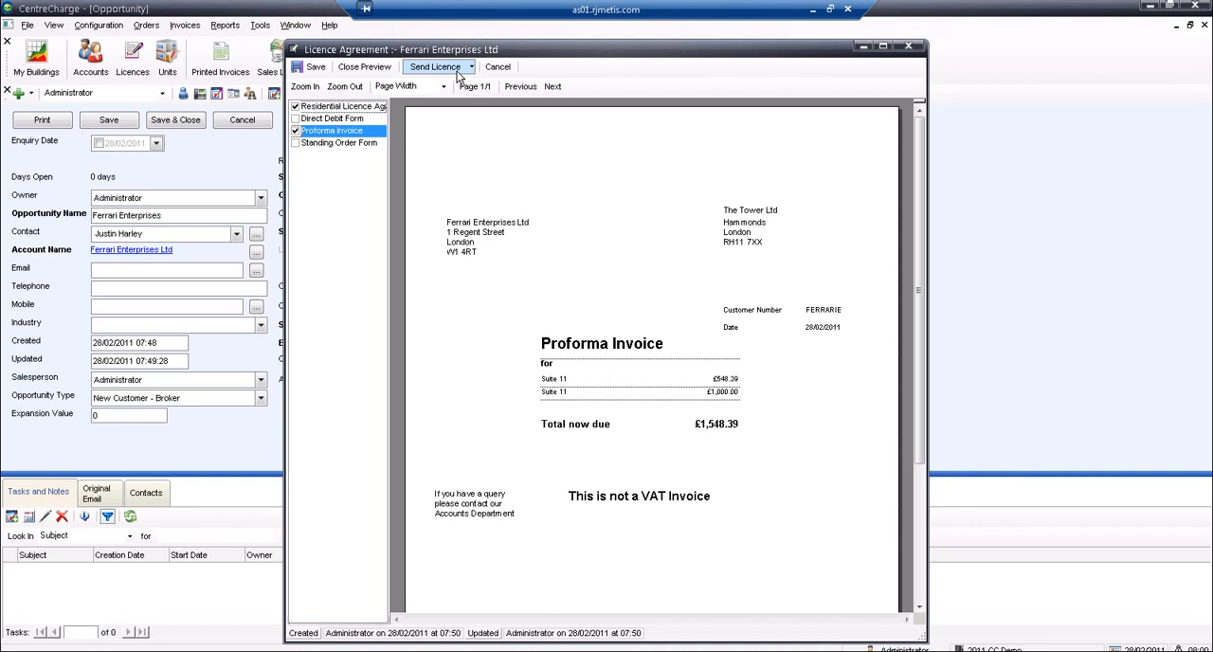
# Send the licence documents By Email, opening a Licence Documentation draft with both PDFs attached
pyautogui.click(444, 66)
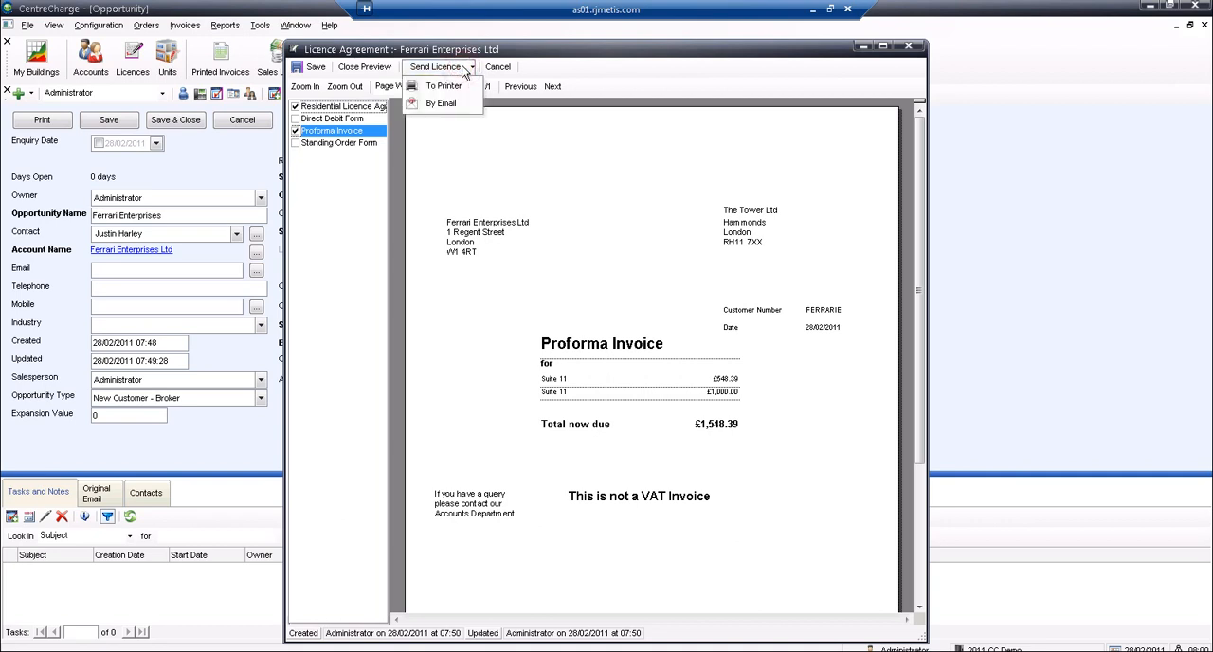
pyautogui.moveTo(443, 103)
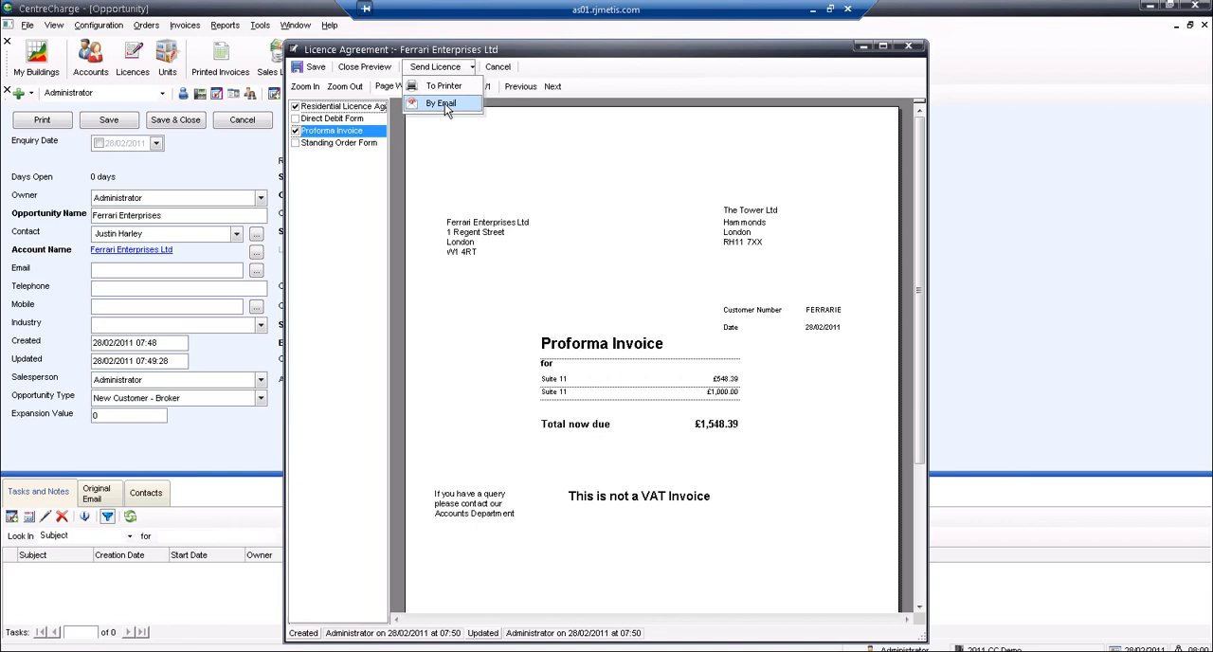
pyautogui.click(427, 104)
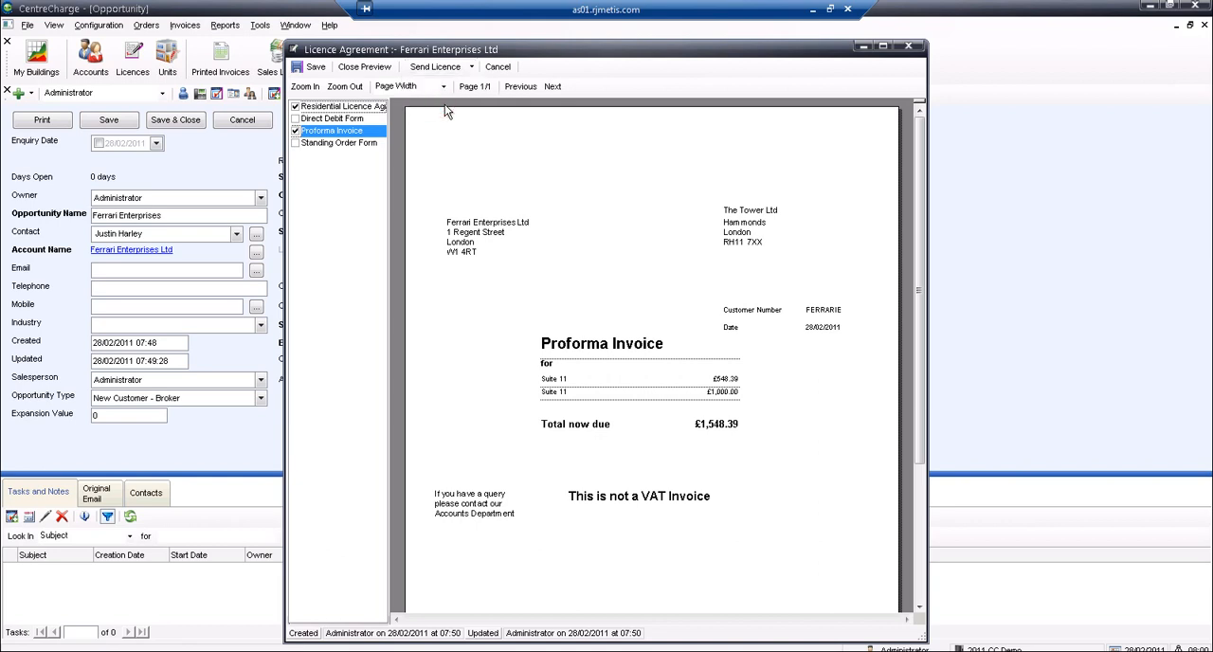
pyautogui.click(341, 105)
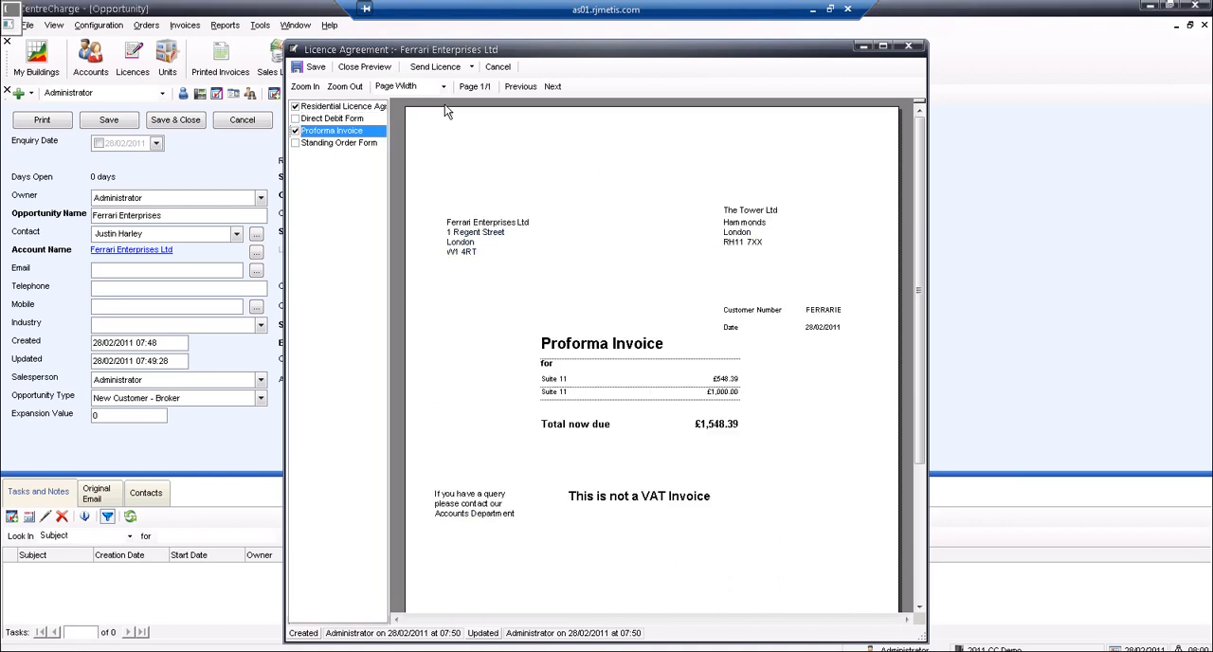
pyautogui.click(433, 66)
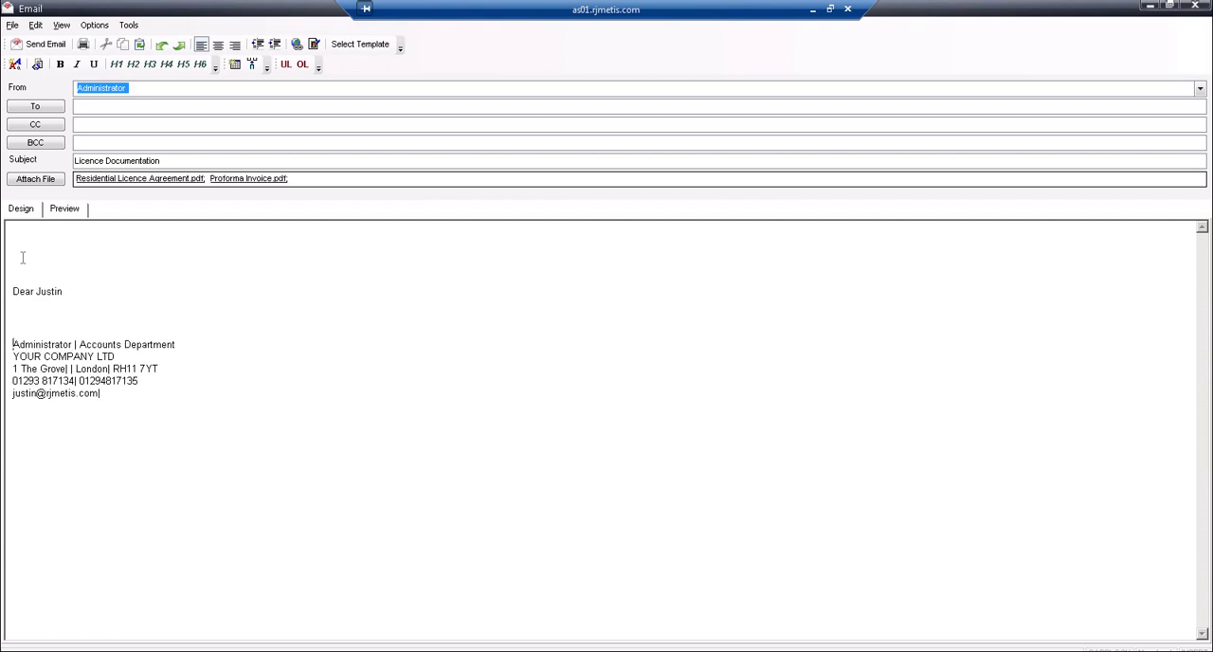
# Write a covering note in the email body about the licence and proforma invoice
pyautogui.write('Please find')
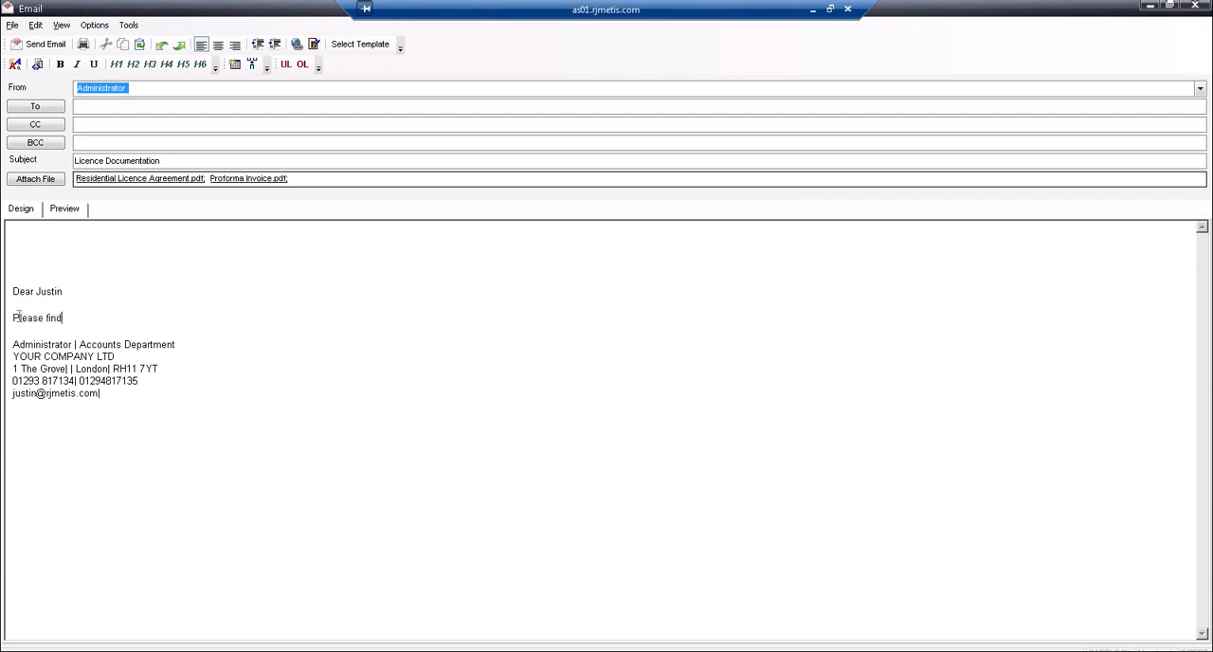
pyautogui.write('licence and')
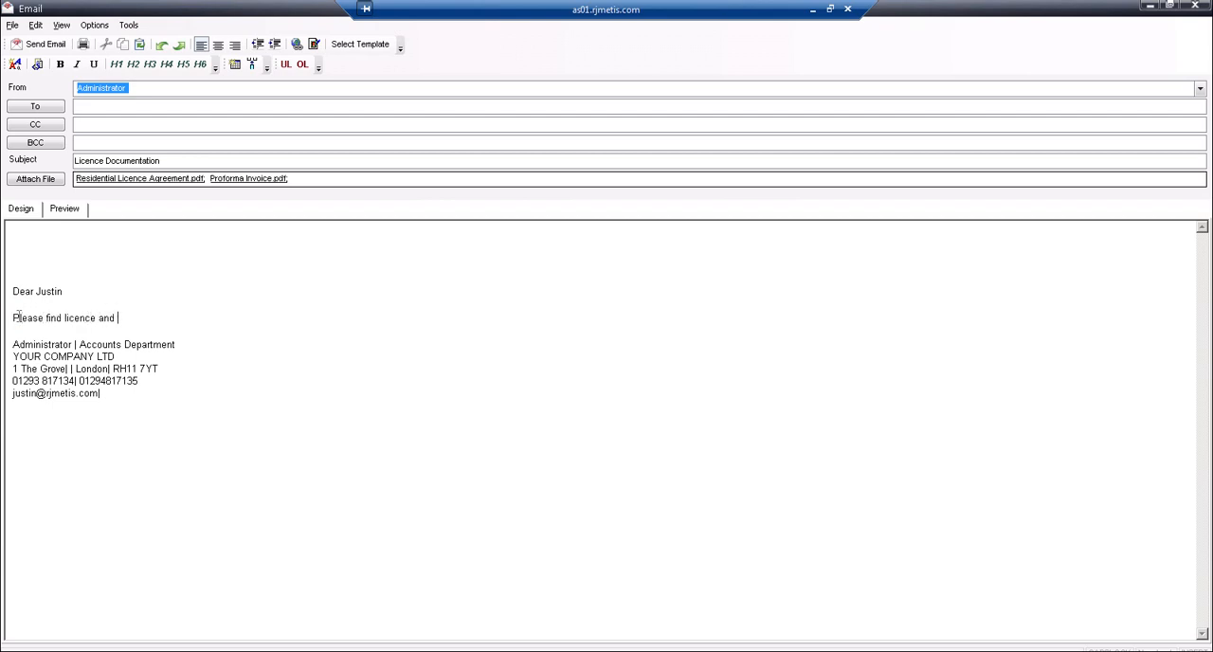
pyautogui.write('pro forma invoice')
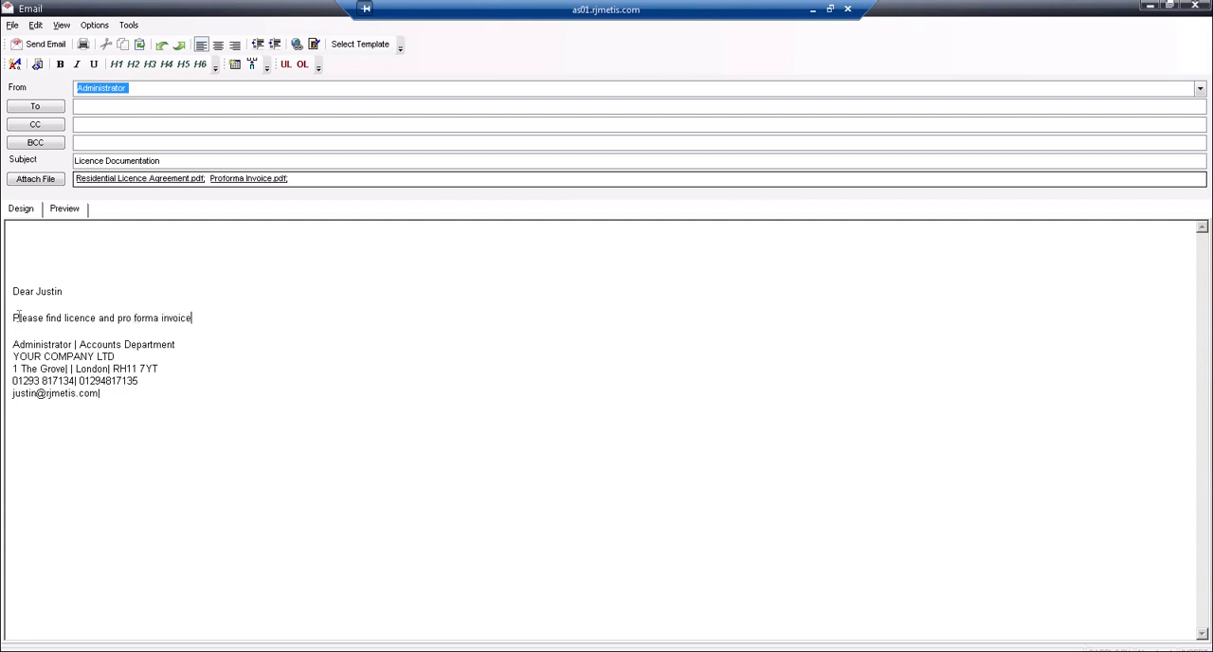
pyautogui.write('.')
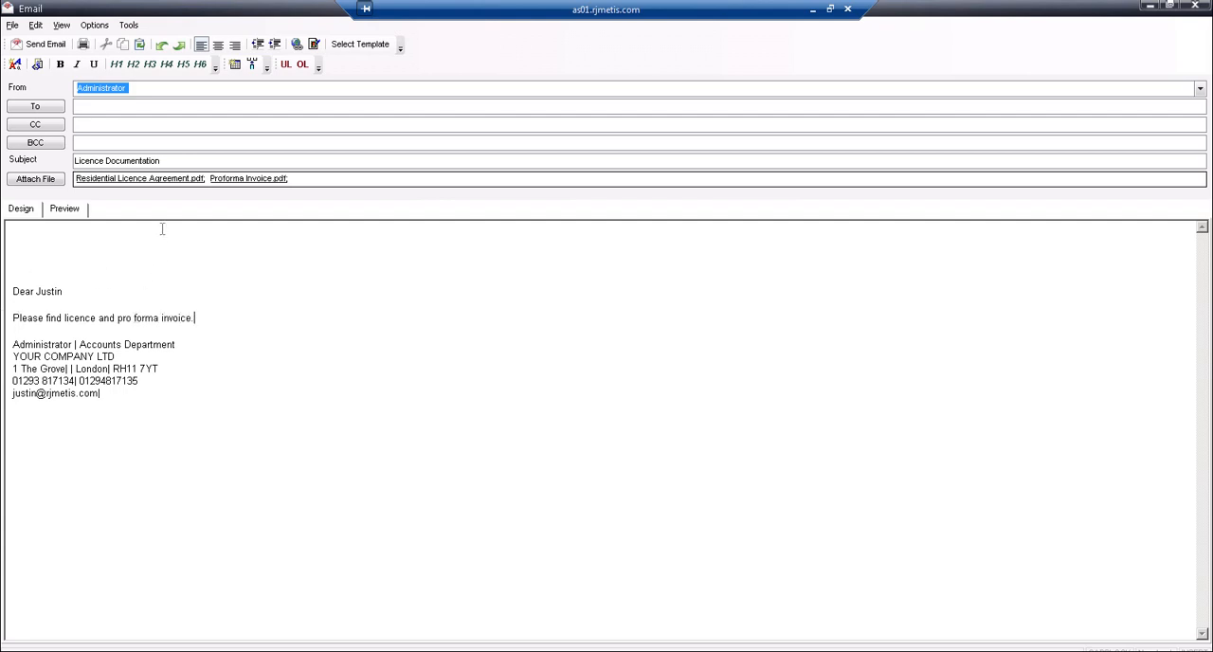
# Address the email to Justin and send it, after dismissing the missing-recipient warning
pyautogui.click(45, 45)
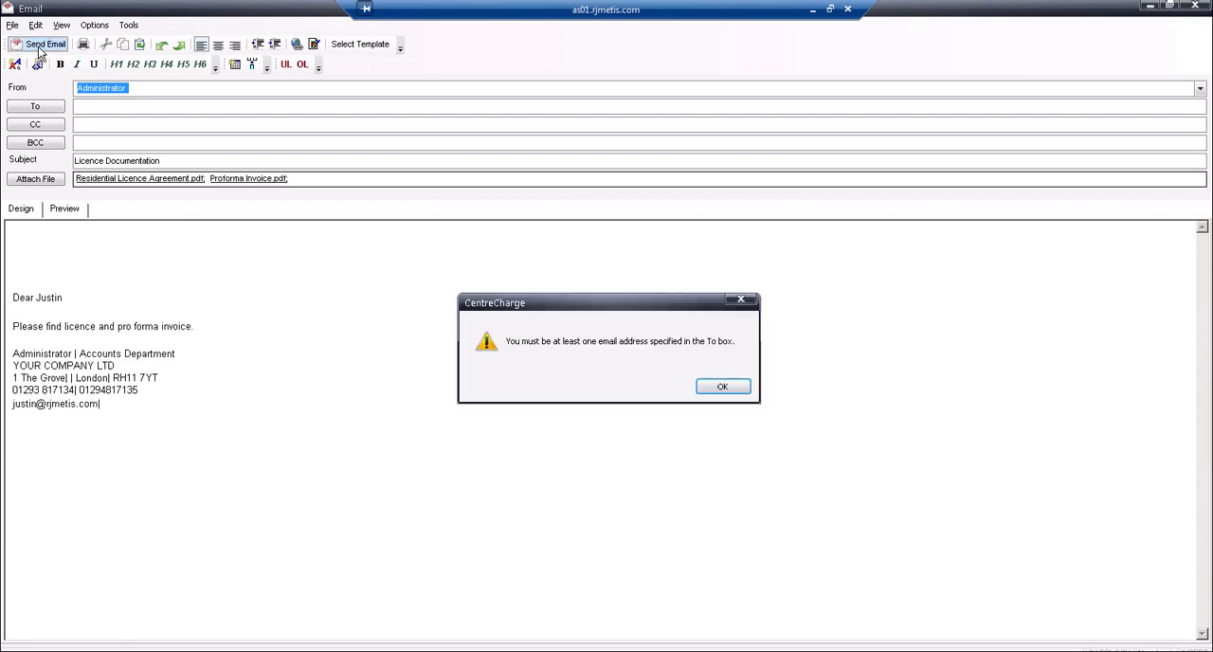
pyautogui.click(723, 386)
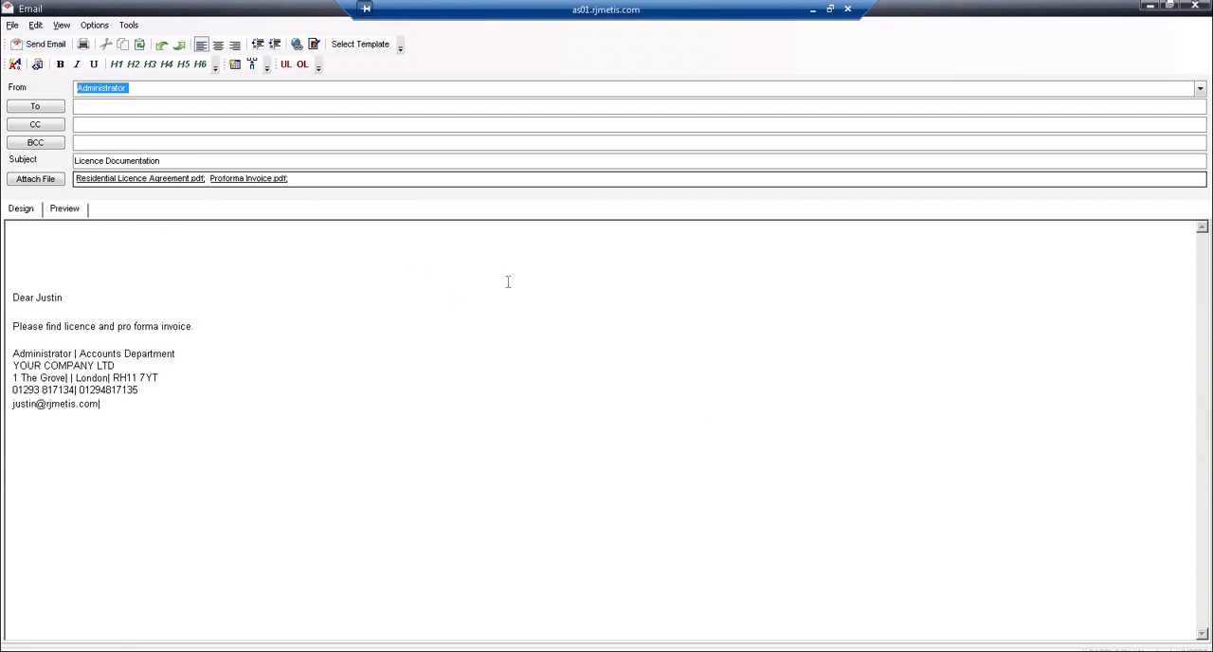
pyautogui.click(1198, 87)
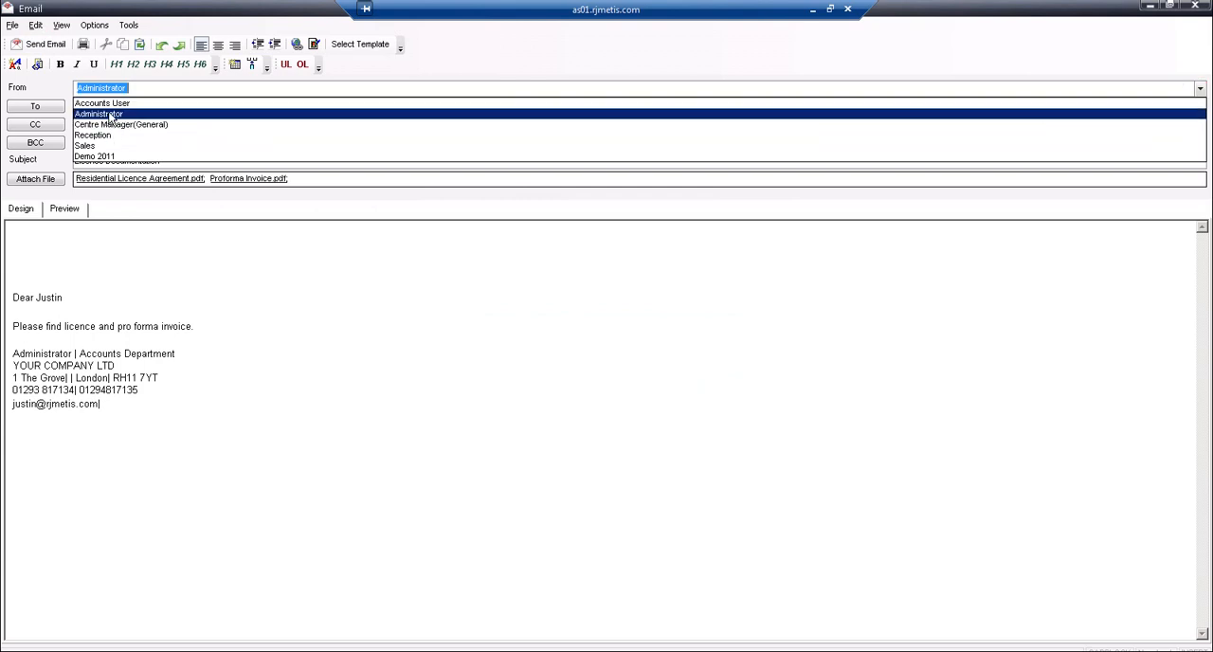
pyautogui.moveTo(95, 144)
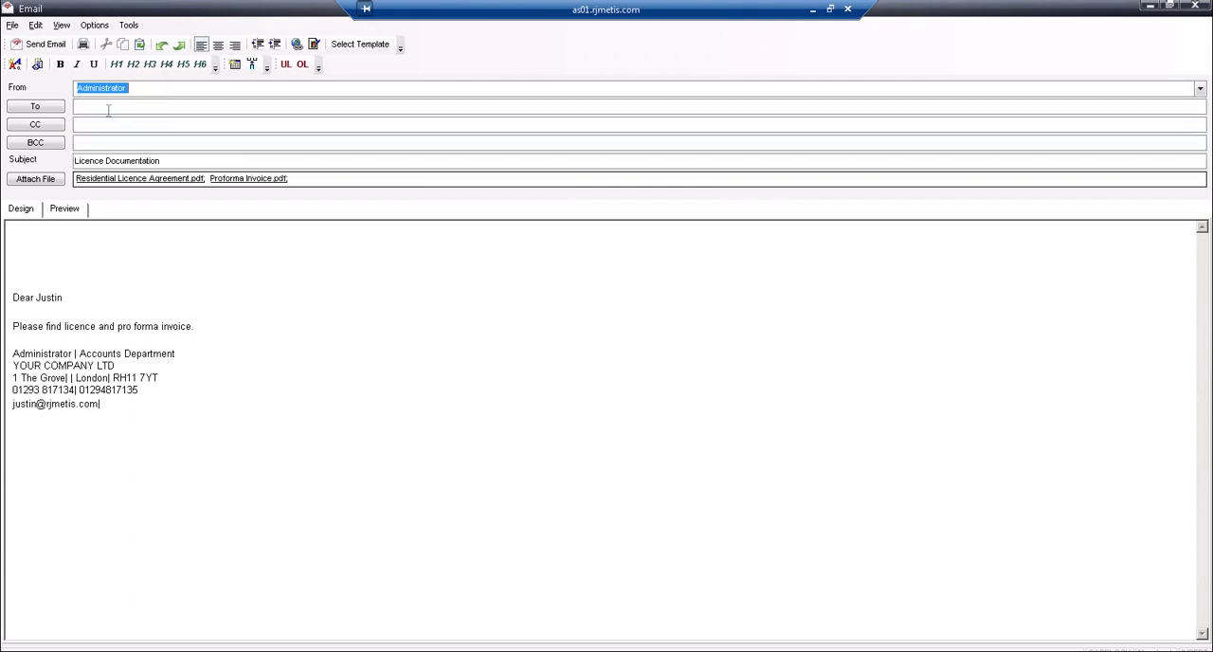
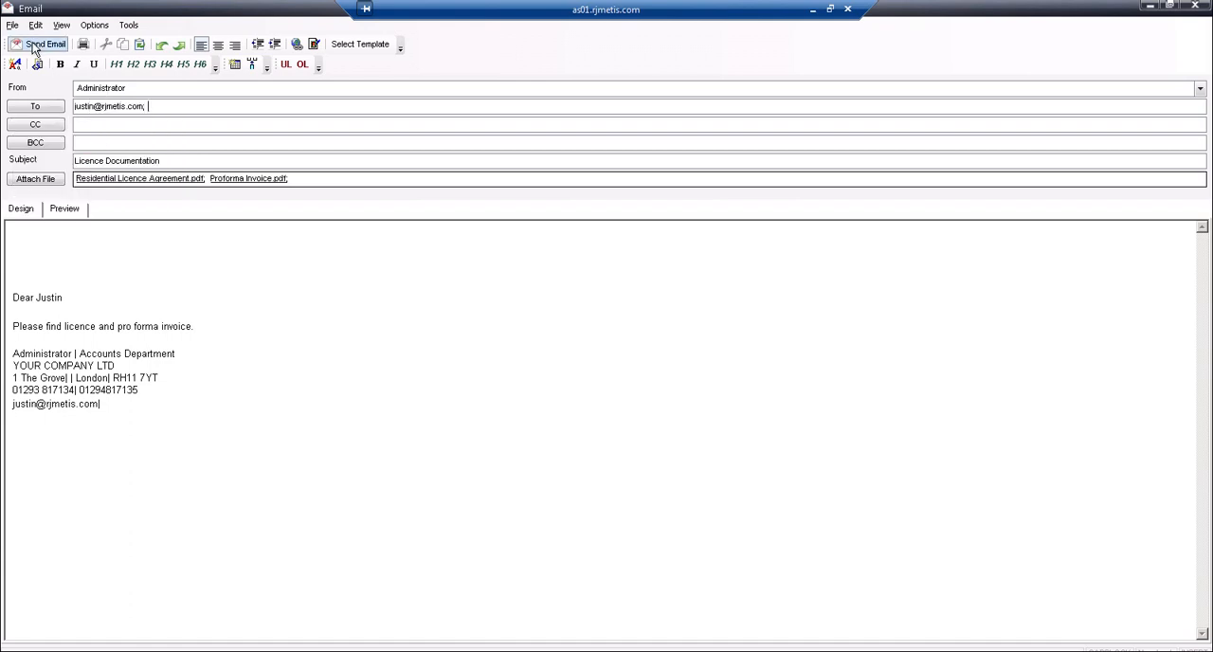
pyautogui.click(44, 45)
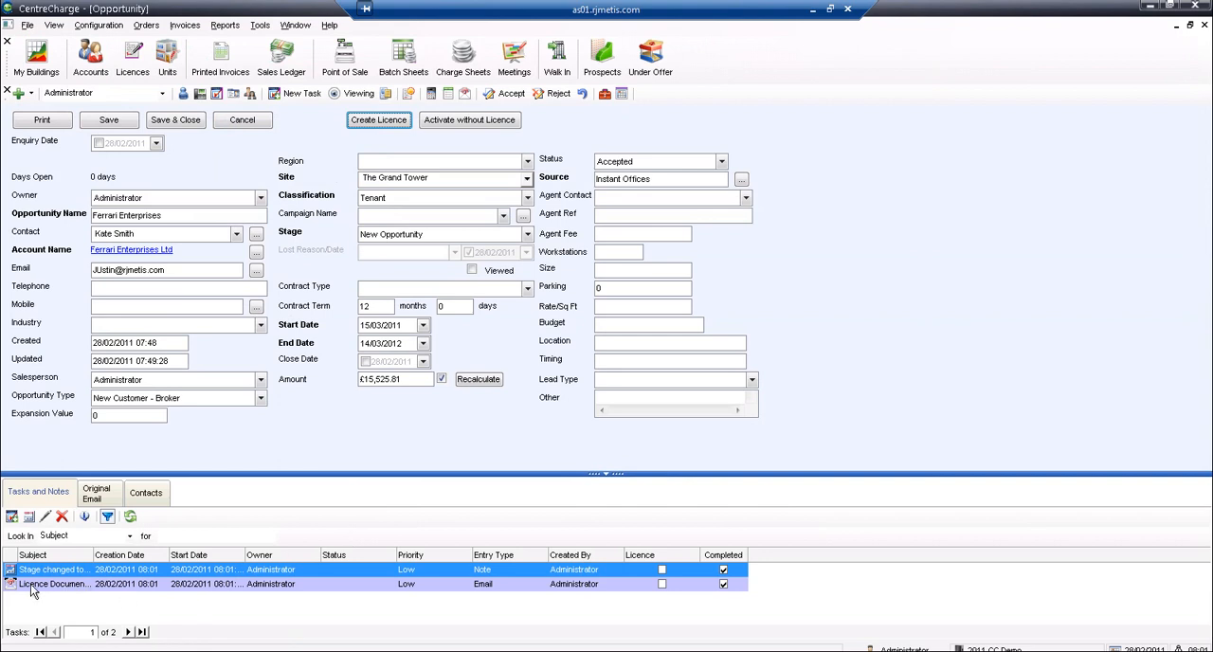
pyautogui.moveTo(527, 570)
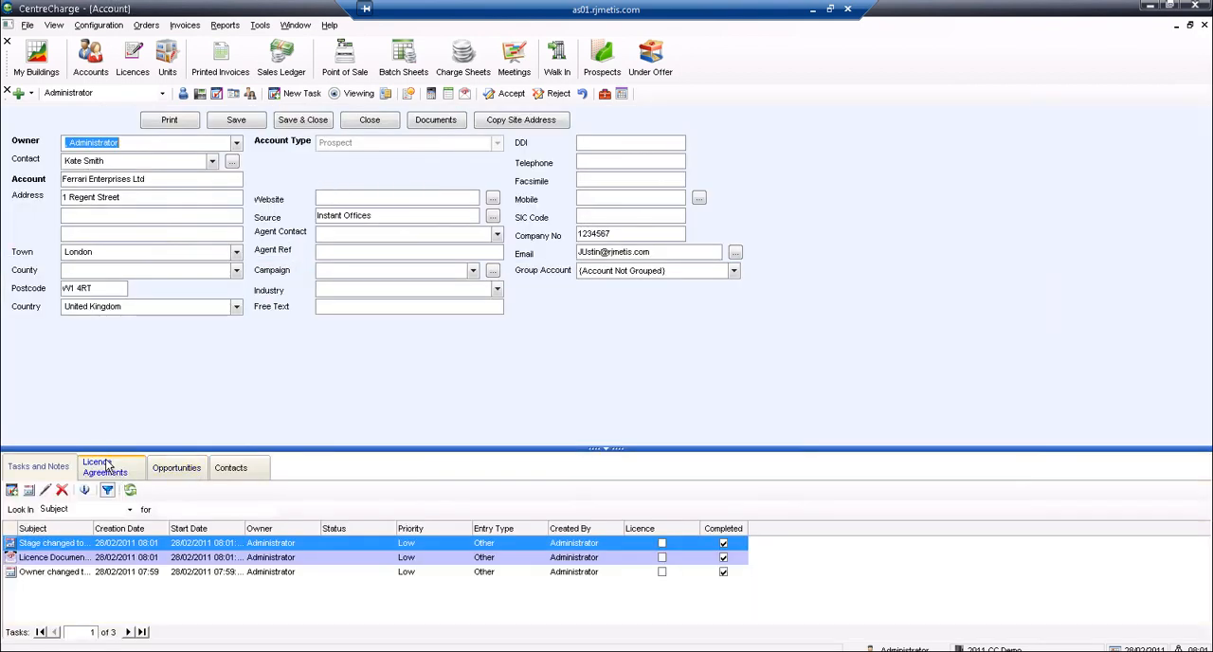
# Show the account's Licence Agreements list containing agreement 00000026
pyautogui.click(105, 471)
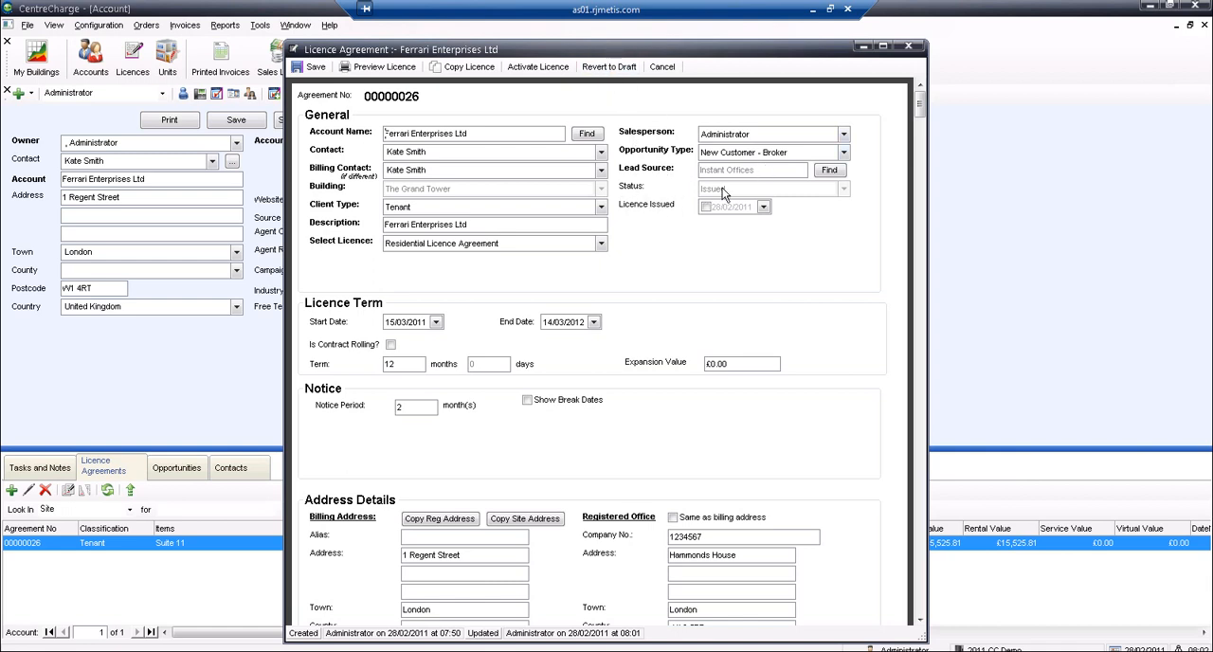
pyautogui.moveTo(751, 192)
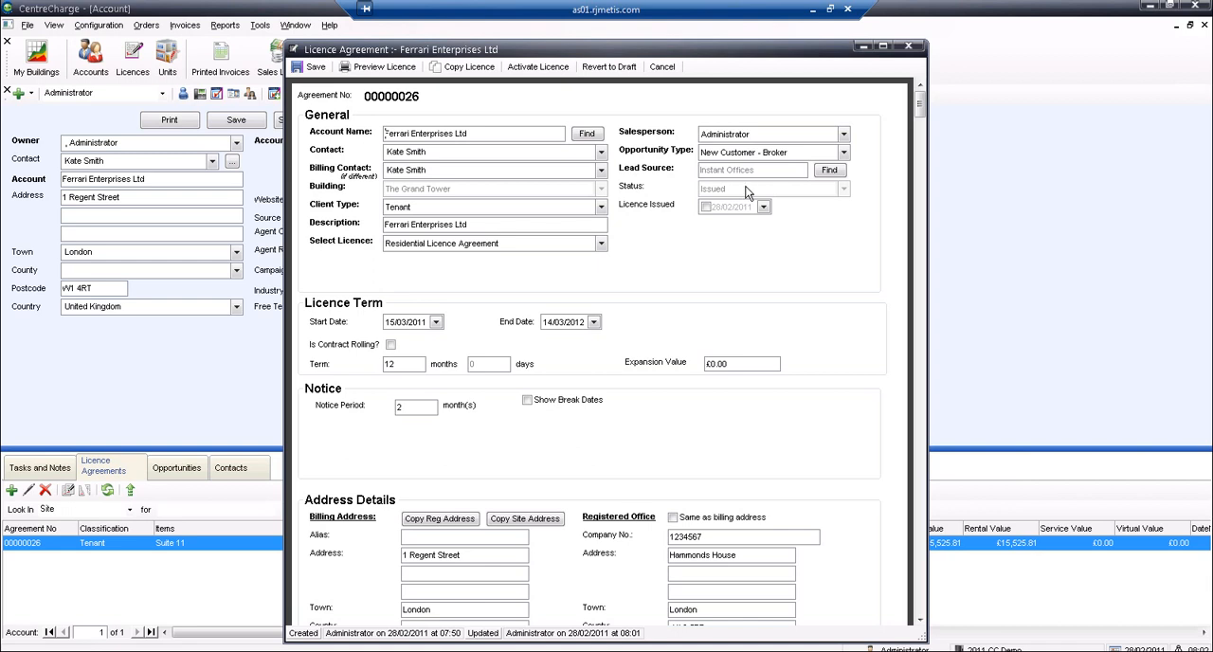